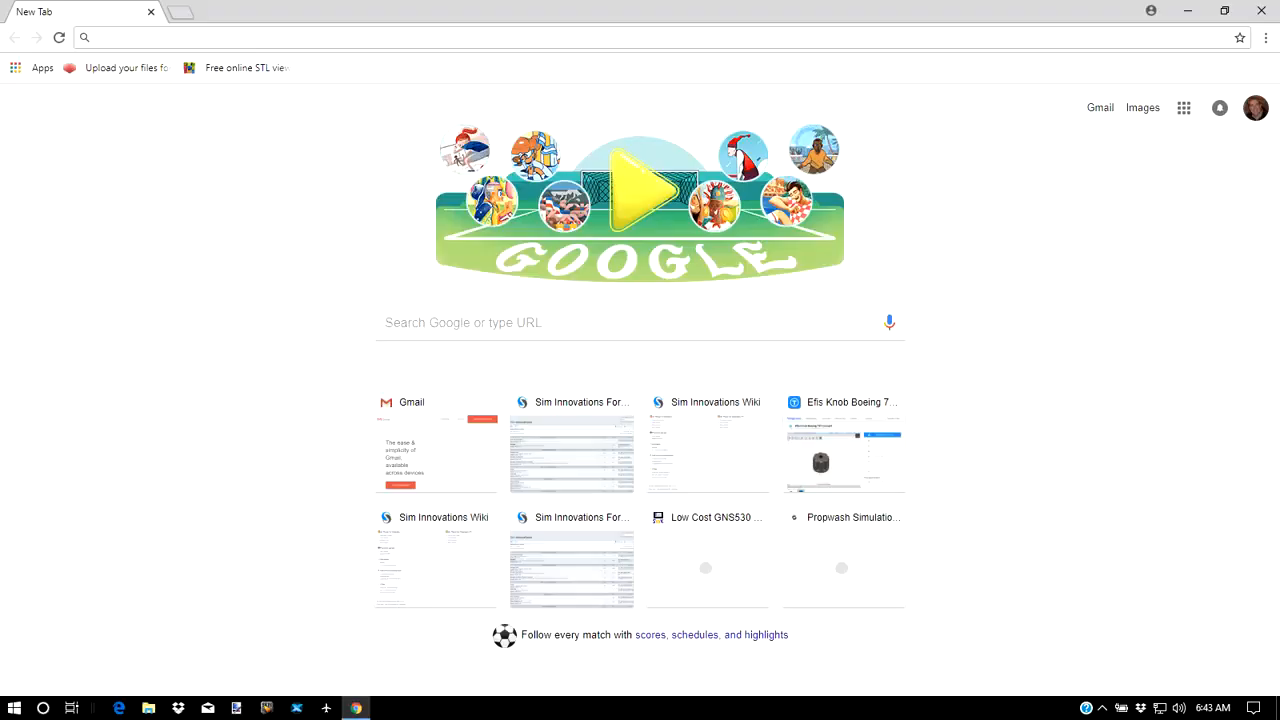
# Go to the Sim Innovations wiki's Hardware > Arduino page and scroll to its Installer section.
pyautogui.click(127, 37)
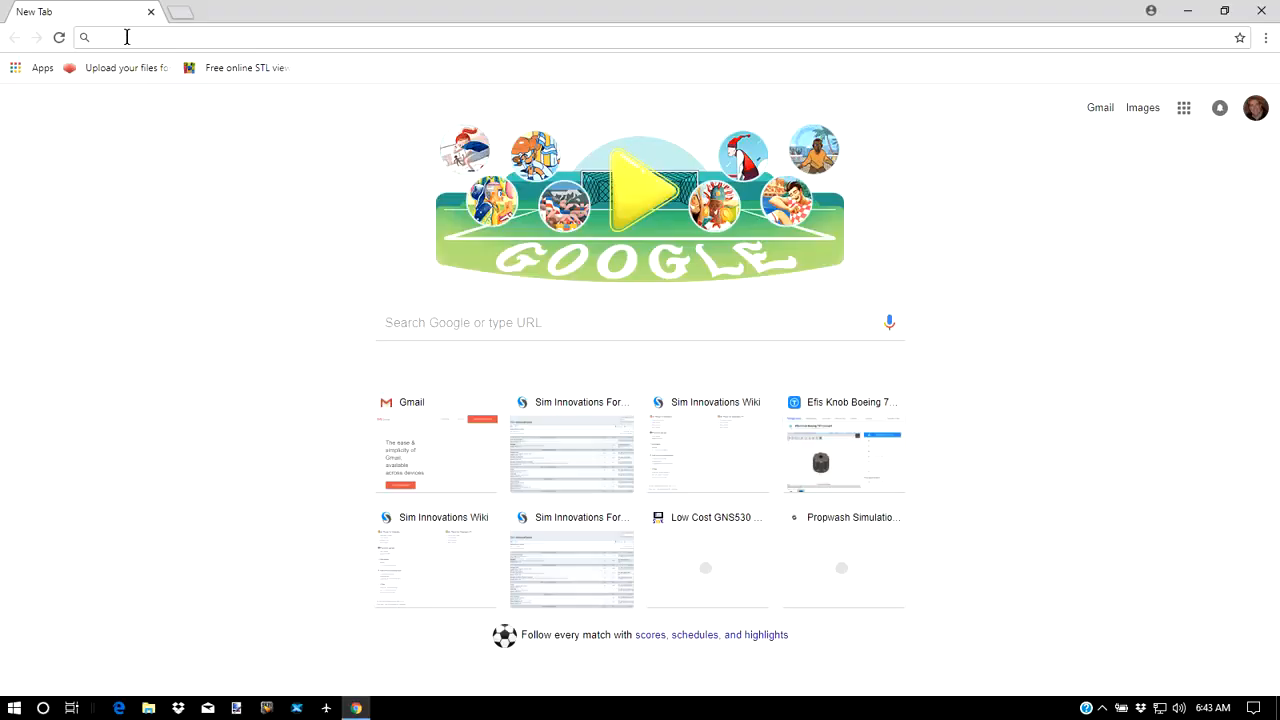
pyautogui.moveTo(126, 67)
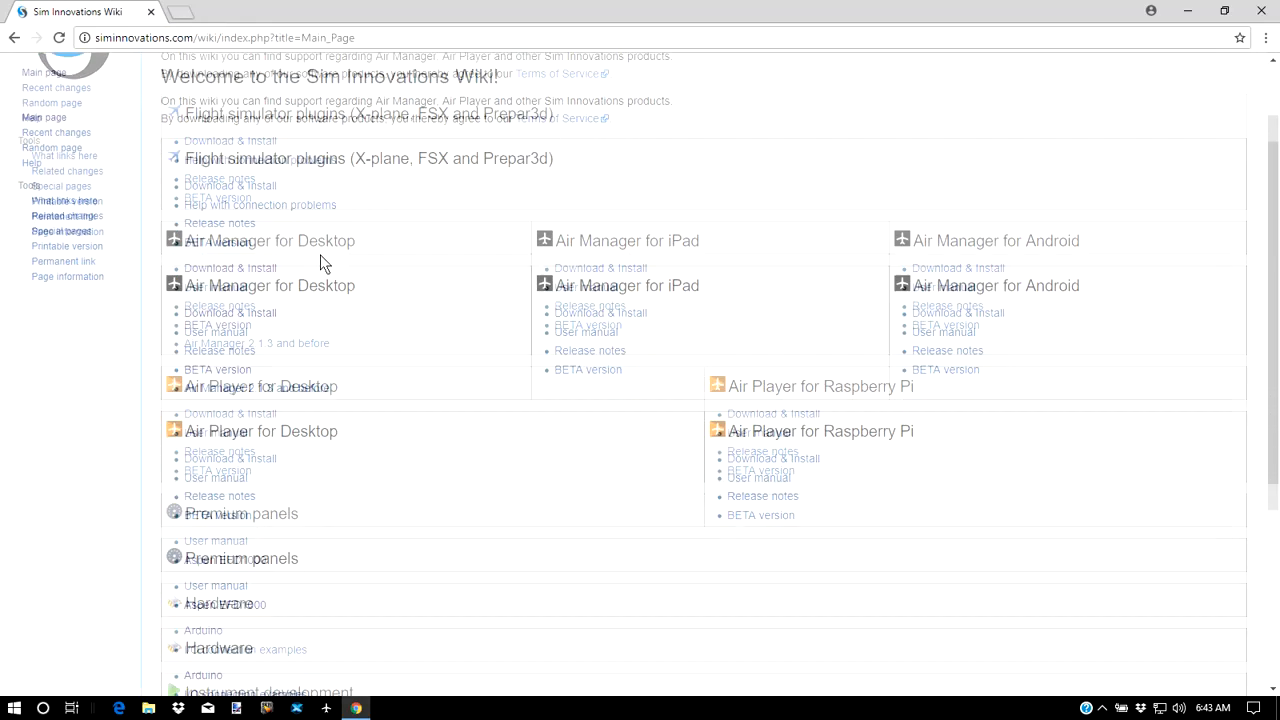
pyautogui.scroll(-3)
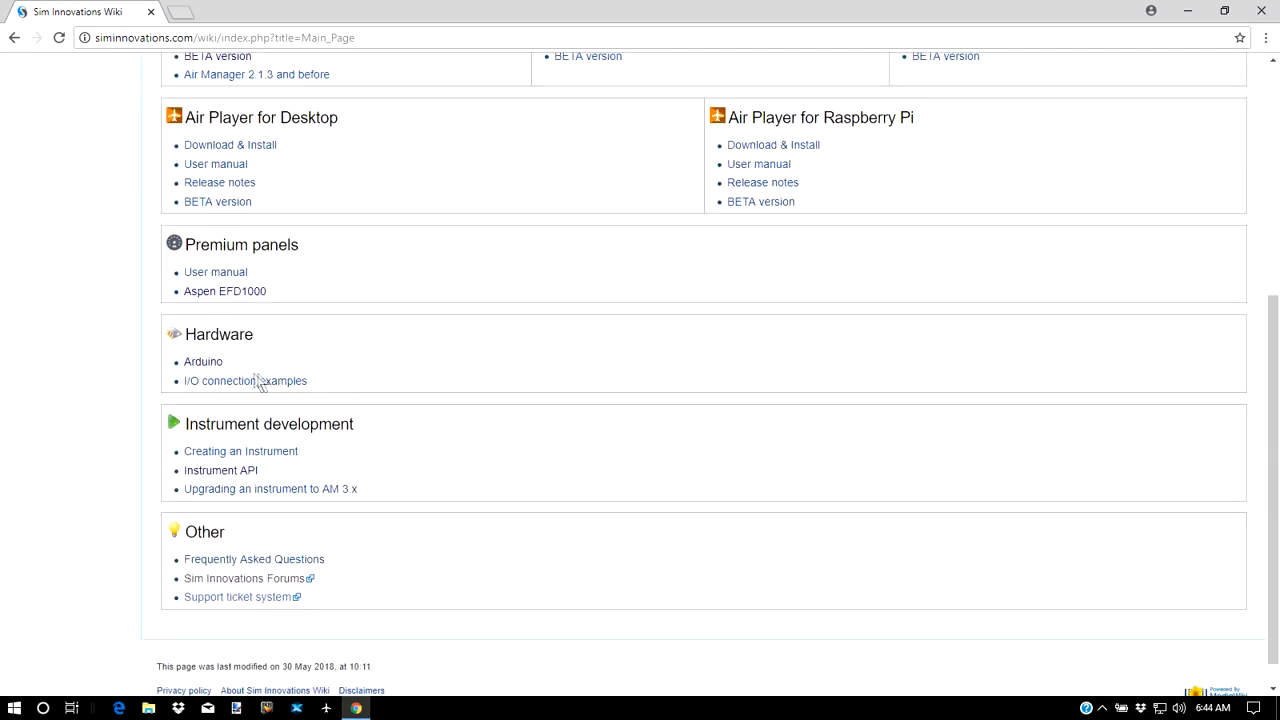
pyautogui.click(203, 361)
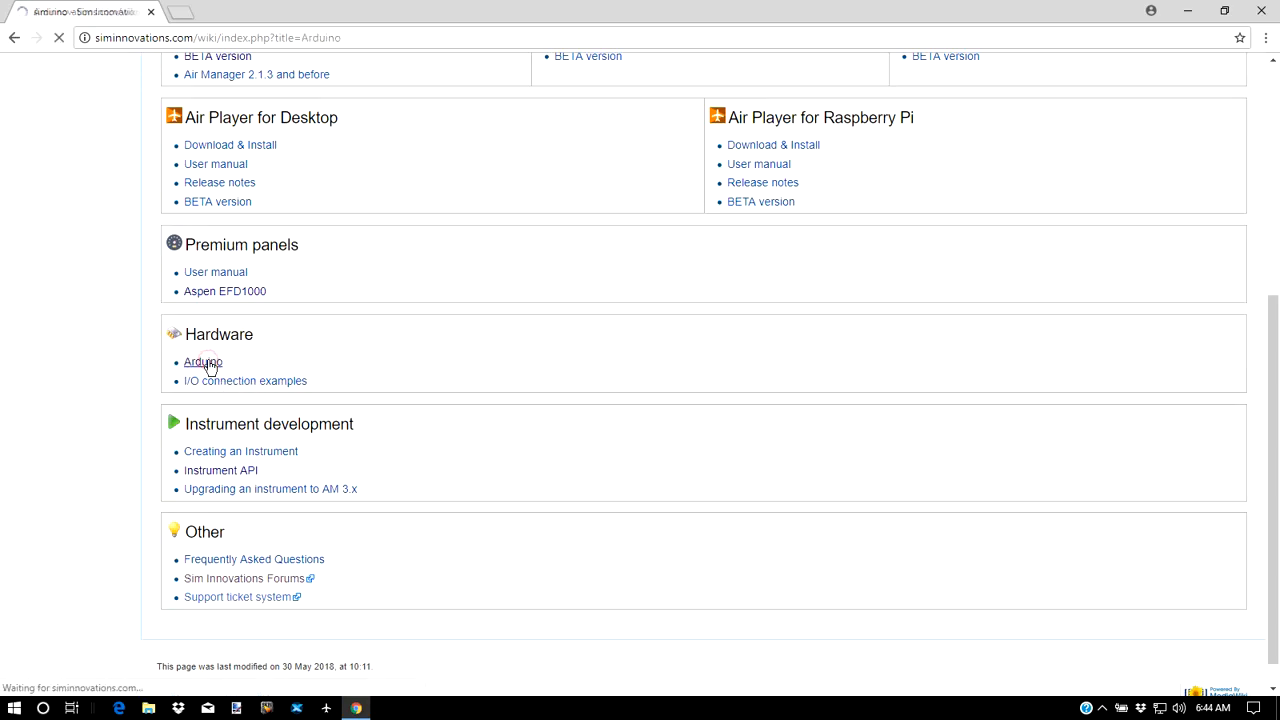
pyautogui.click(203, 362)
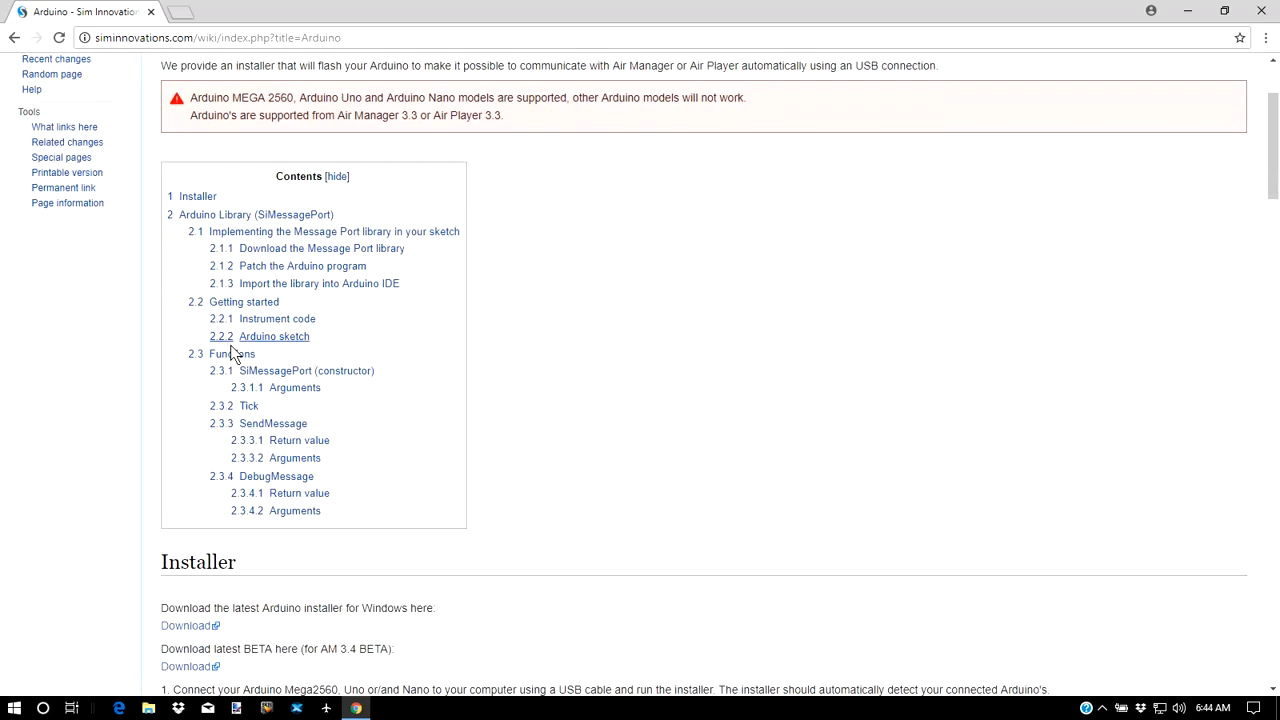
pyautogui.scroll(-3)
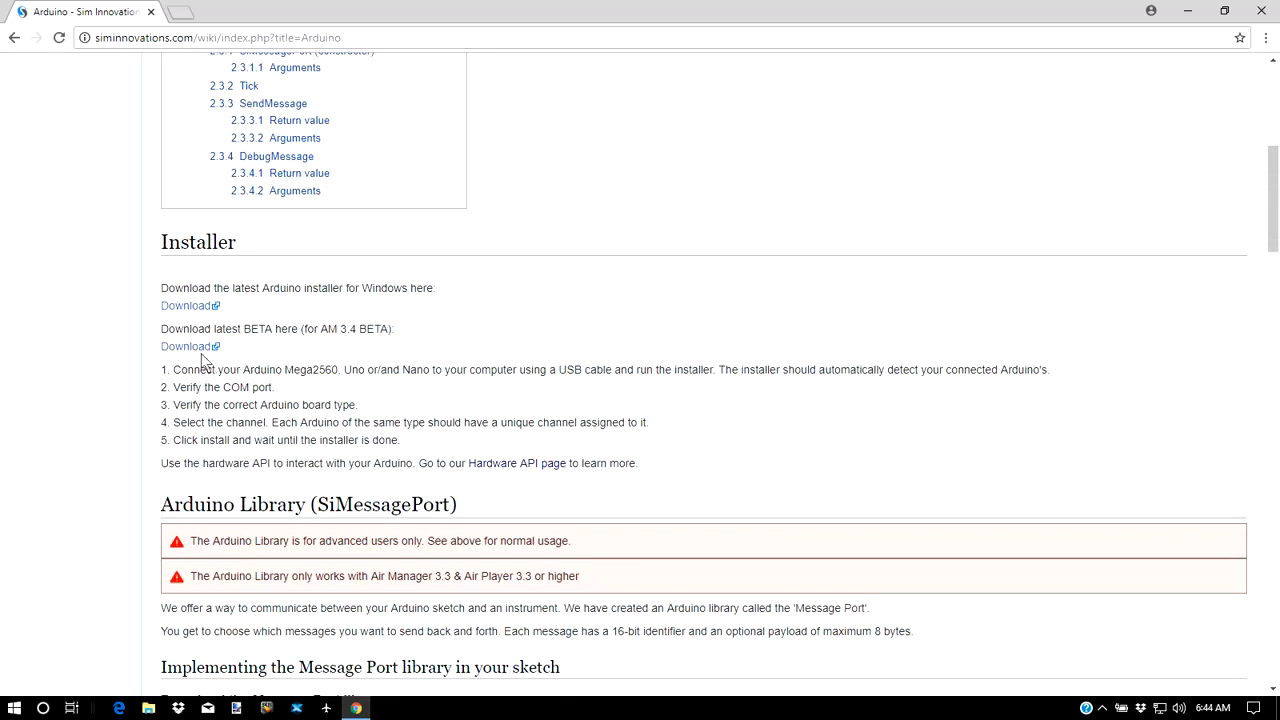
pyautogui.moveTo(189, 346)
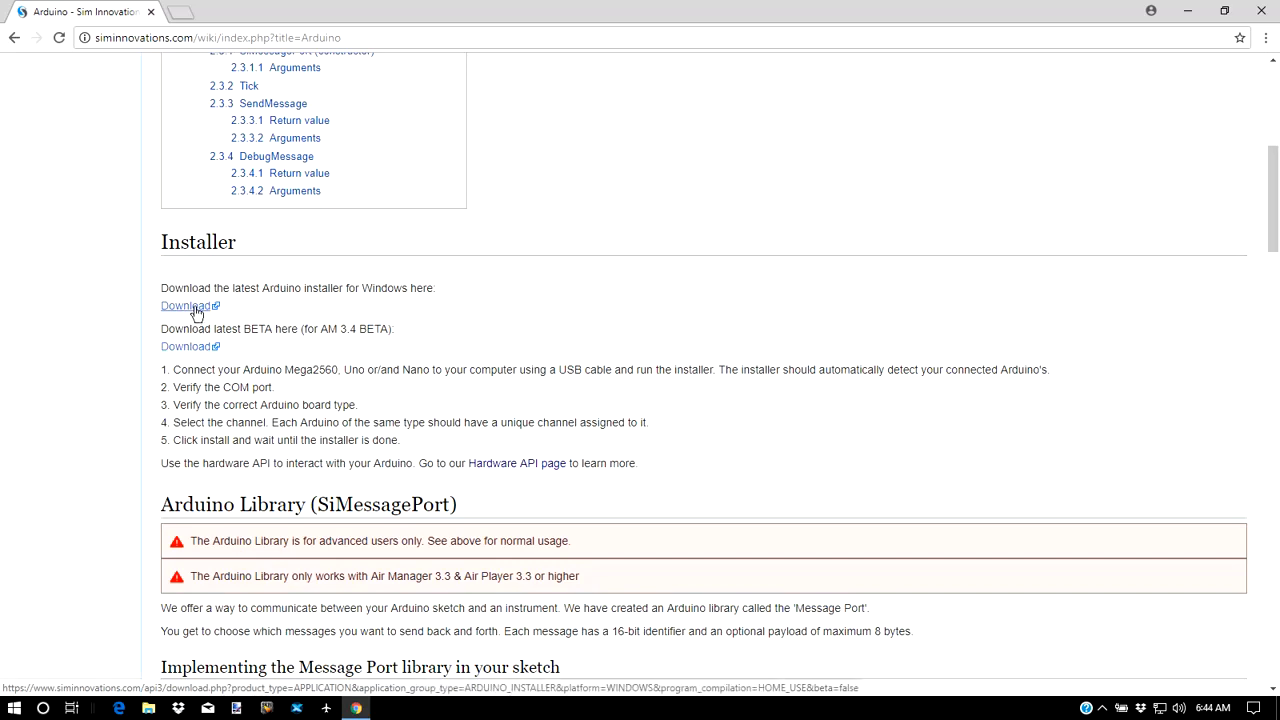
pyautogui.moveTo(195, 328)
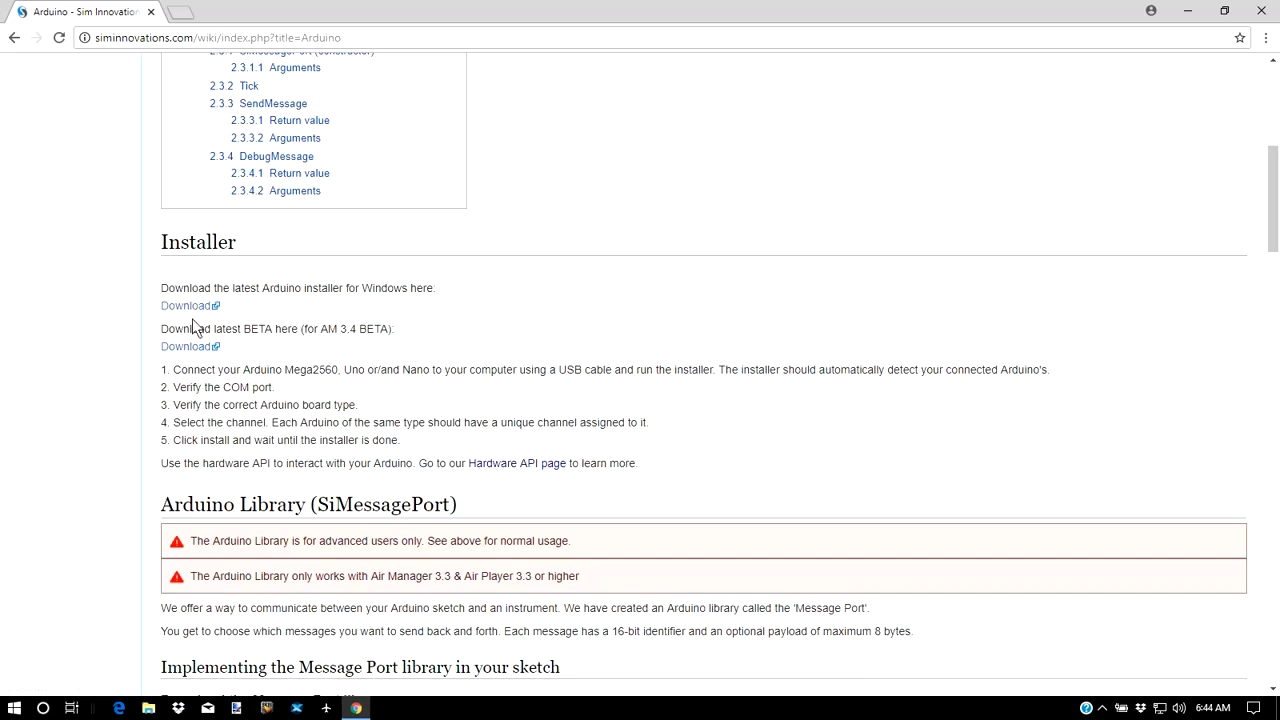
# Download the BETA Arduino installer .exe and run it past the SmartScreen warning.
pyautogui.click(186, 346)
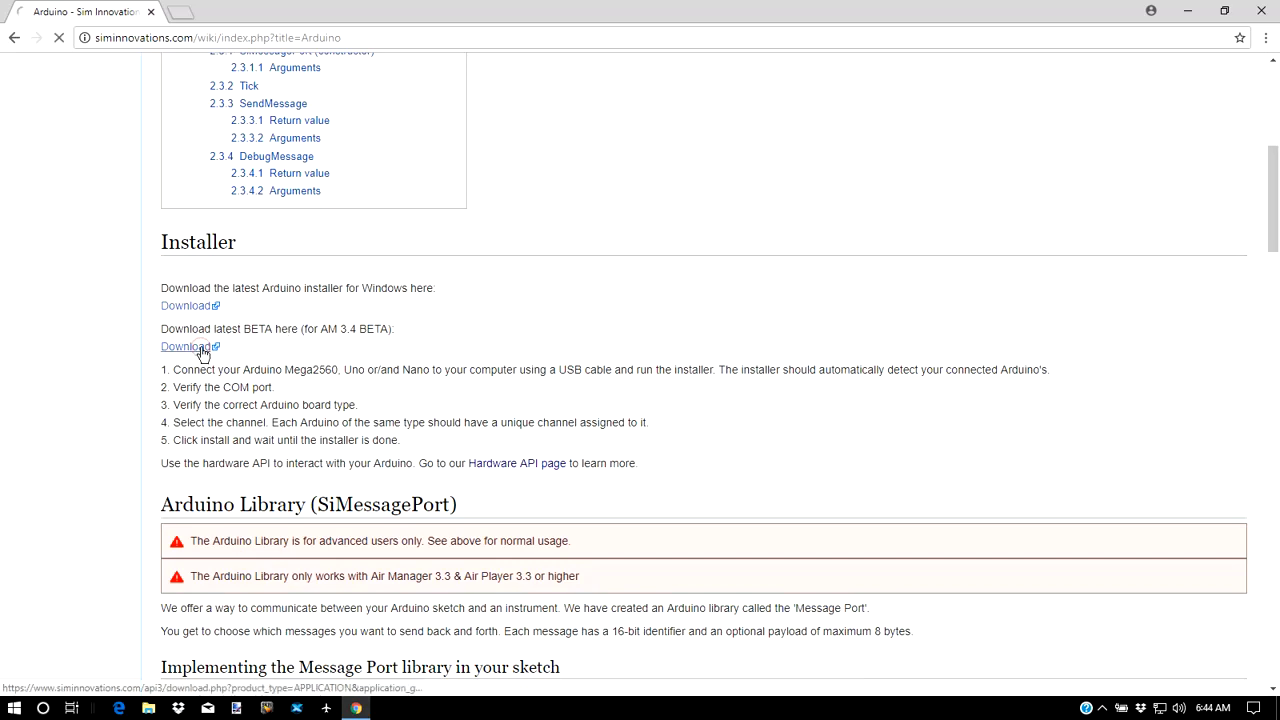
pyautogui.click(185, 346)
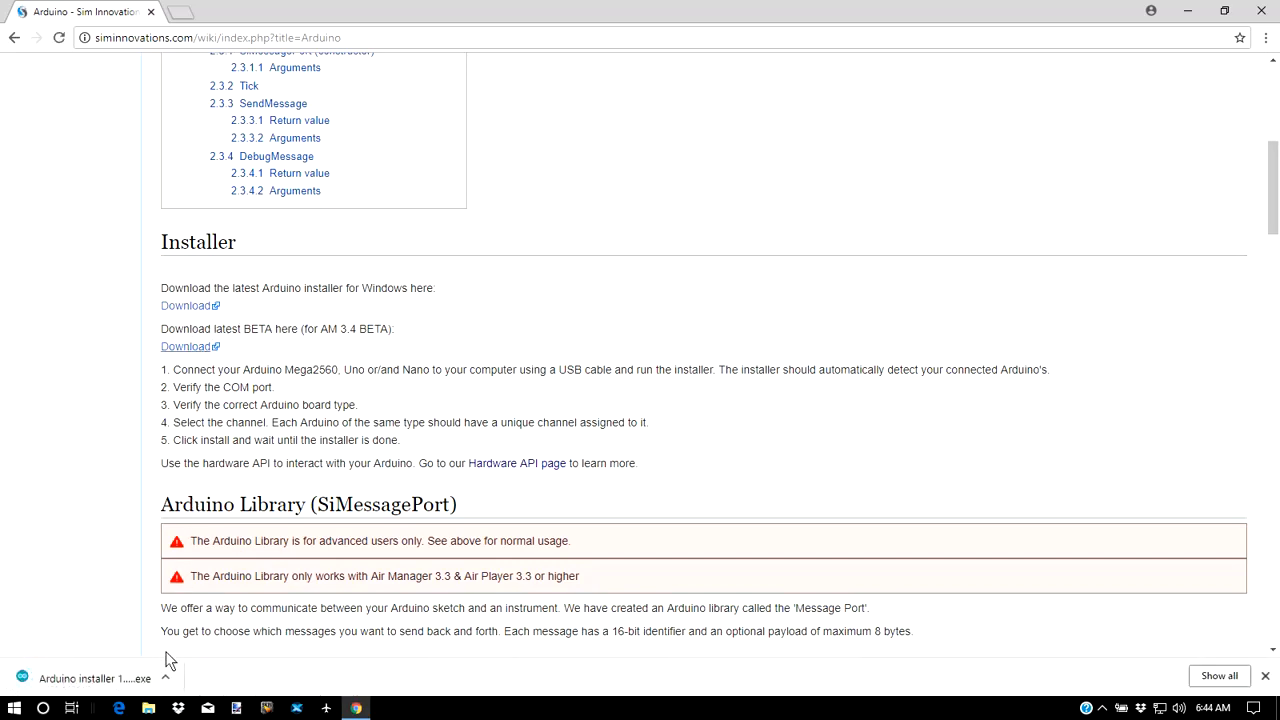
pyautogui.moveTo(167, 680)
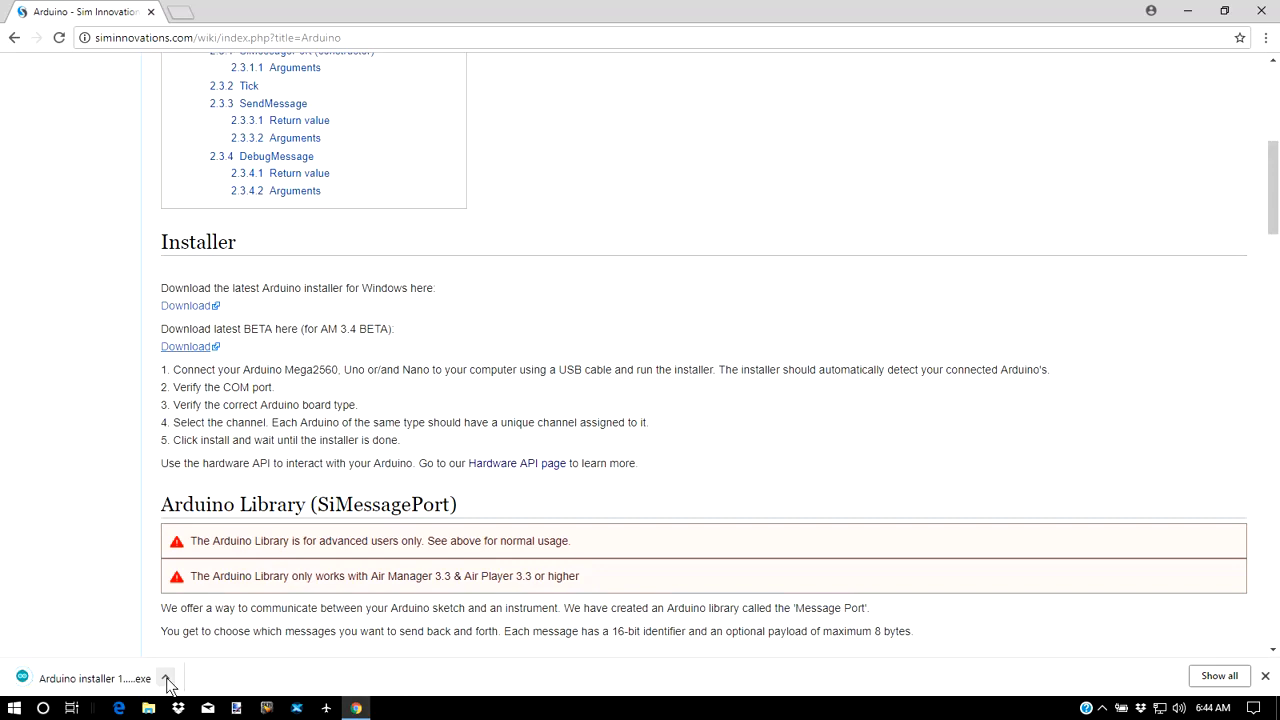
pyautogui.click(165, 678)
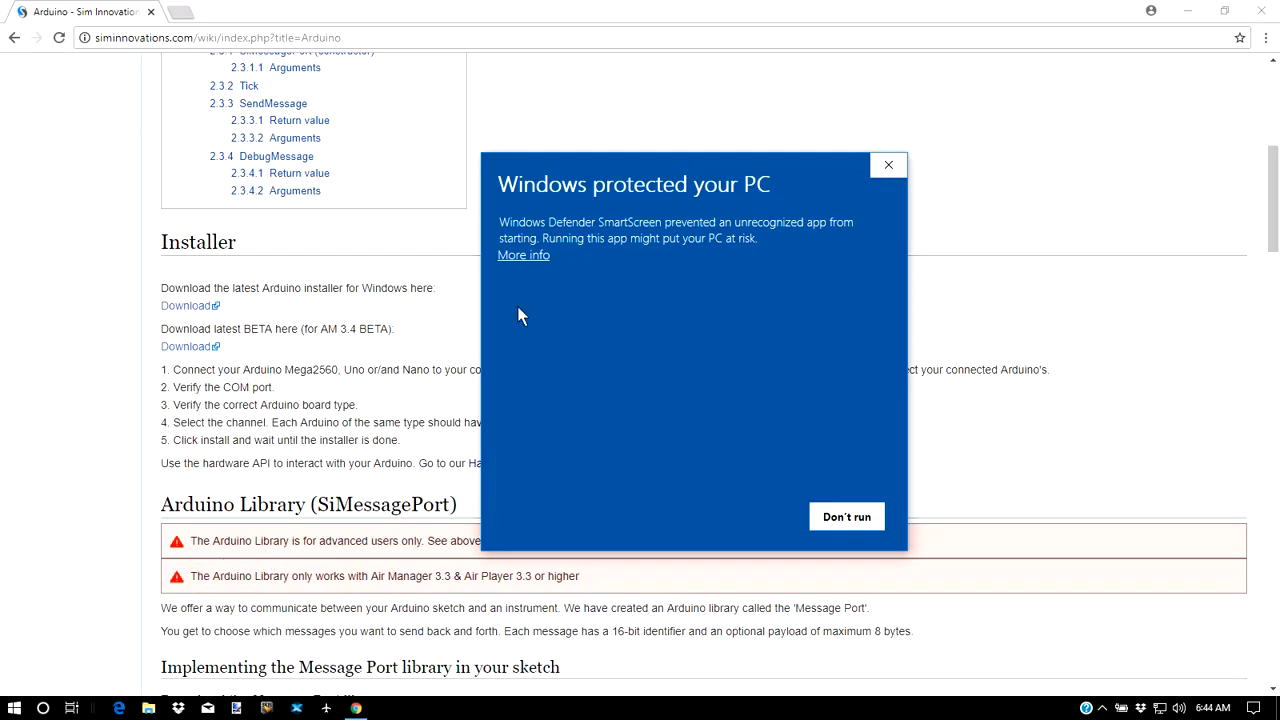
pyautogui.moveTo(524, 260)
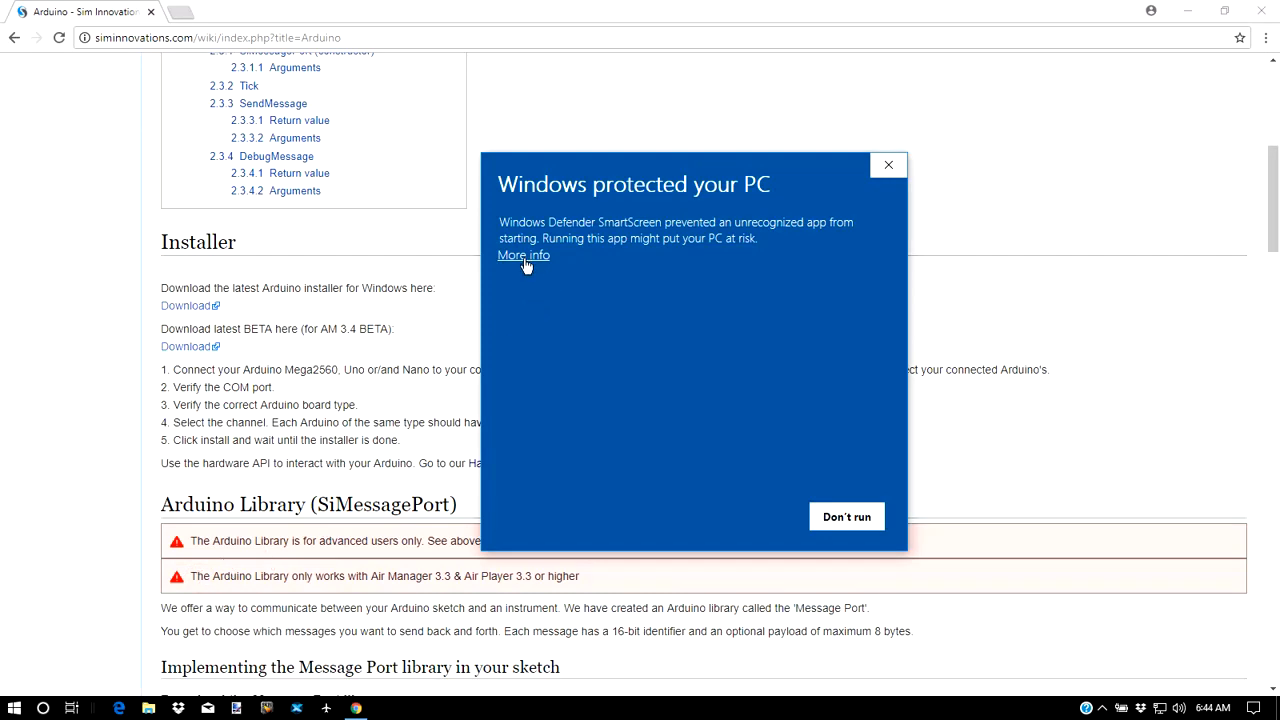
pyautogui.click(522, 255)
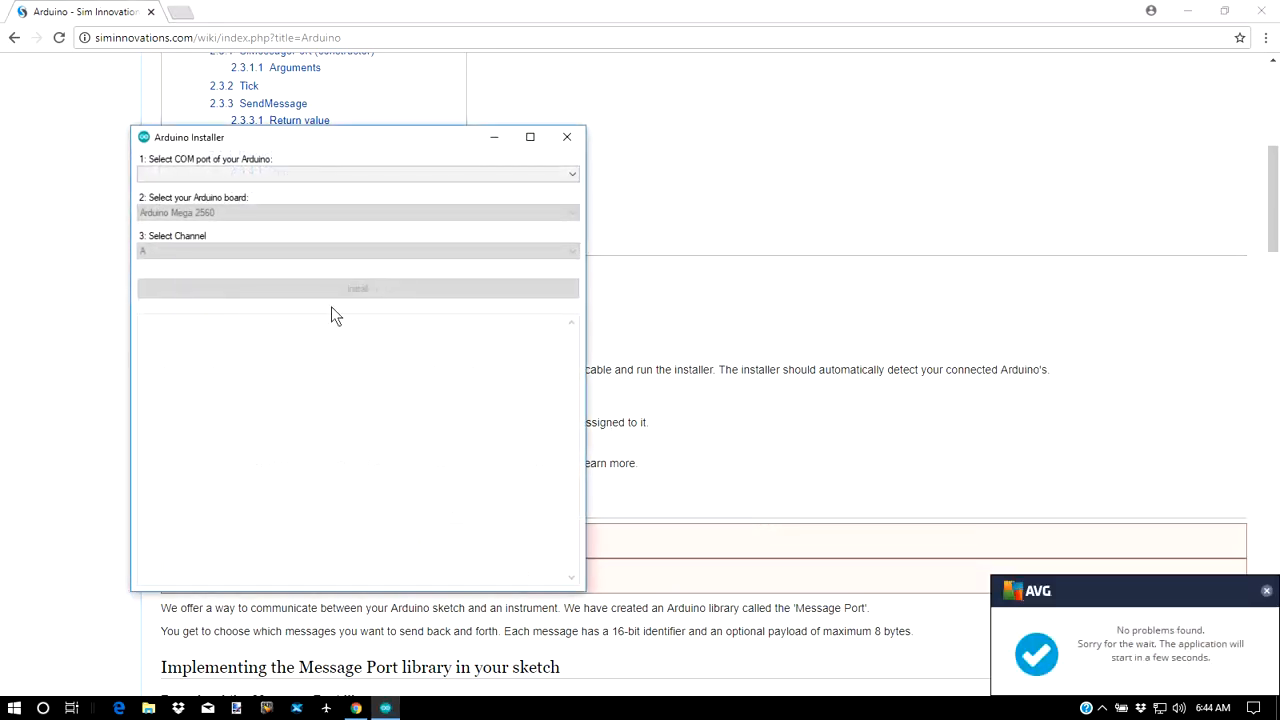
pyautogui.moveTo(318, 208)
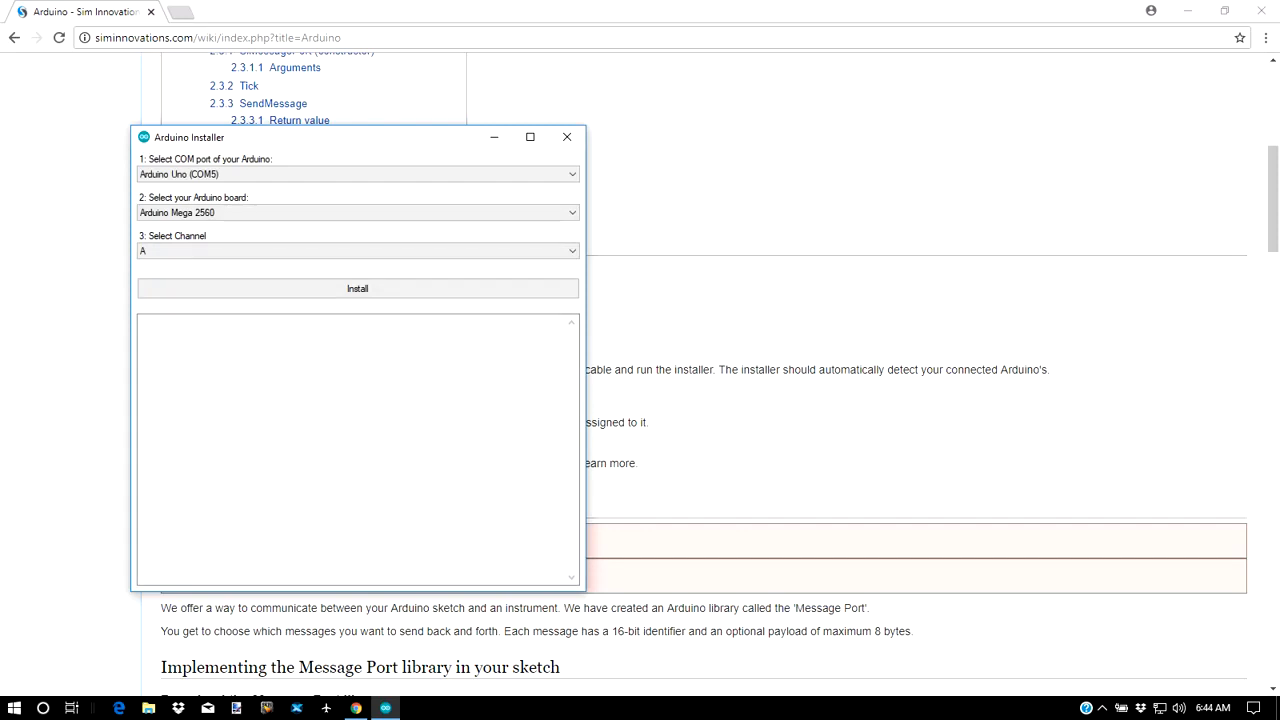
pyautogui.moveTo(738, 148)
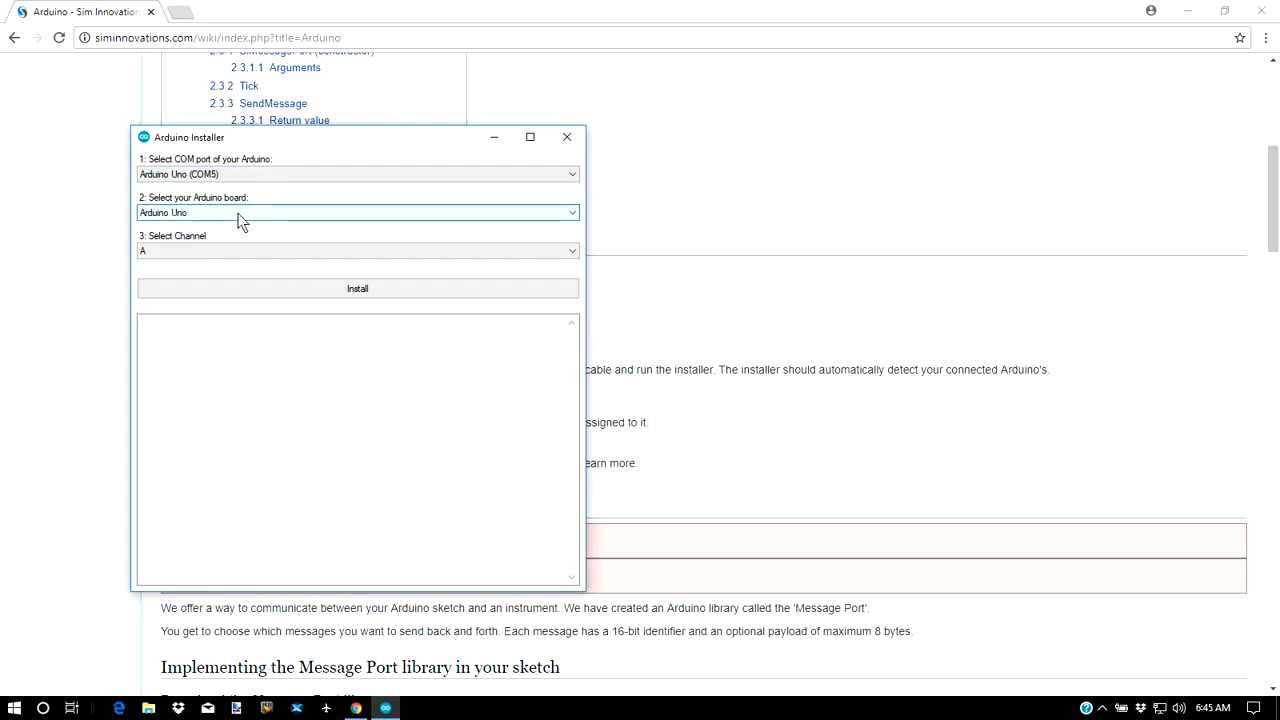
# Install firmware on the Arduino Uno with channel A until 'avrdude done', then close the installer.
pyautogui.click(357, 212)
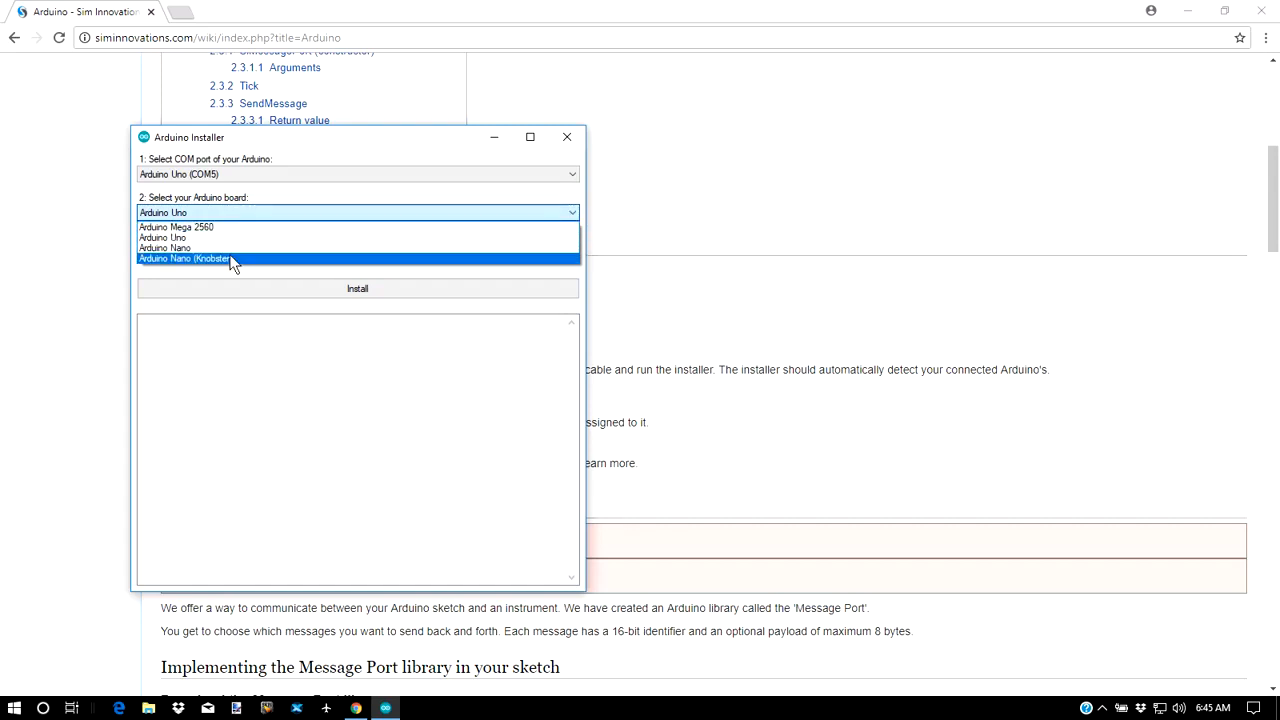
pyautogui.moveTo(232, 247)
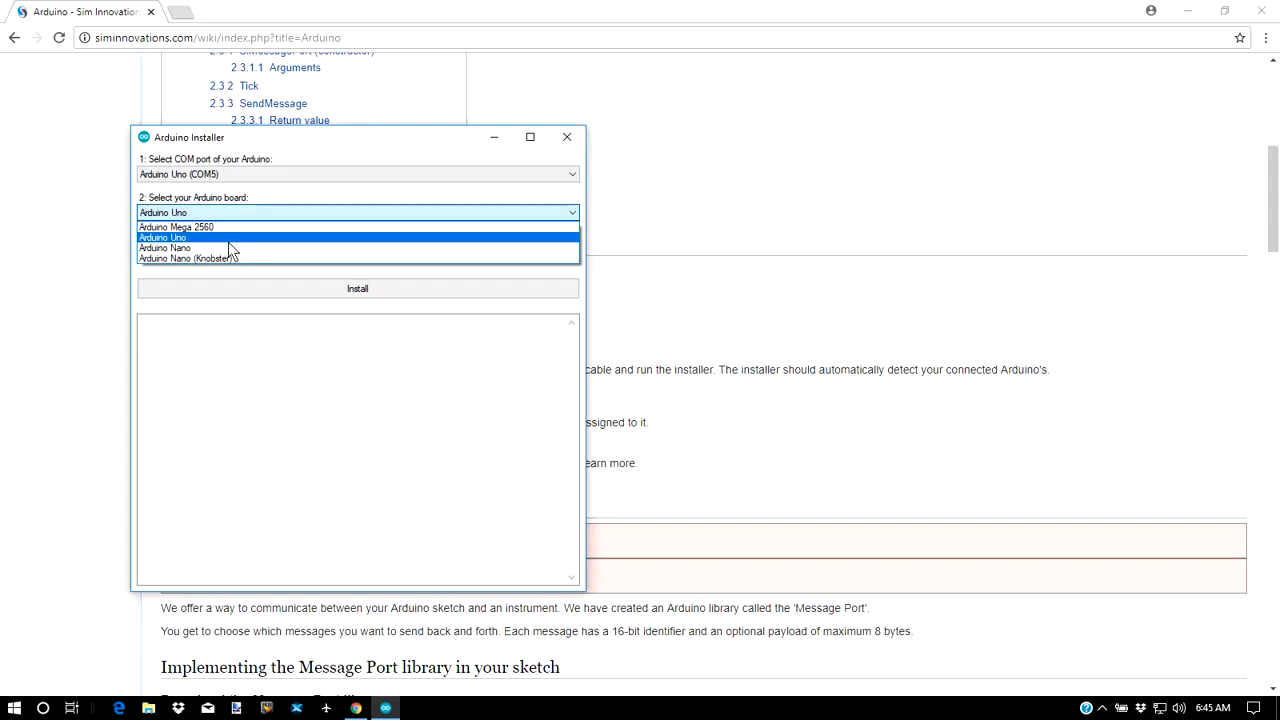
pyautogui.click(162, 238)
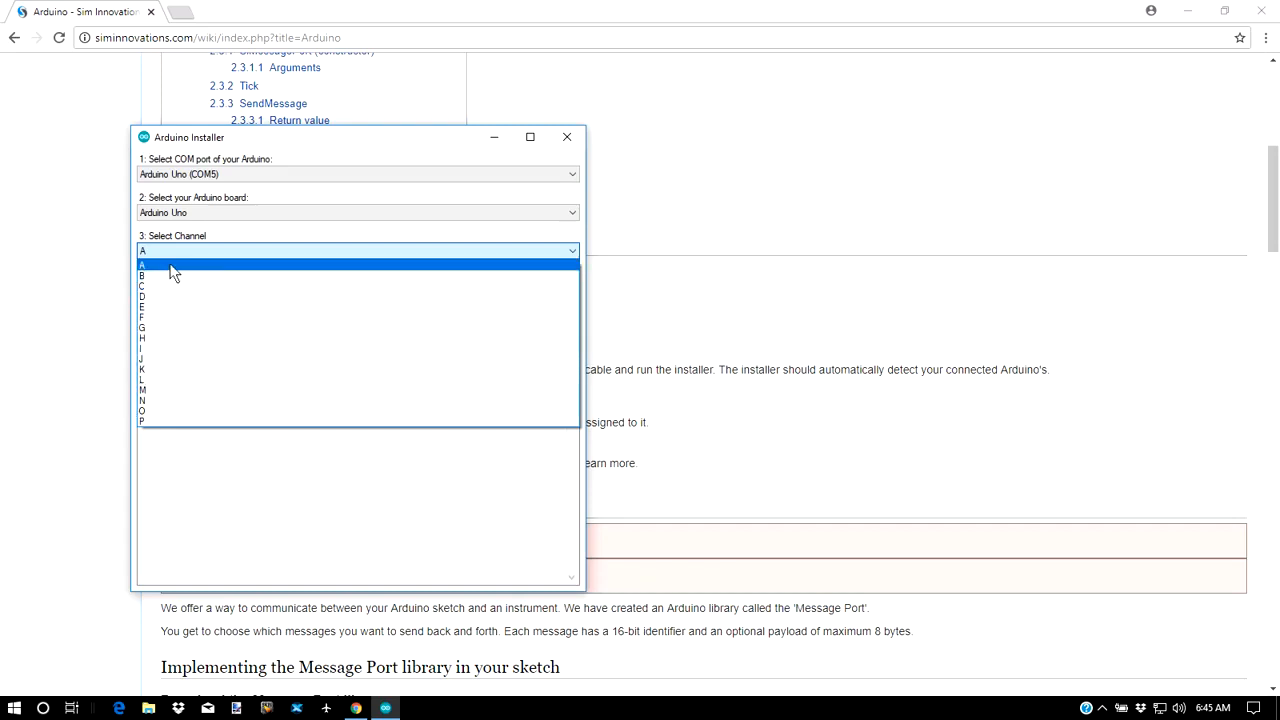
pyautogui.moveTo(180, 258)
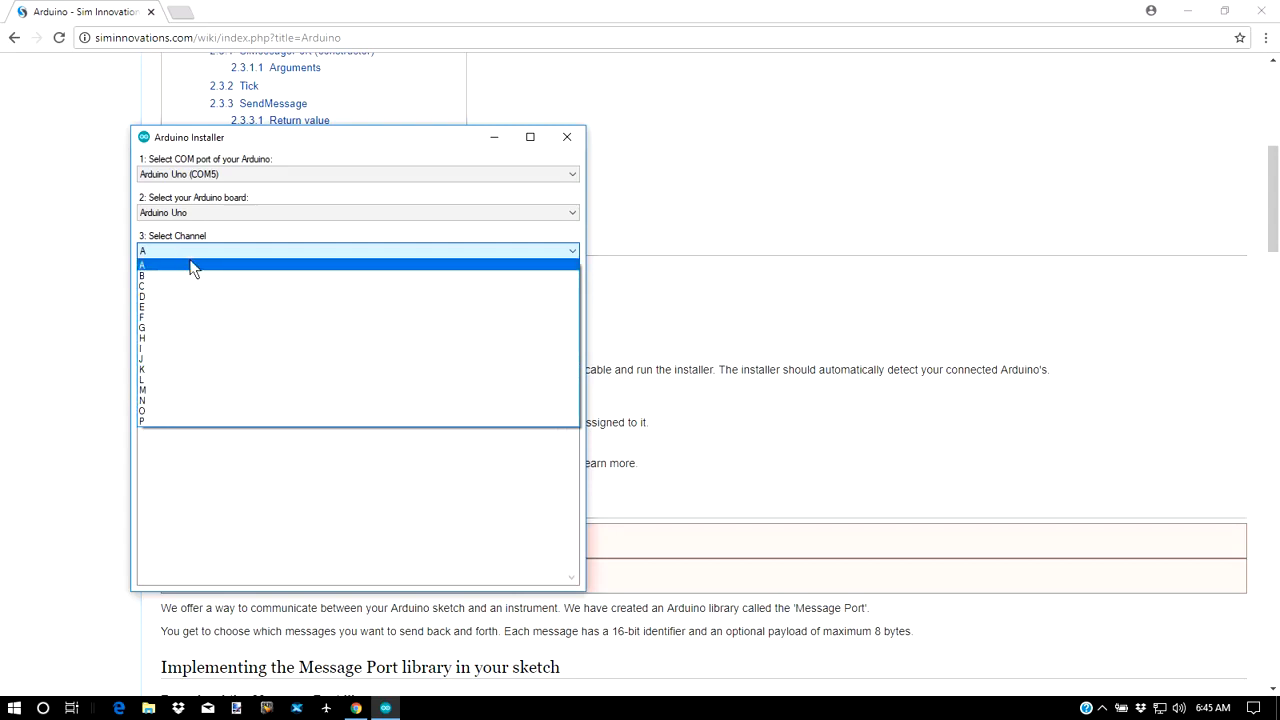
pyautogui.click(567, 137)
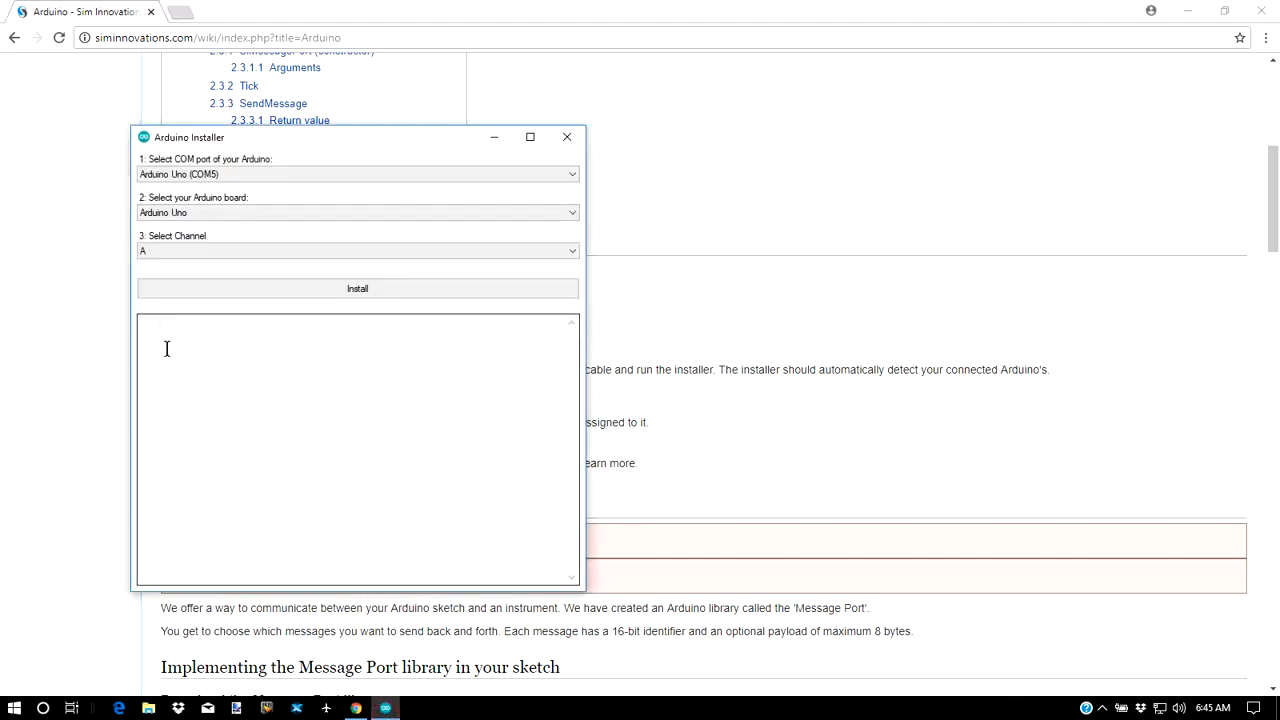
pyautogui.click(357, 288)
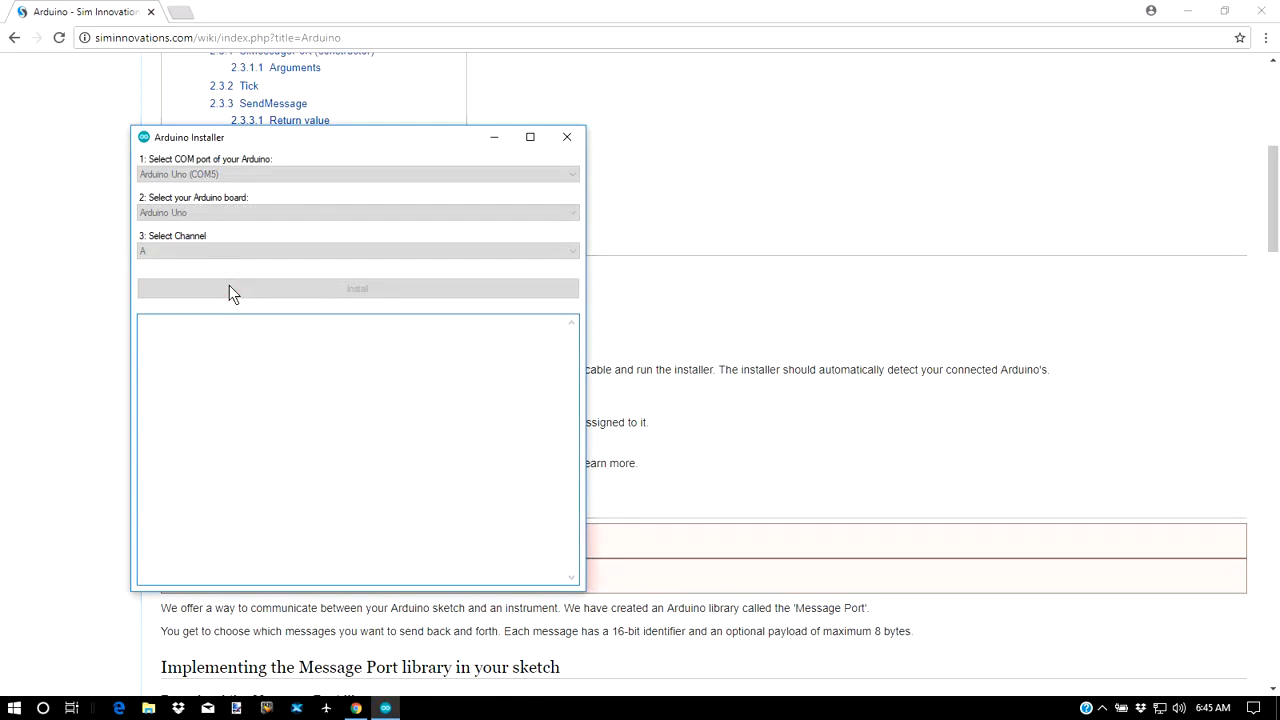
pyautogui.click(357, 288)
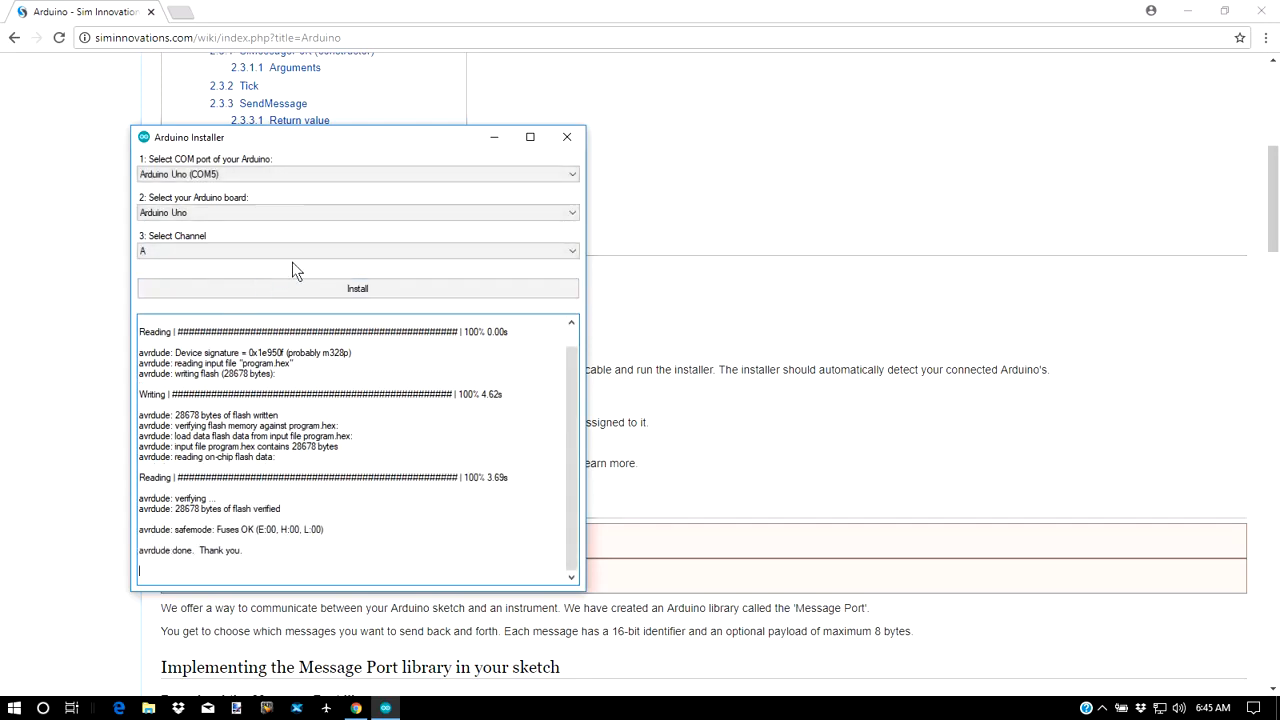
pyautogui.moveTo(567, 137)
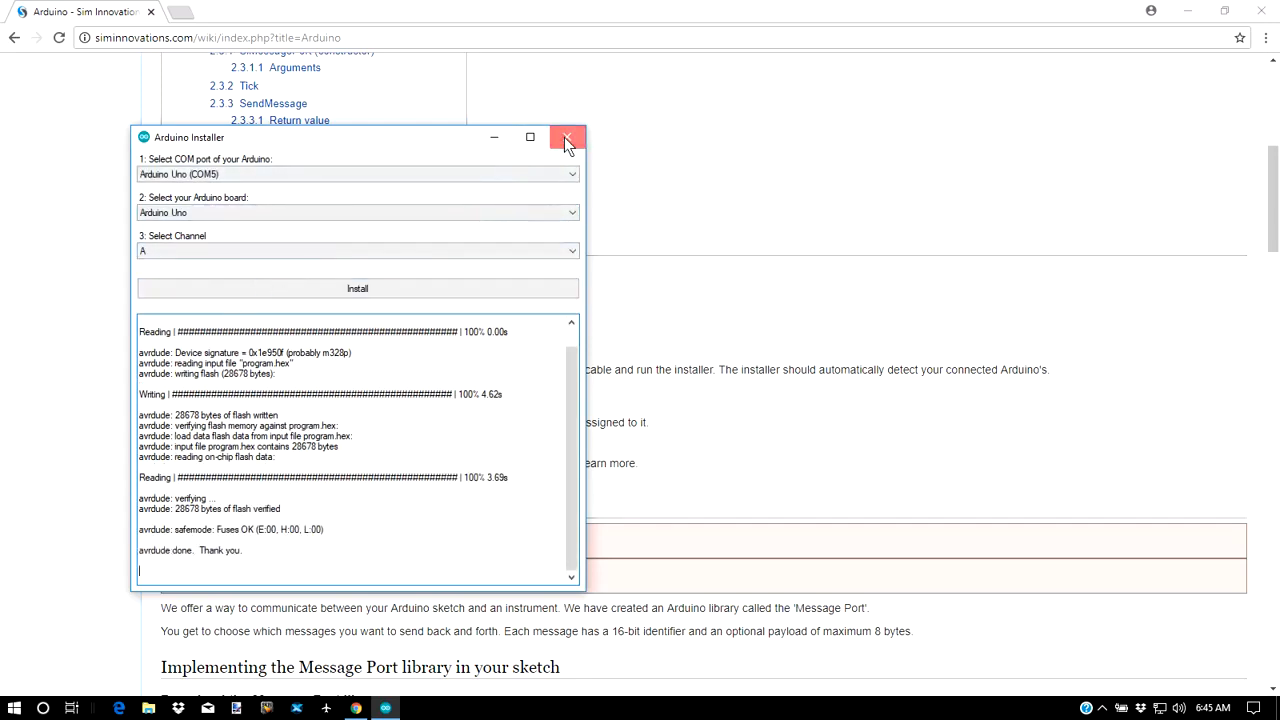
pyautogui.click(568, 137)
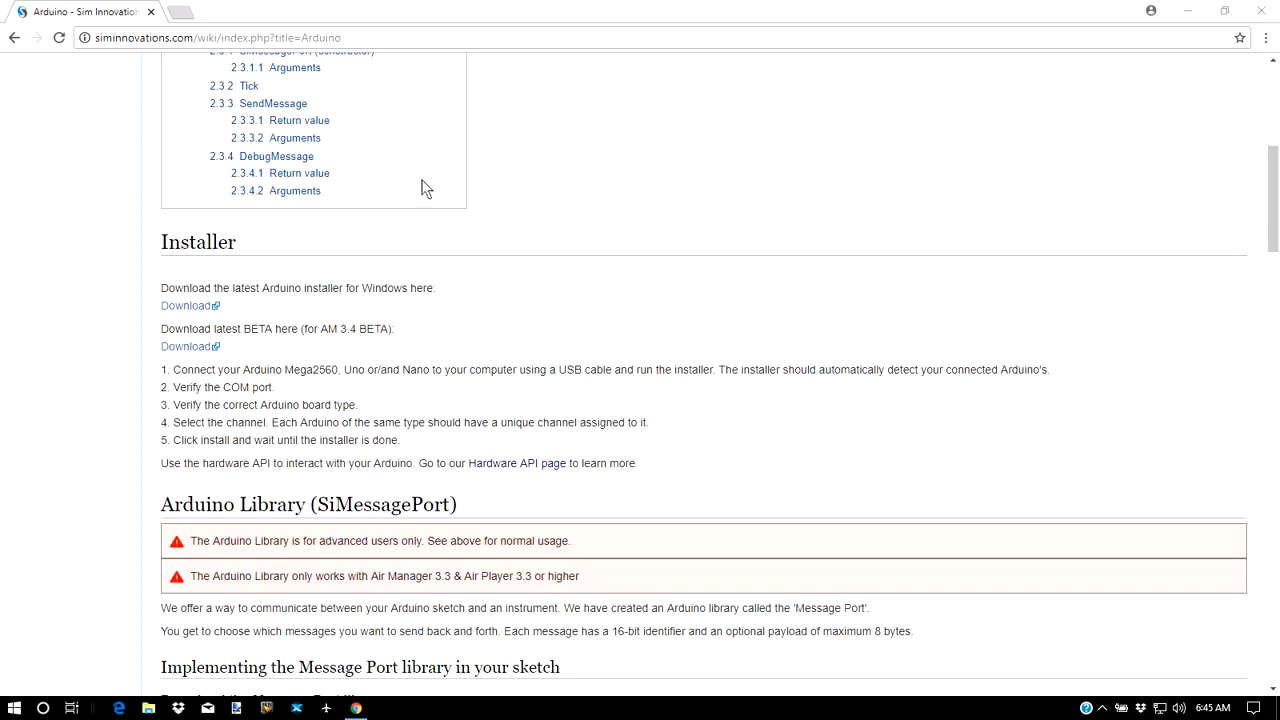
pyautogui.moveTo(413, 196)
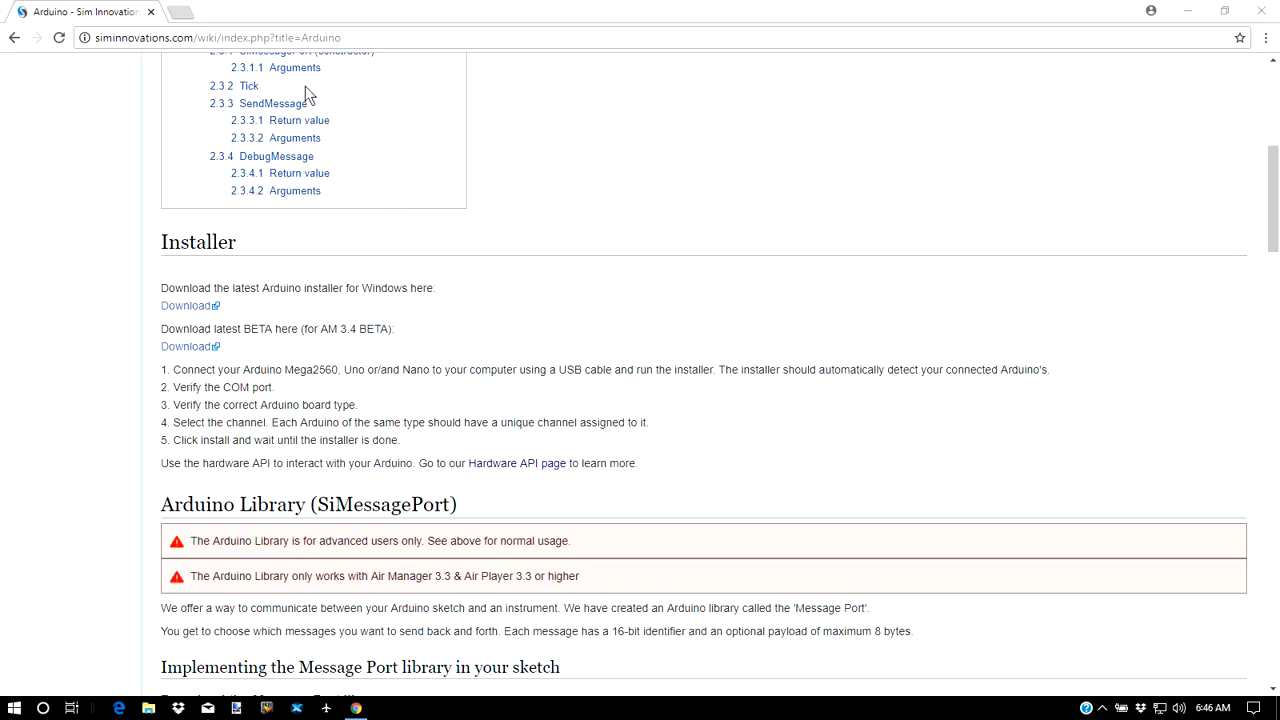
pyautogui.moveTo(512, 162)
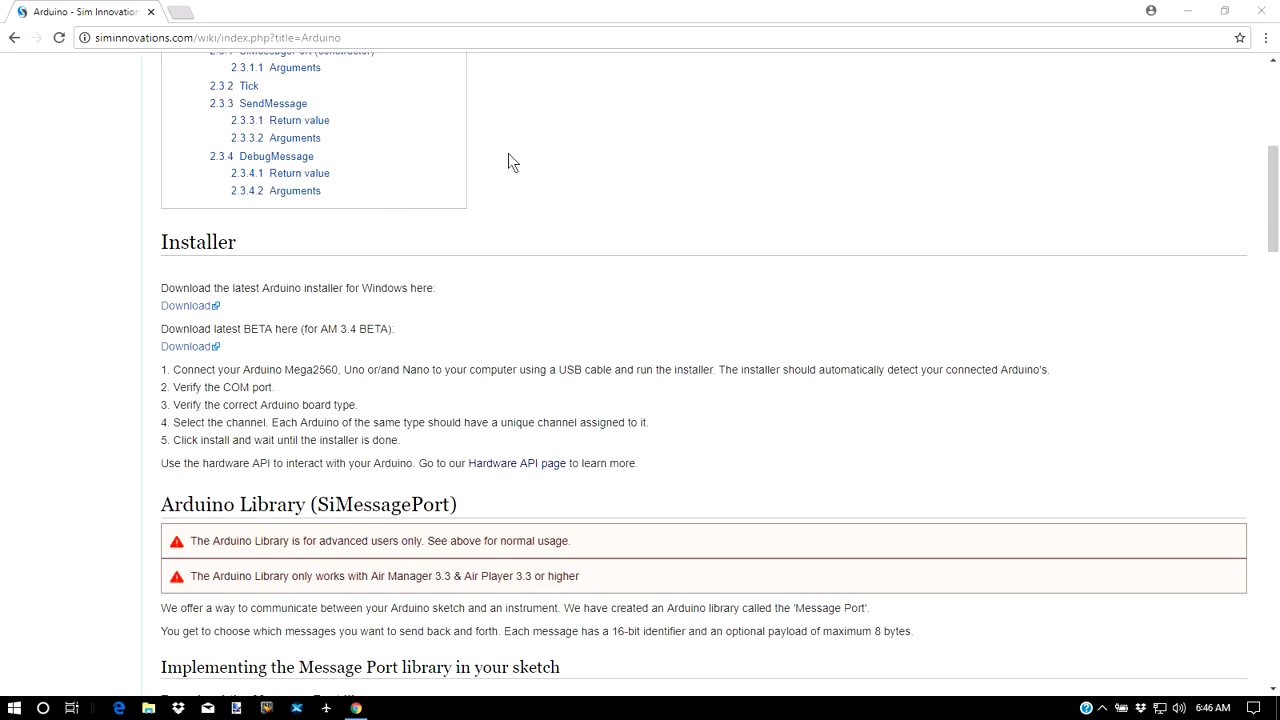
pyautogui.moveTo(610, 91)
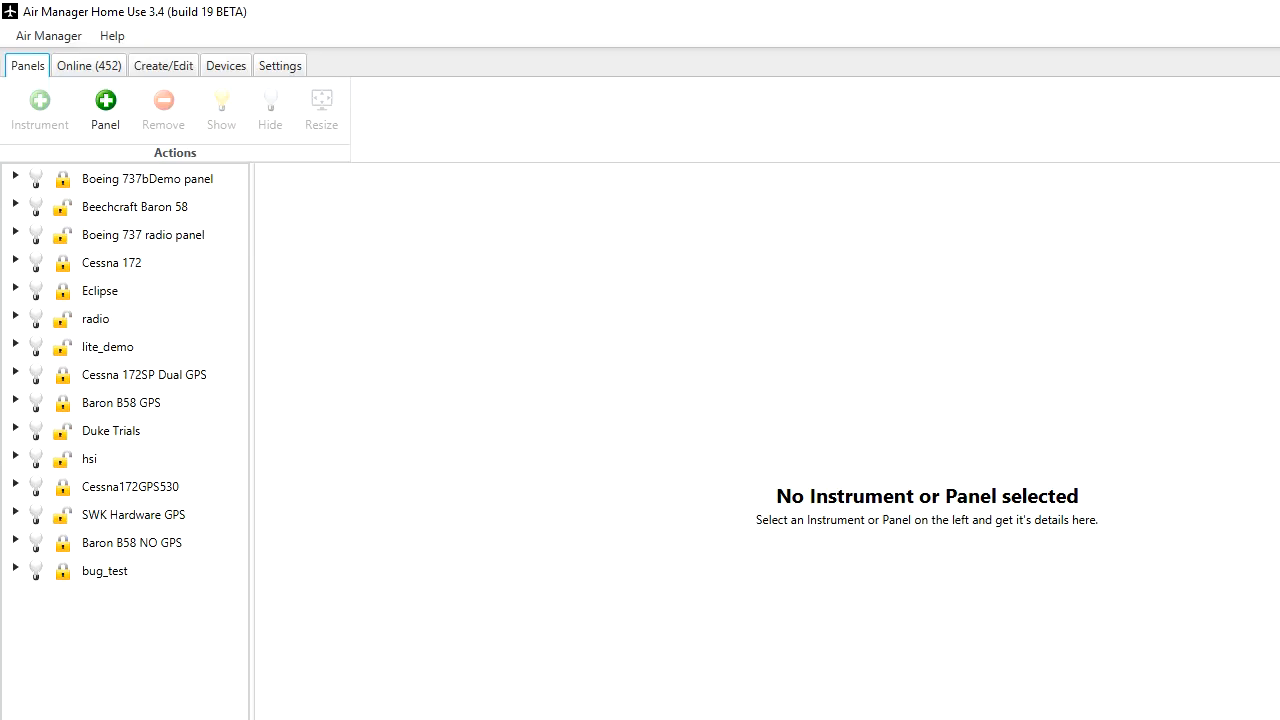
pyautogui.moveTo(248, 44)
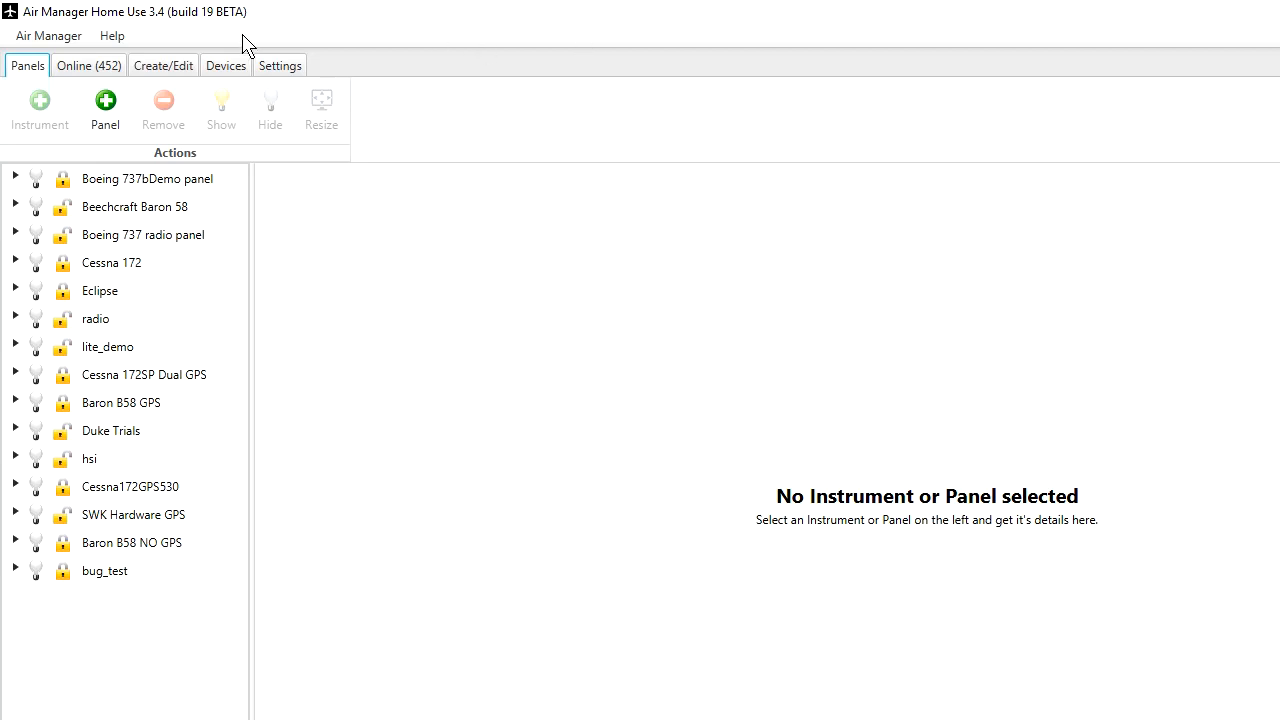
# In the Devices tab, inspect the knobster and Arduino Uno entries for channel, mode and state.
pyautogui.click(225, 65)
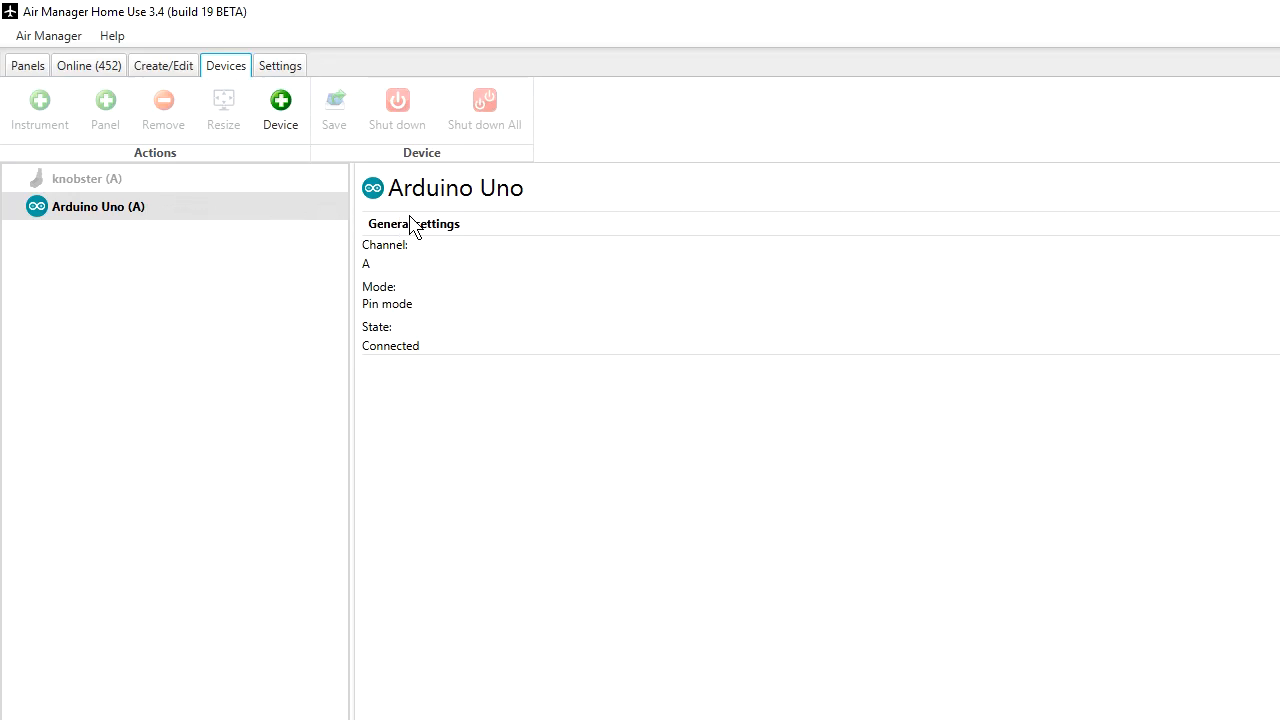
pyautogui.moveTo(408, 290)
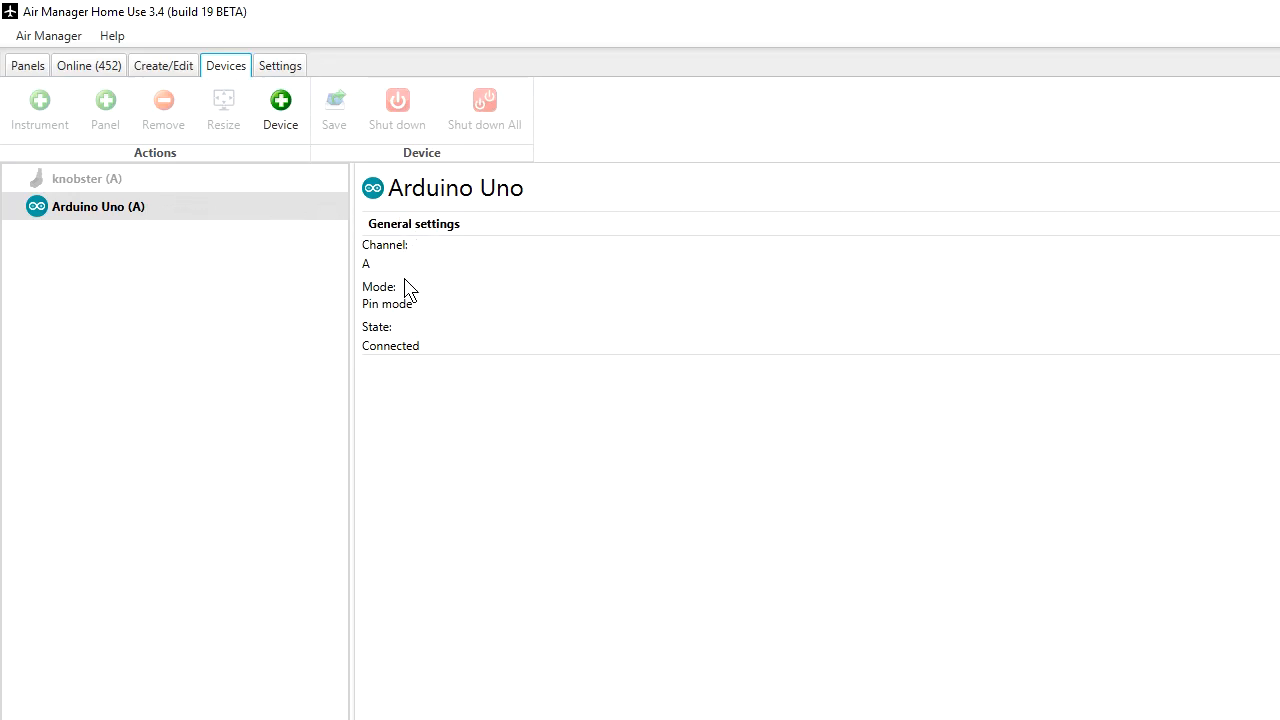
pyautogui.moveTo(444, 361)
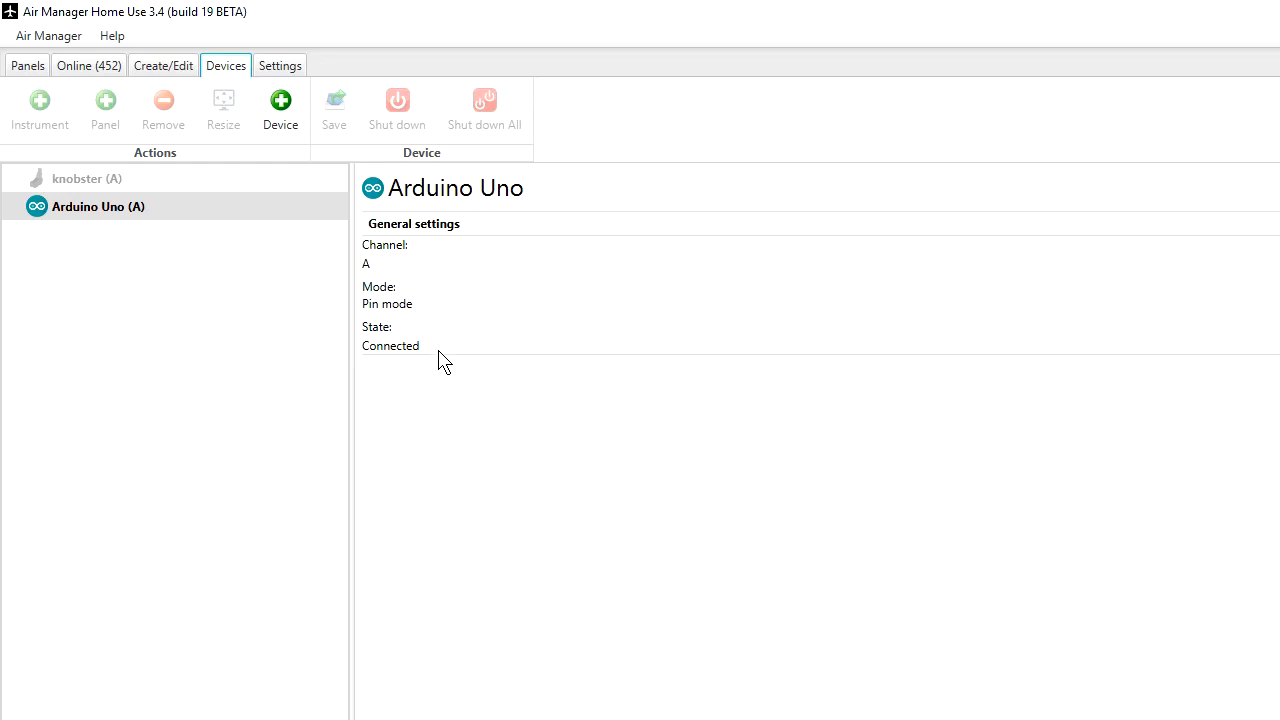
pyautogui.moveTo(100, 190)
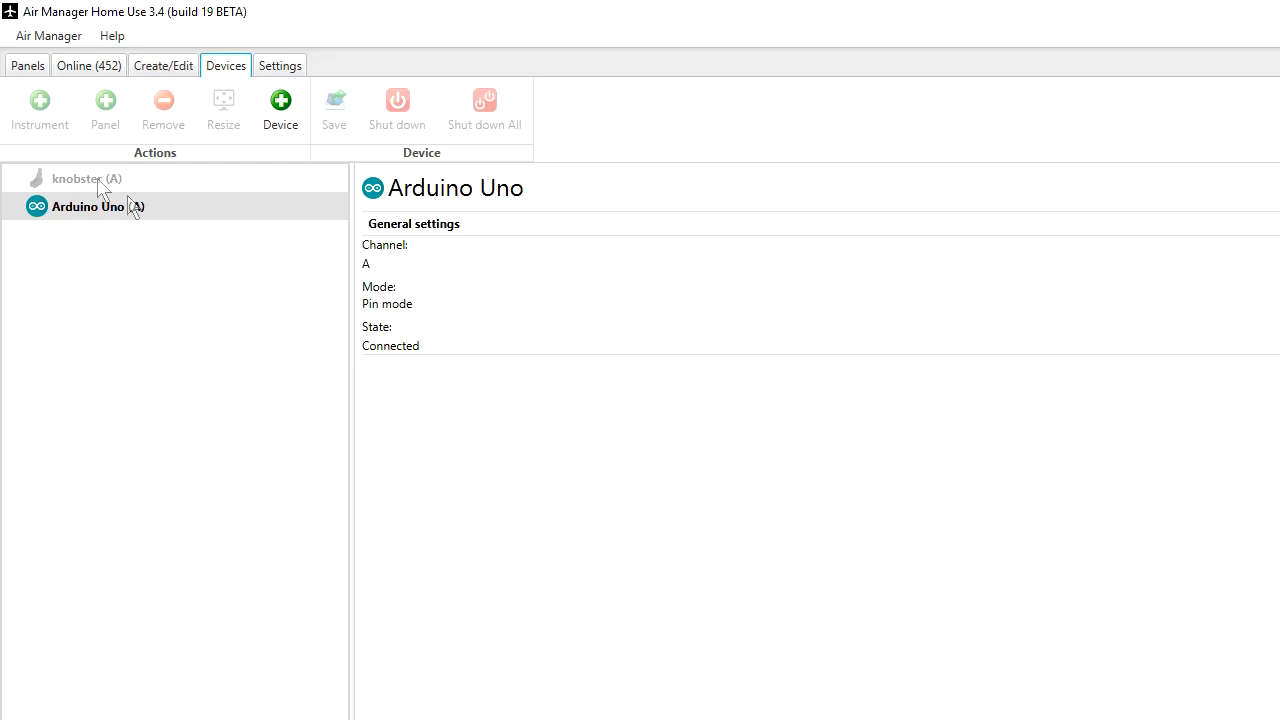
pyautogui.click(88, 179)
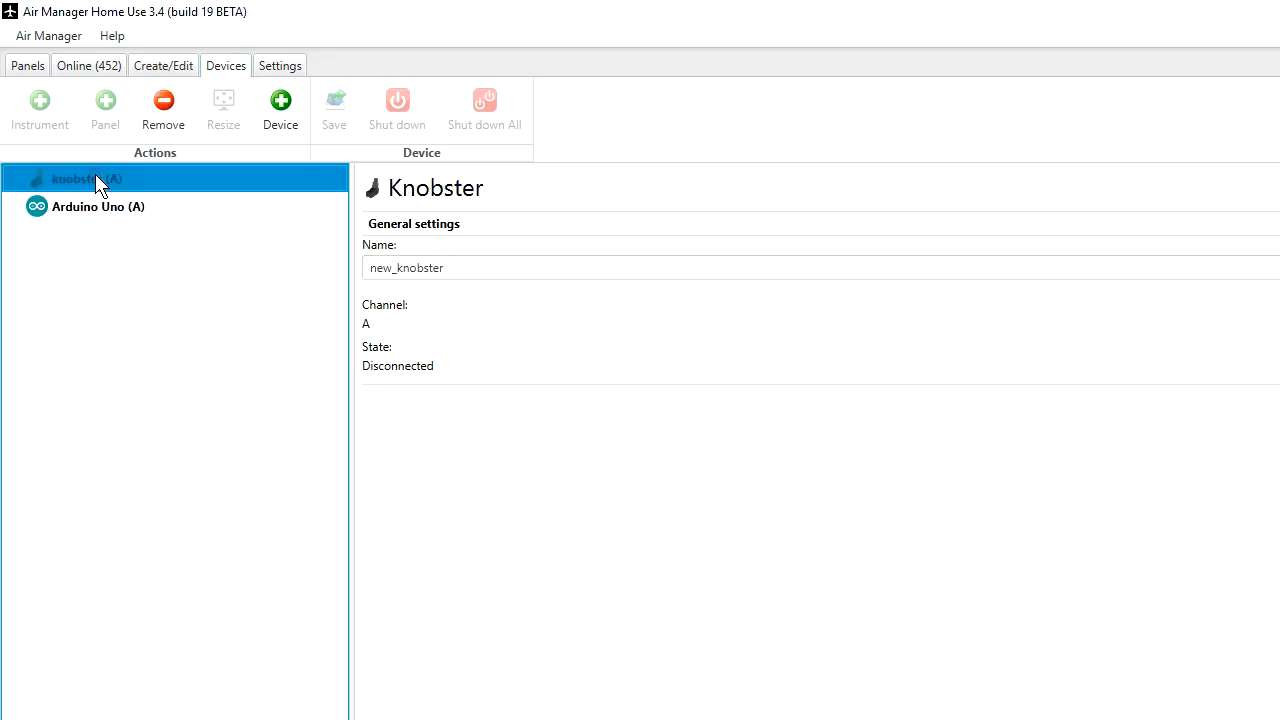
pyautogui.click(98, 206)
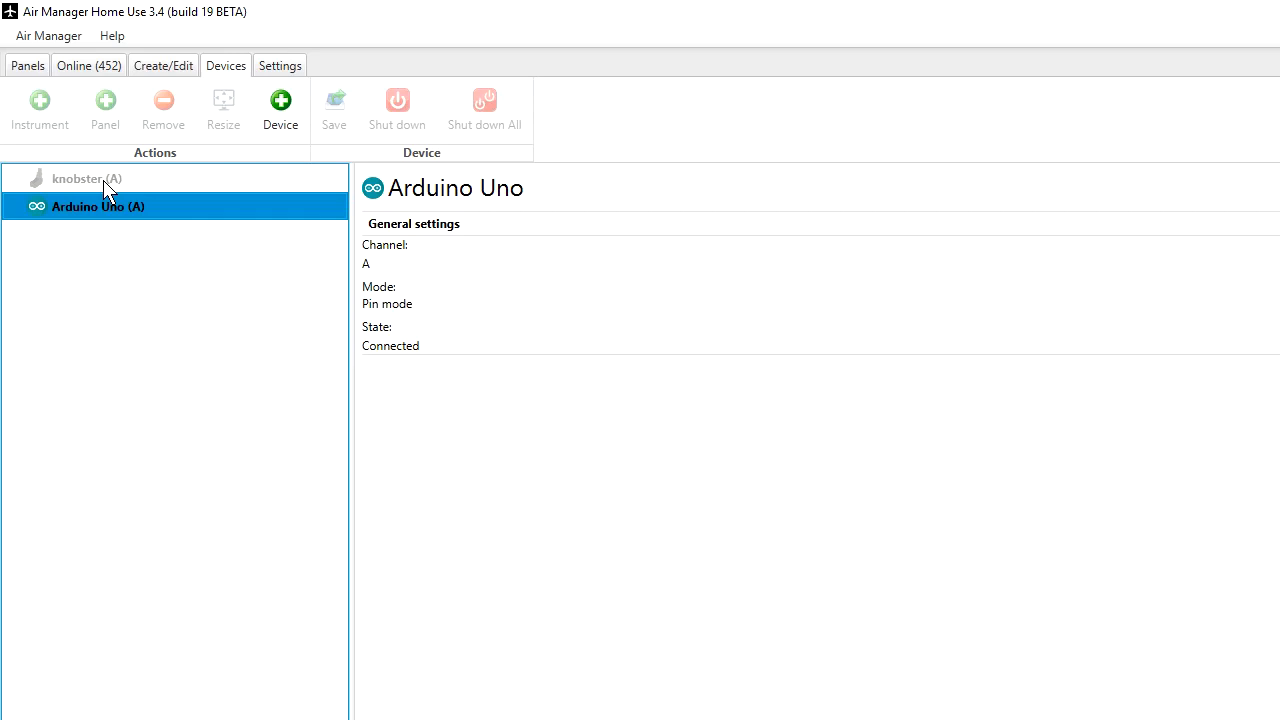
pyautogui.moveTo(112, 188)
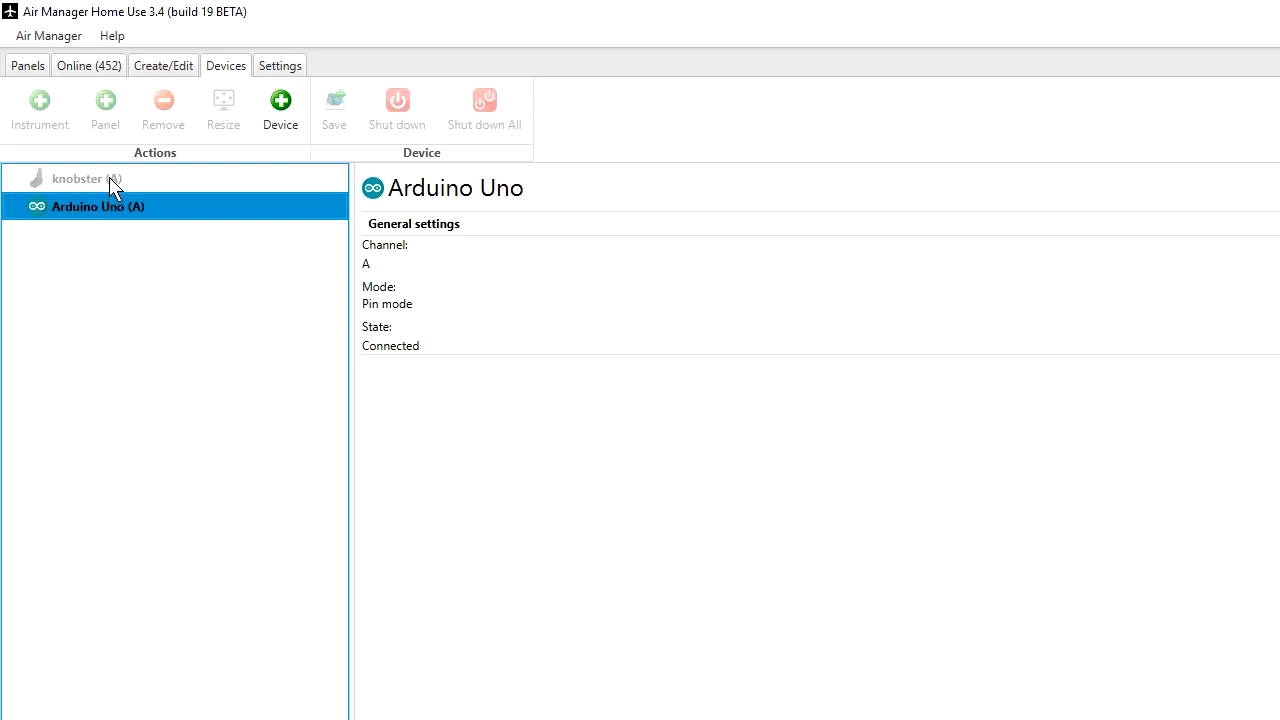
pyautogui.moveTo(137, 220)
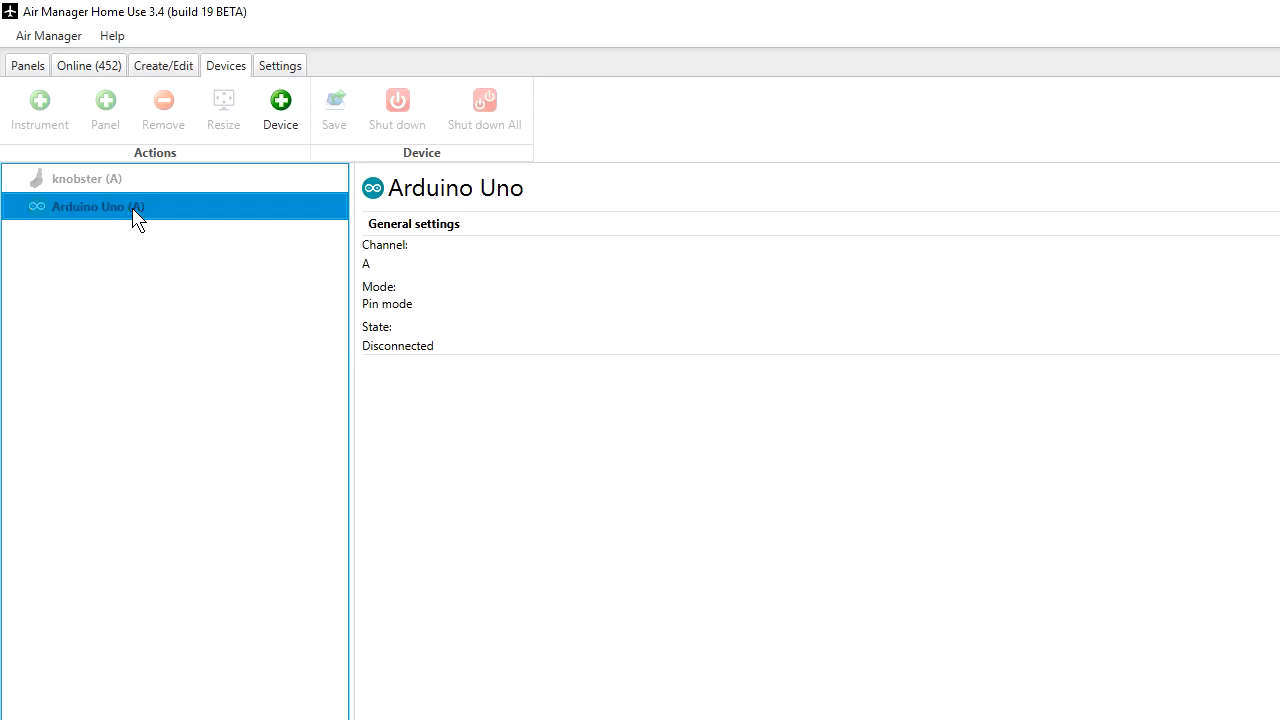
pyautogui.click(87, 178)
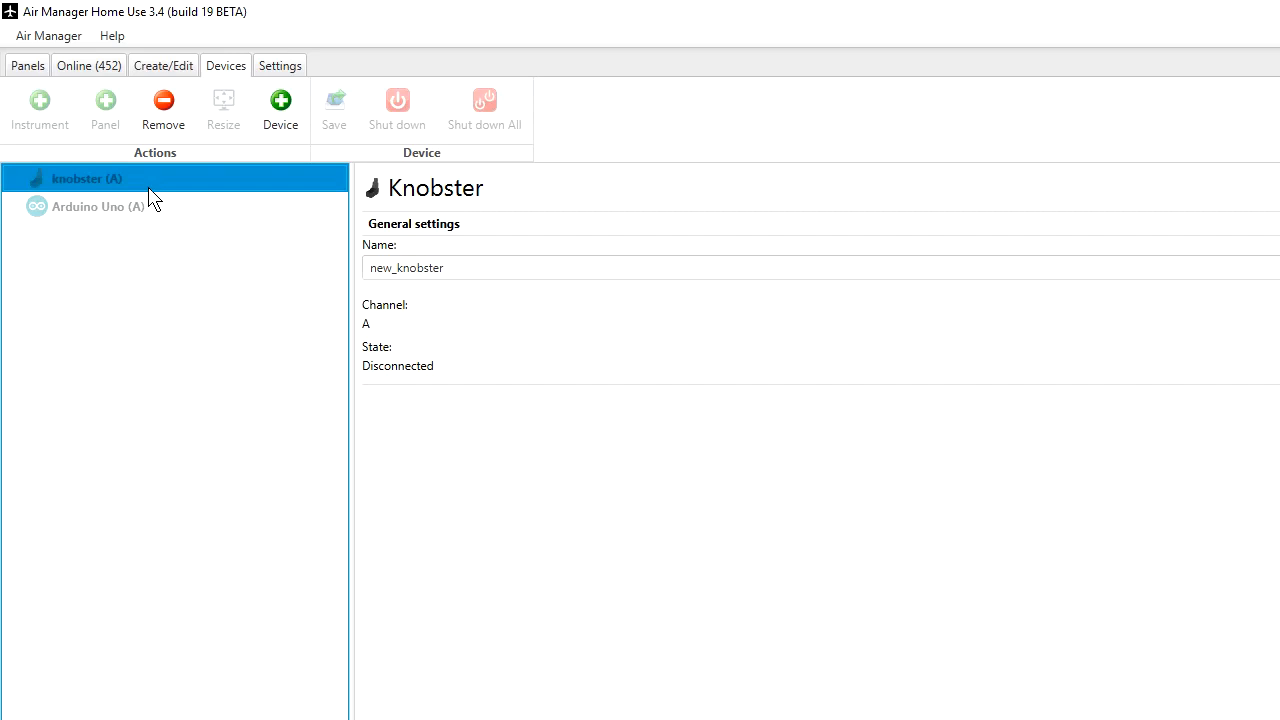
pyautogui.moveTo(155, 213)
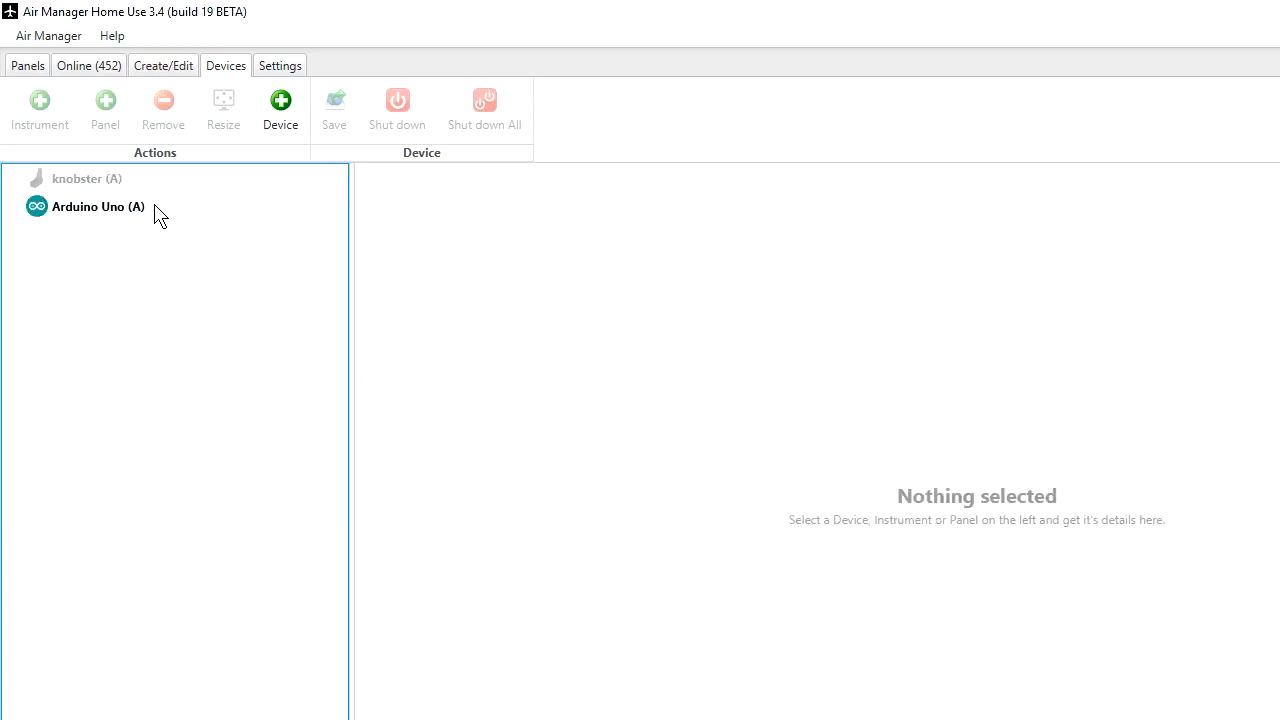
# Filter the Create/Edit instruments by 'hard' and select Hardware - Arduino Test.
pyautogui.click(98, 206)
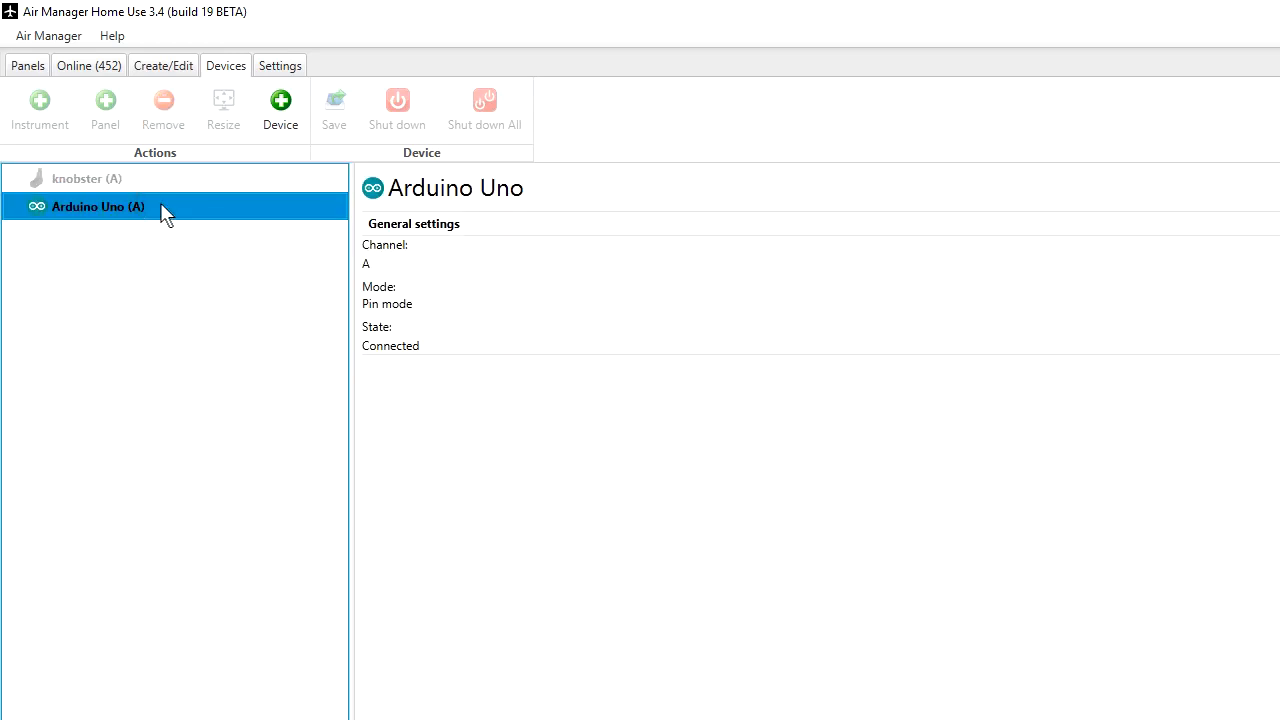
pyautogui.moveTo(180, 198)
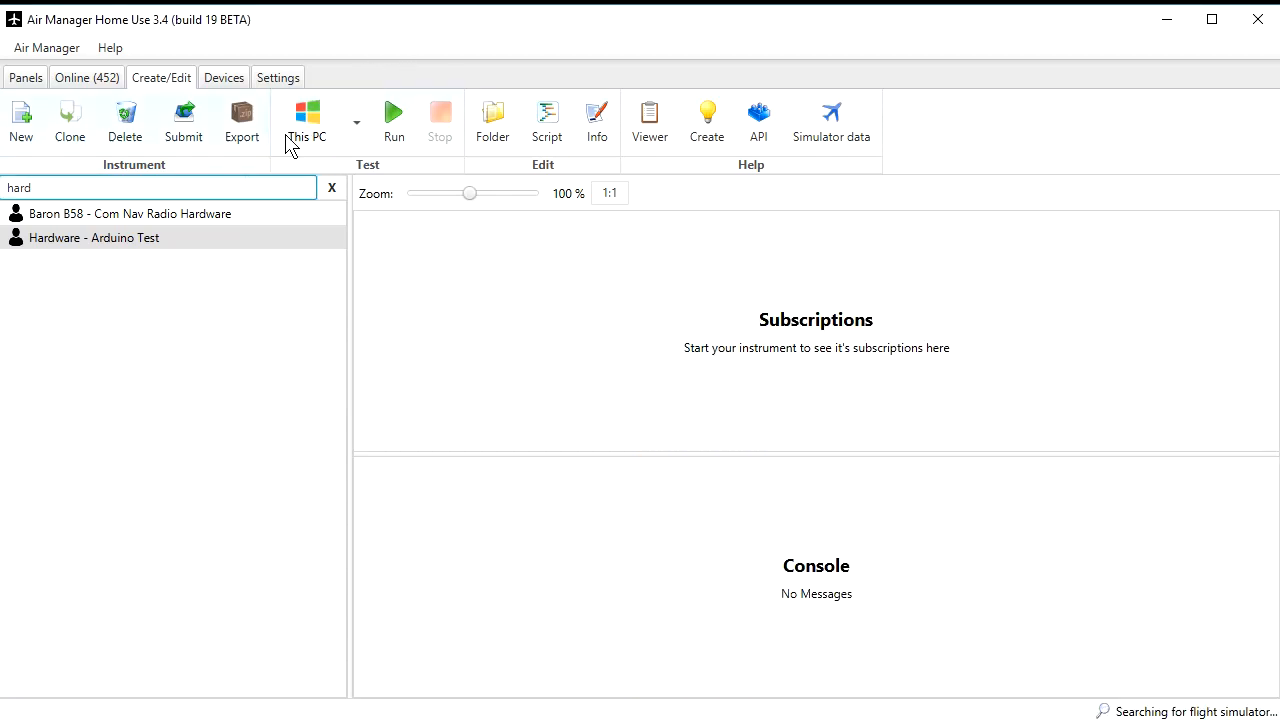
pyautogui.moveTo(81, 253)
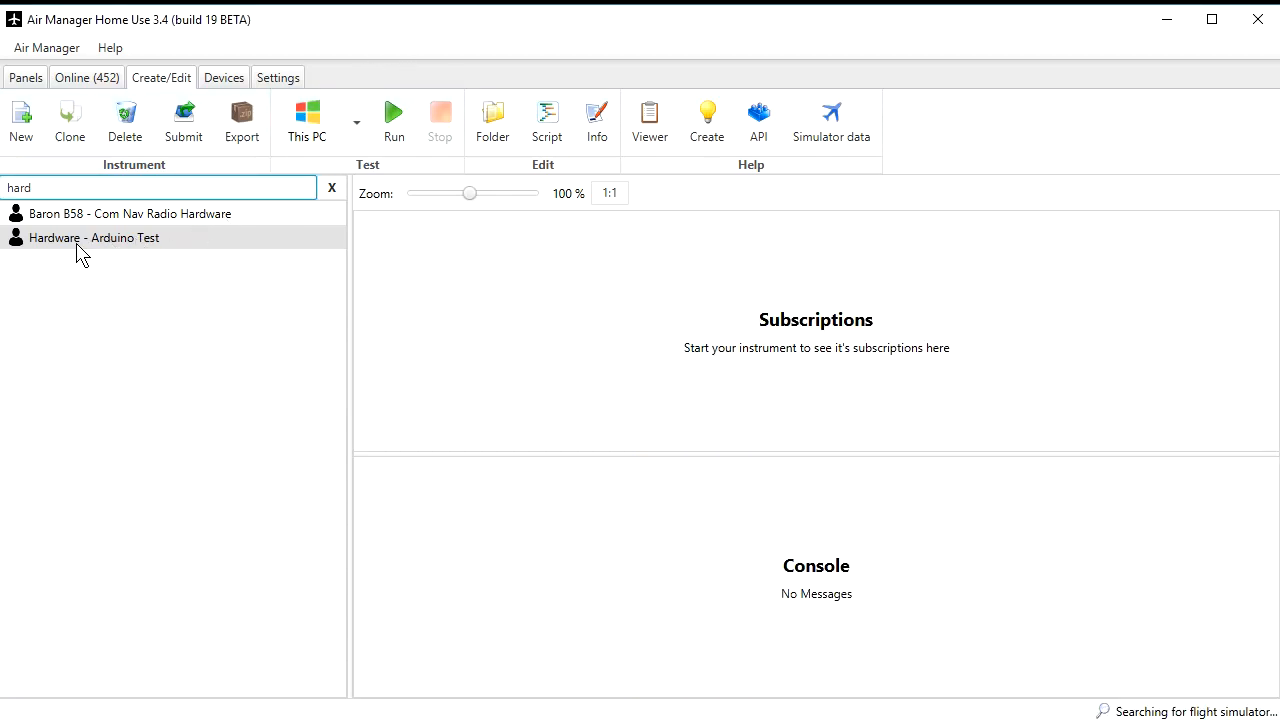
pyautogui.click(94, 237)
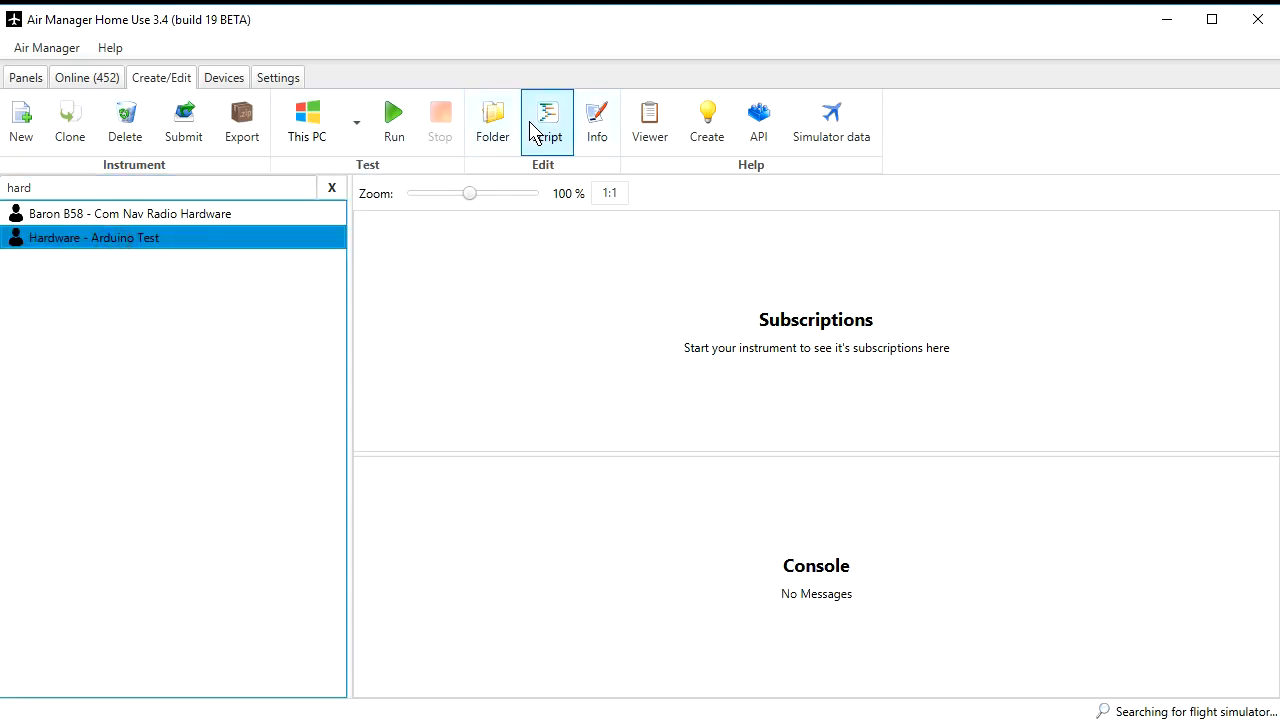
# Open logic.lua in Notepad++ and highlight the dial_change_large callback on line 16.
pyautogui.click(546, 118)
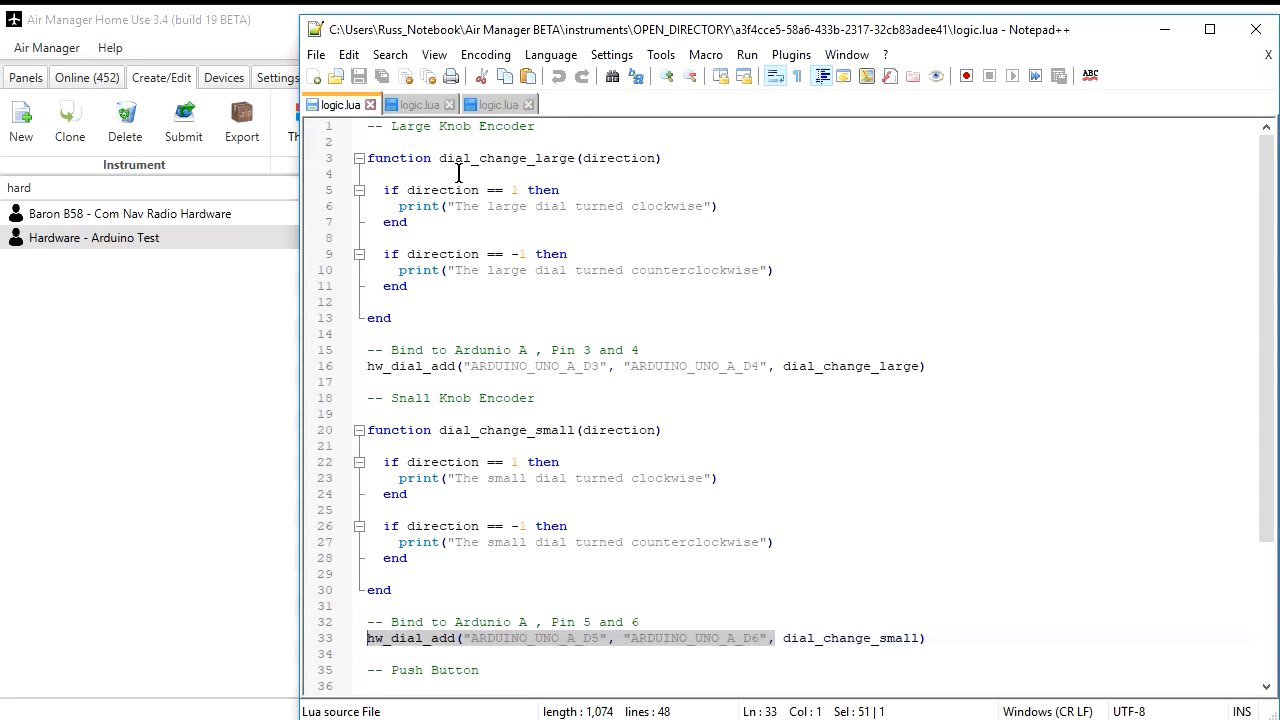
pyautogui.moveTo(461, 170)
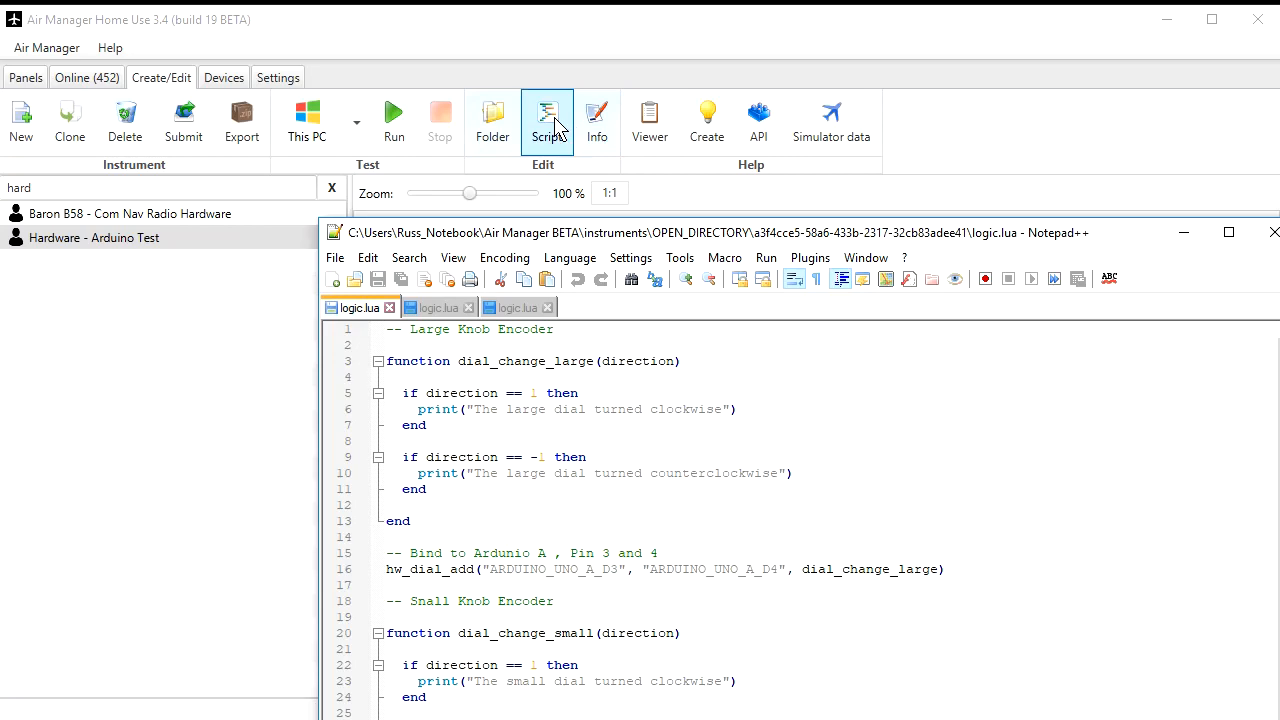
pyautogui.moveTo(758, 120)
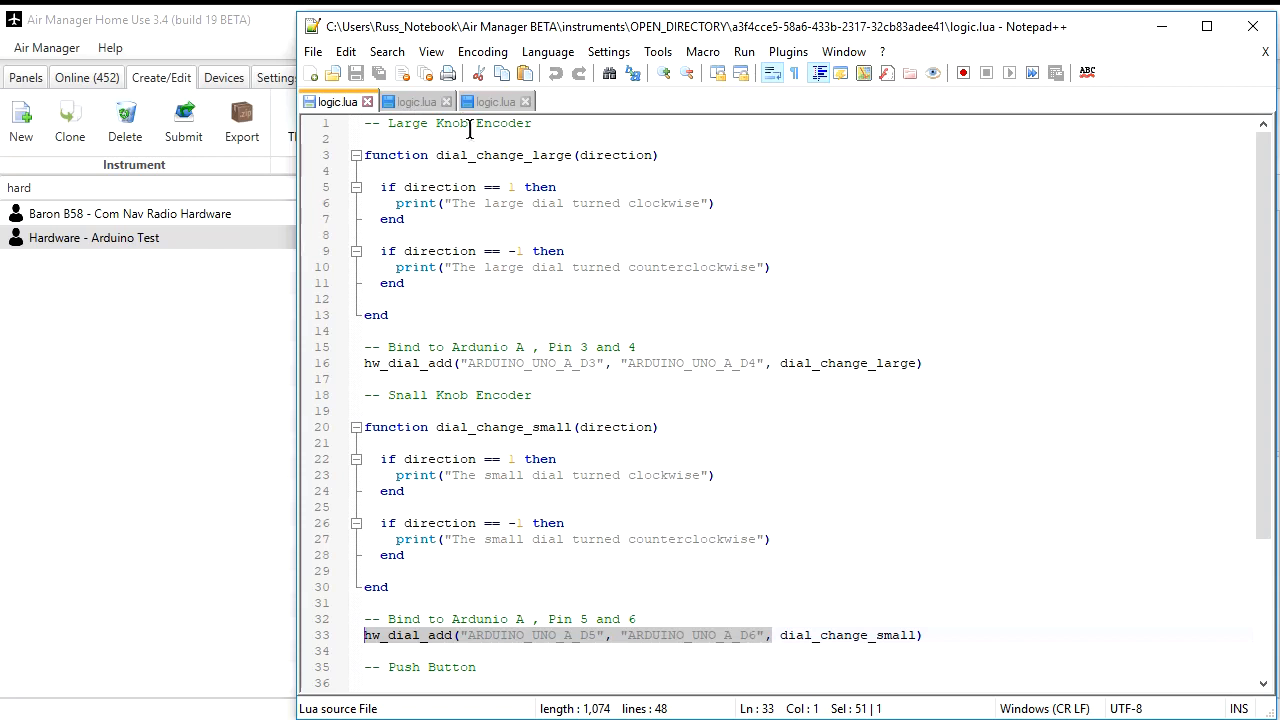
pyautogui.moveTo(380, 363)
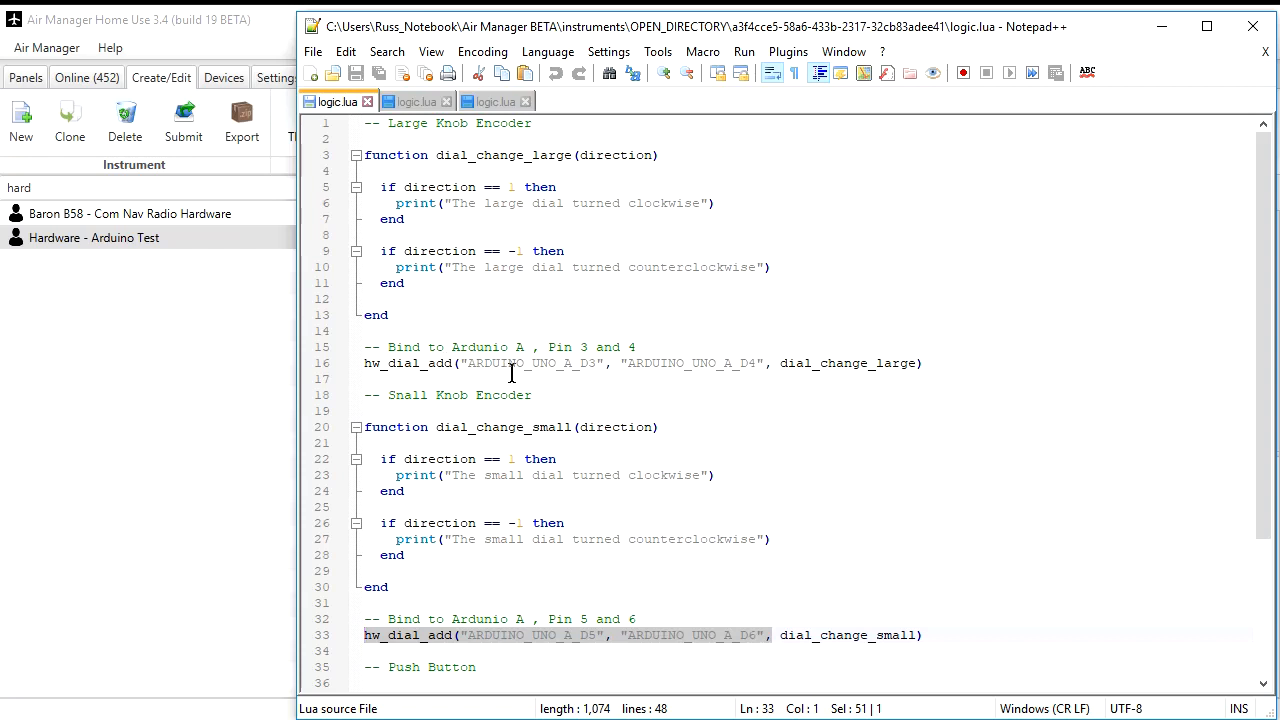
pyautogui.moveTo(598, 373)
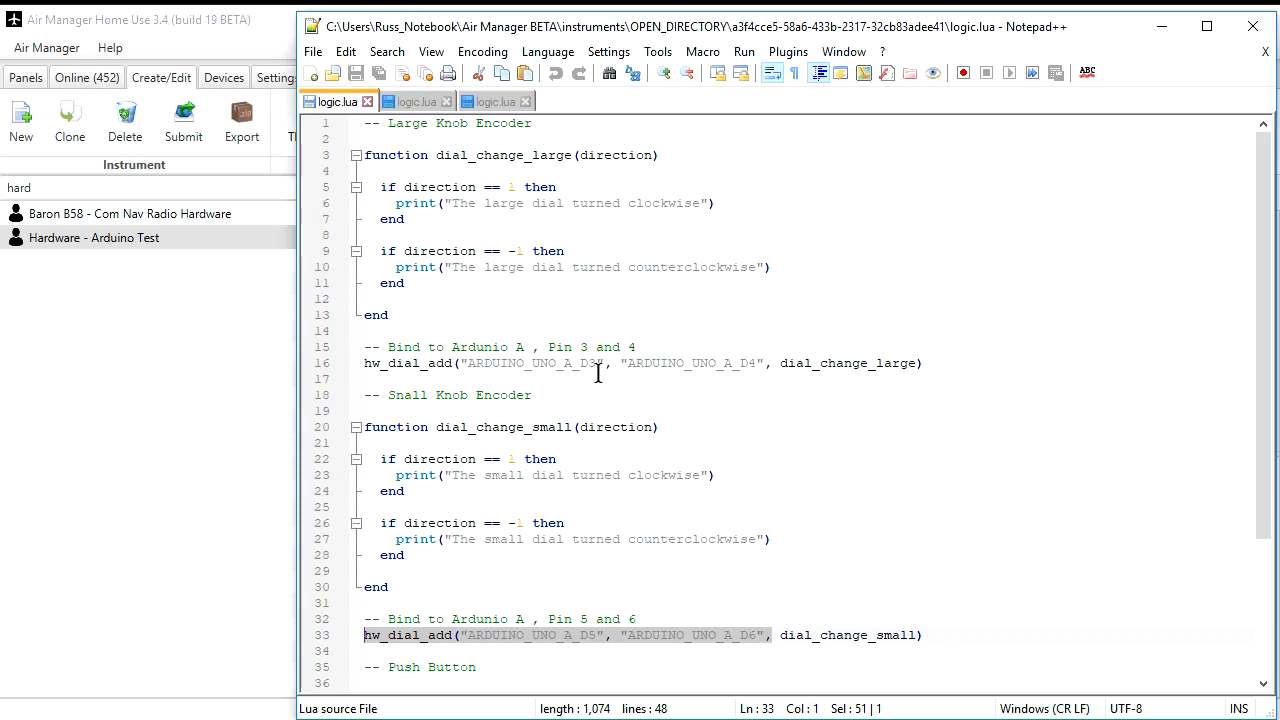
pyautogui.moveTo(745, 363)
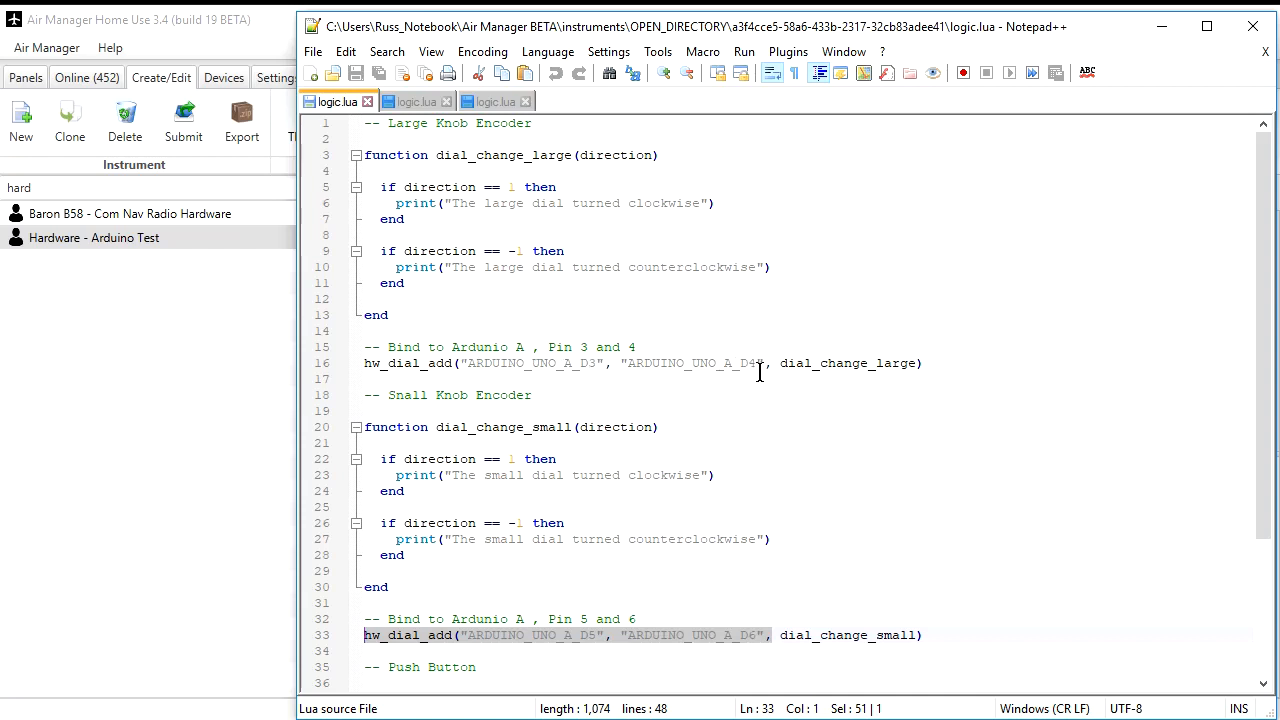
pyautogui.doubleClick(848, 363)
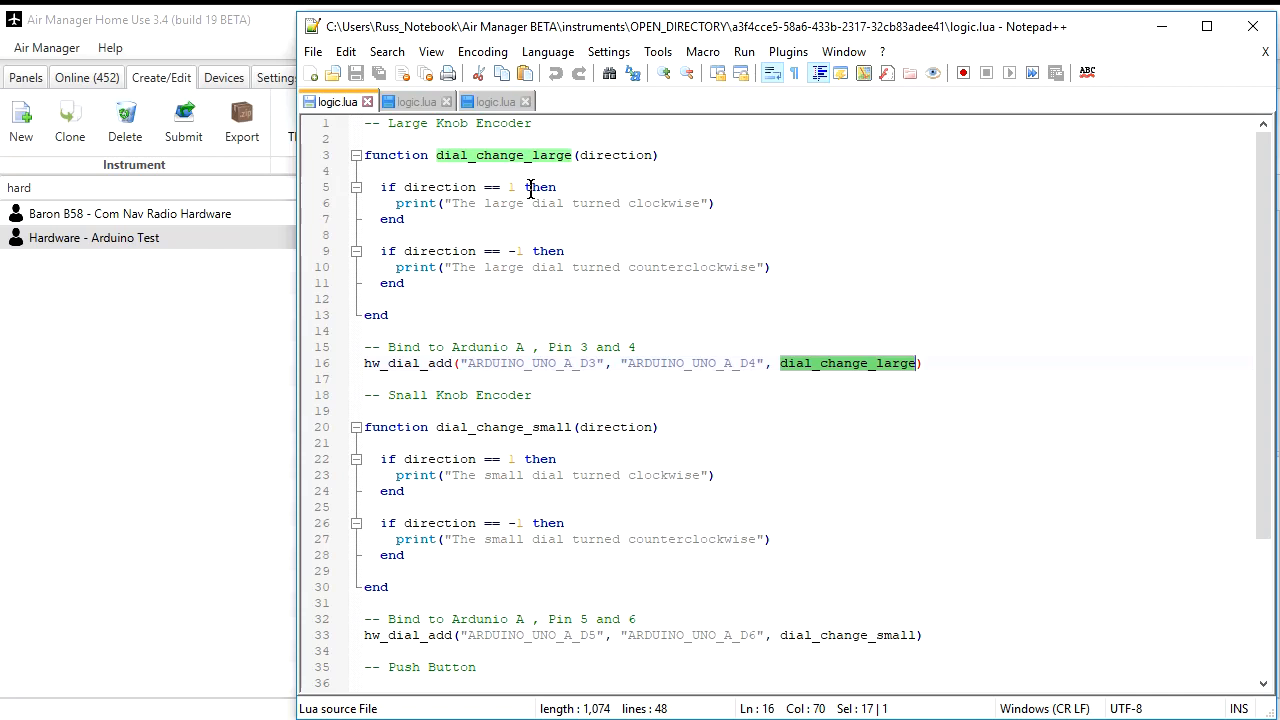
pyautogui.moveTo(640, 218)
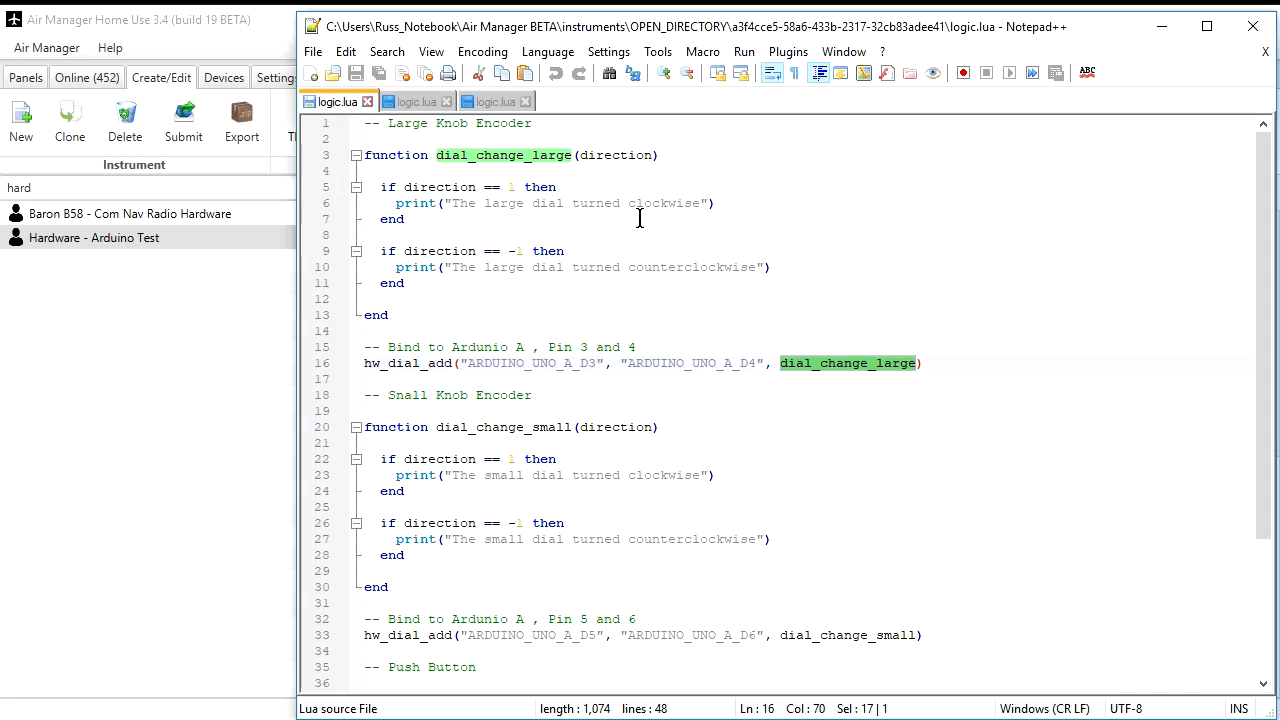
pyautogui.moveTo(645, 282)
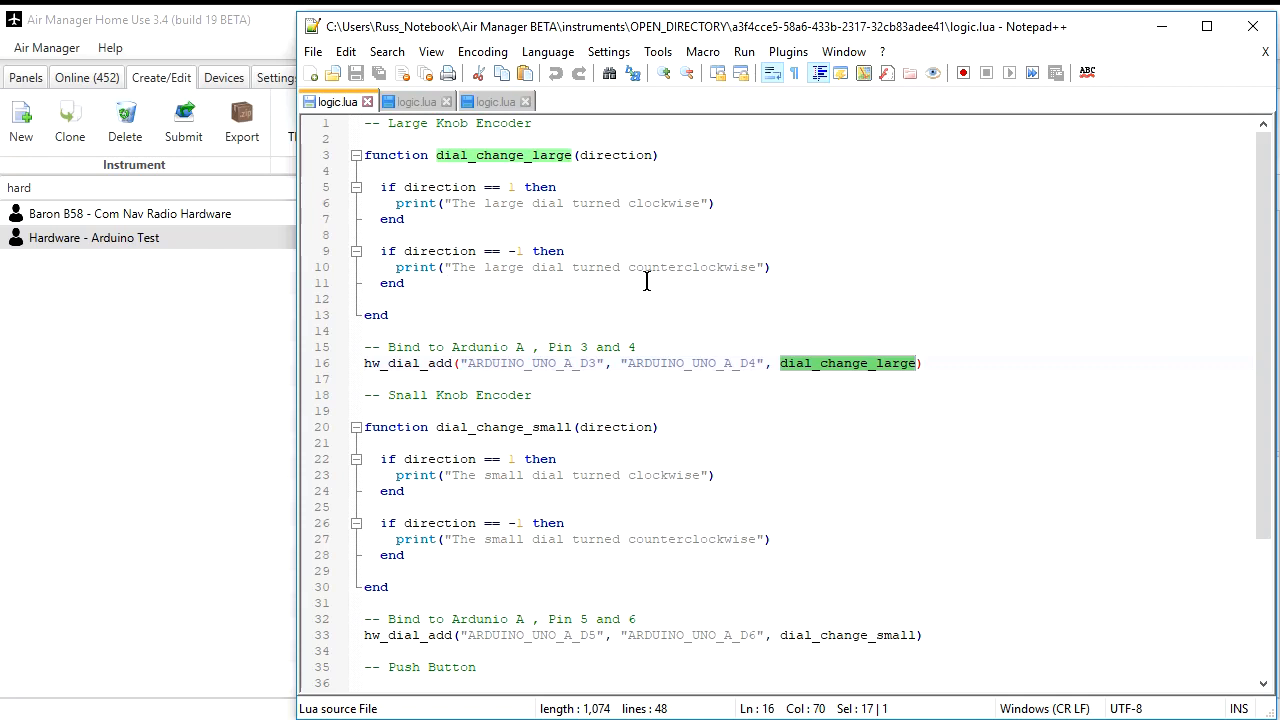
pyautogui.moveTo(489, 398)
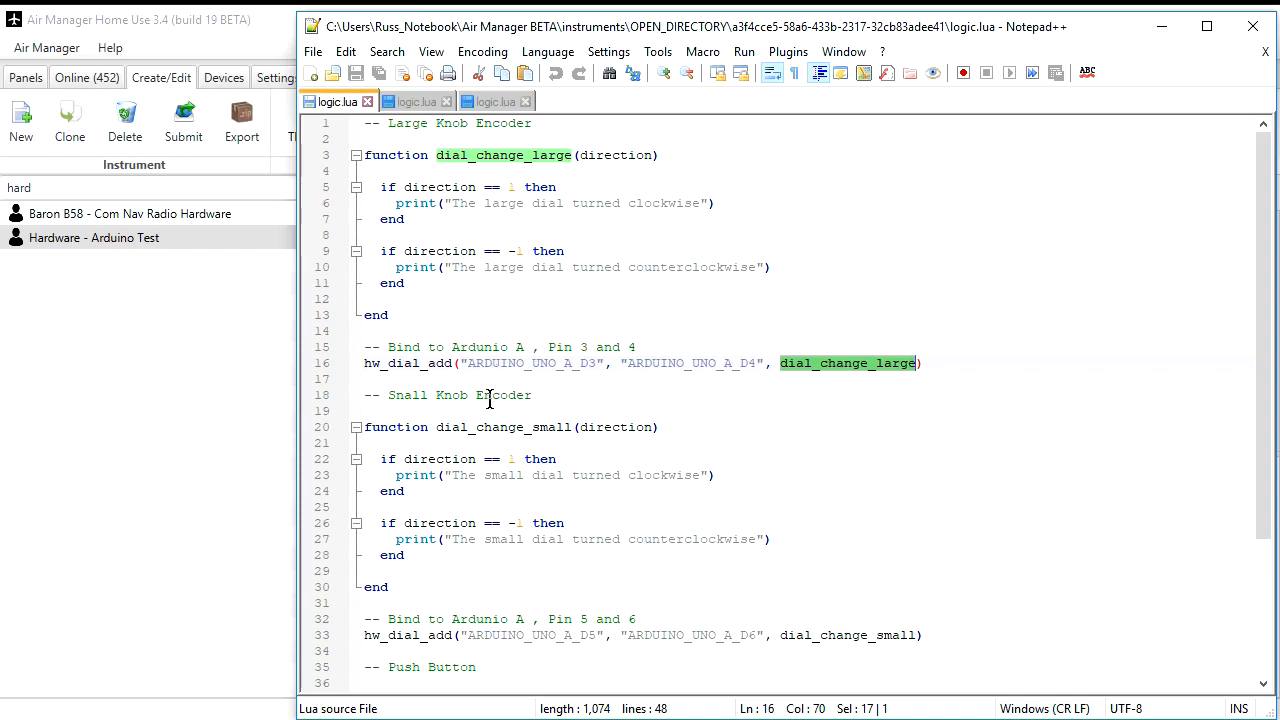
pyautogui.scroll(-3)
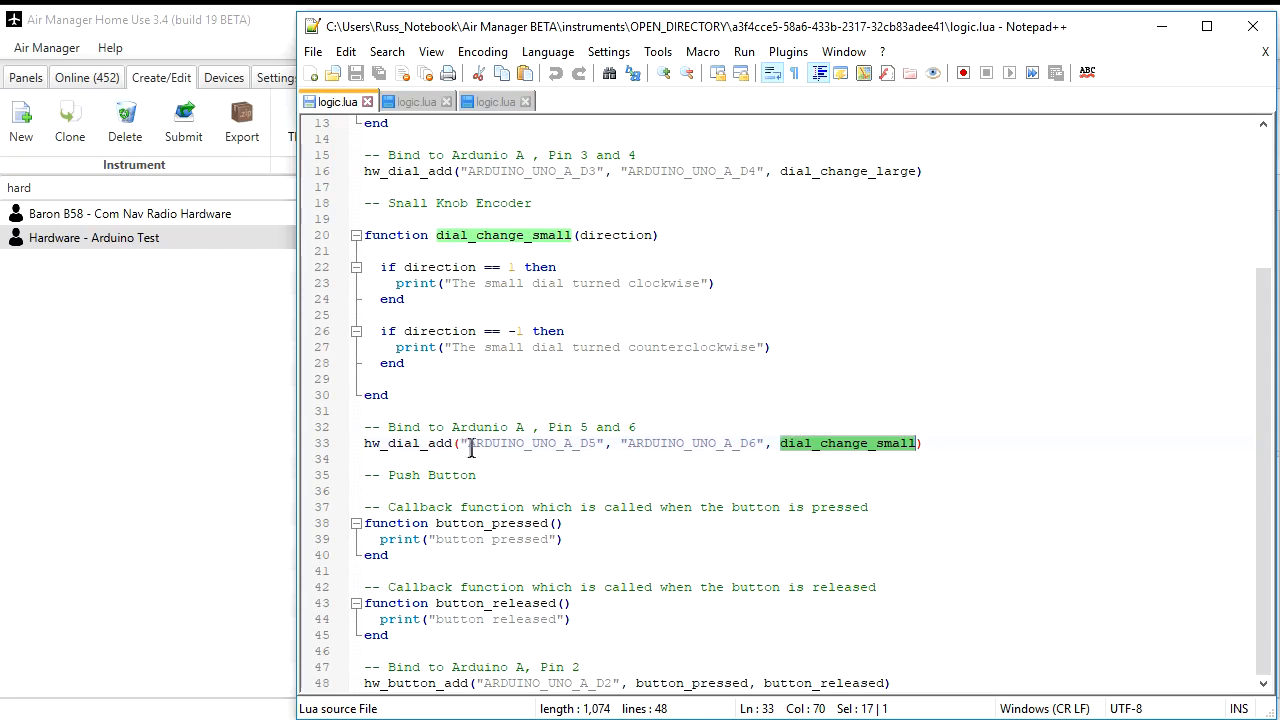
pyautogui.moveTo(613, 443)
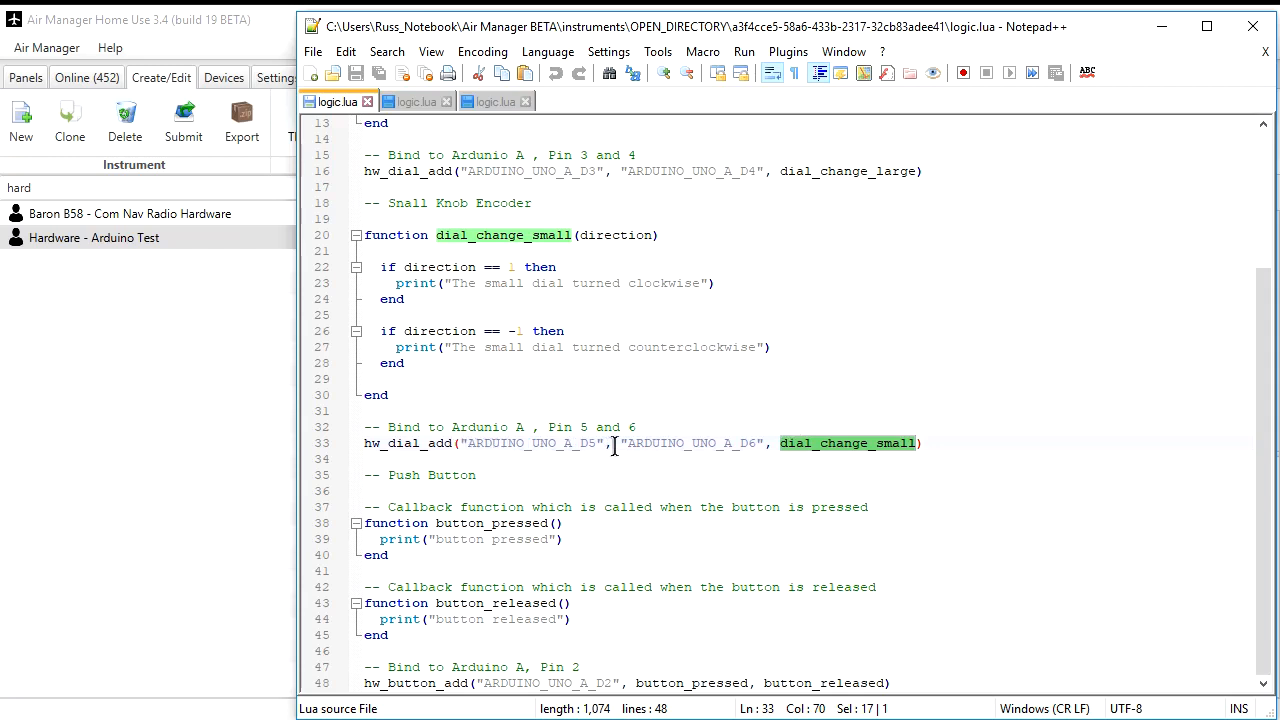
pyautogui.moveTo(690, 355)
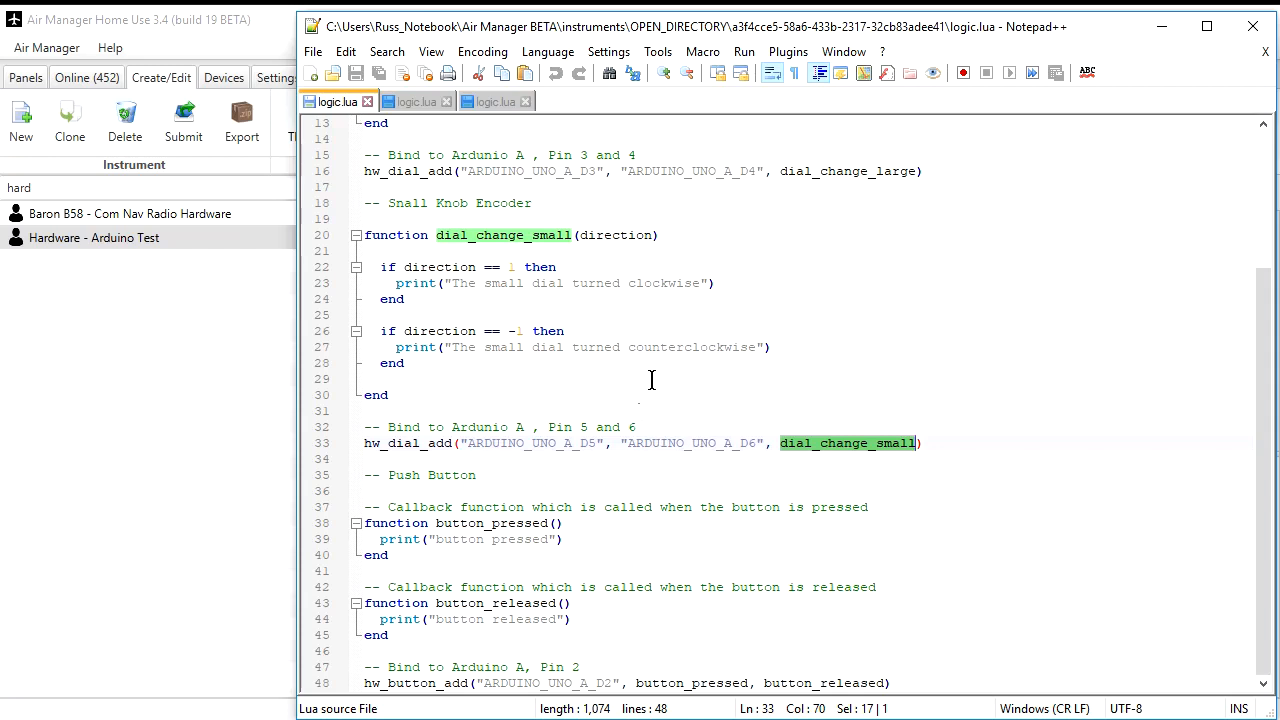
pyautogui.moveTo(639, 443)
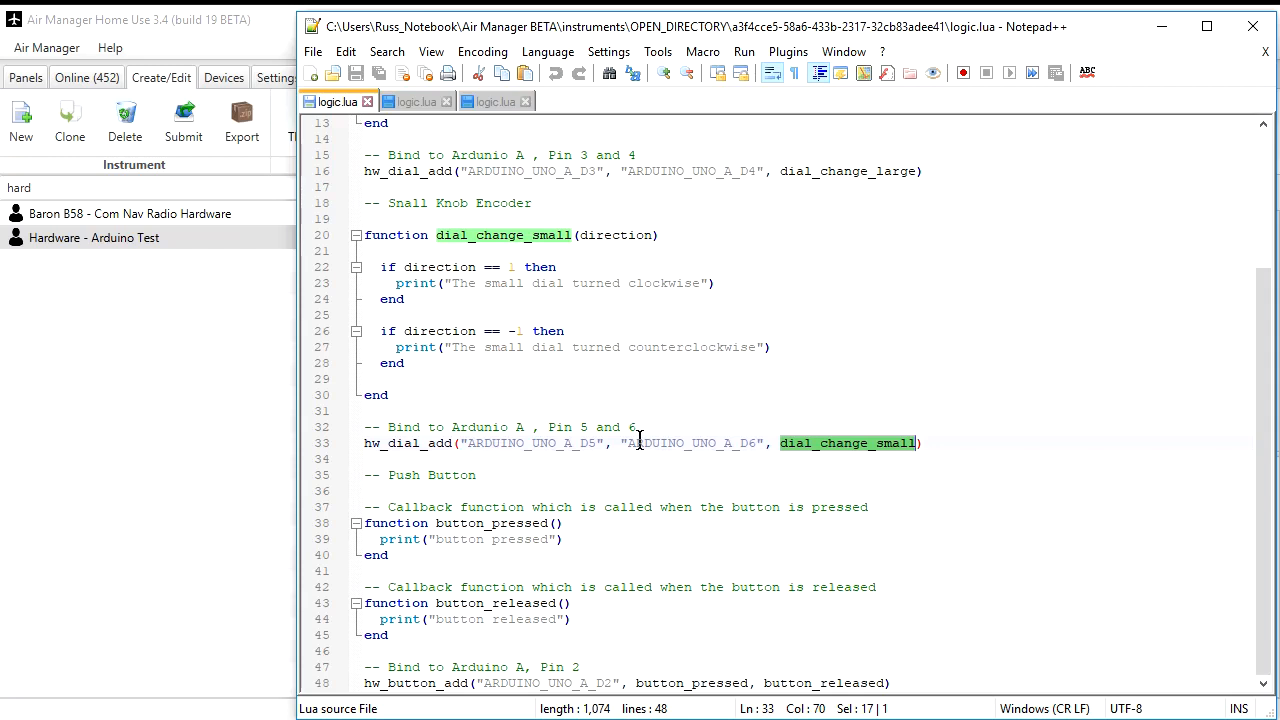
pyautogui.moveTo(641, 439)
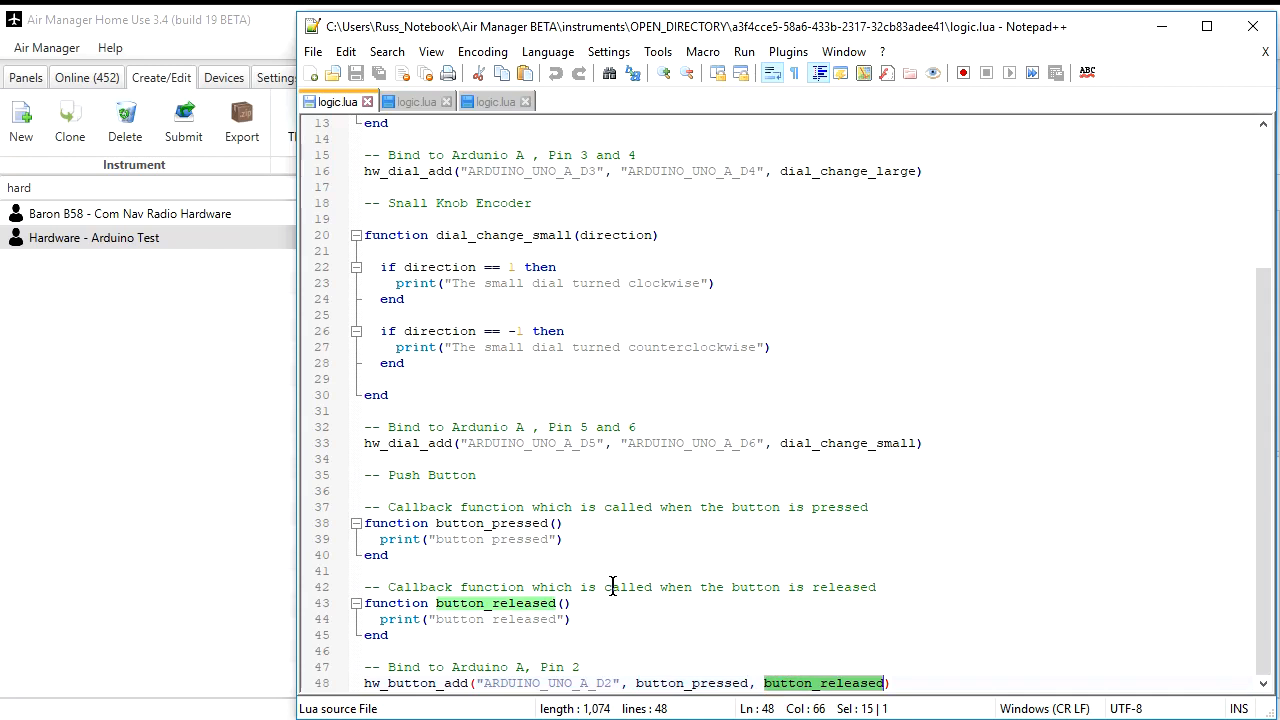
pyautogui.moveTo(397, 170)
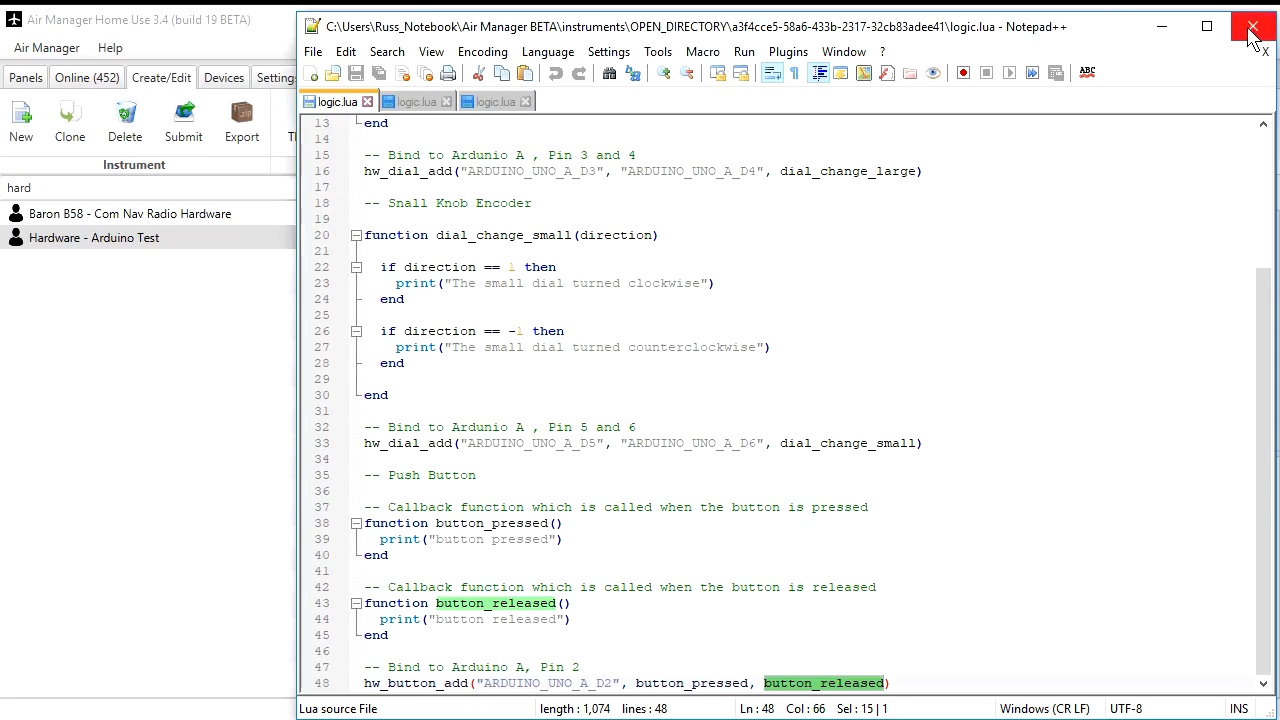
# Close Notepad++ and run the Hardware - Arduino Test instrument from the Test group.
pyautogui.click(1253, 26)
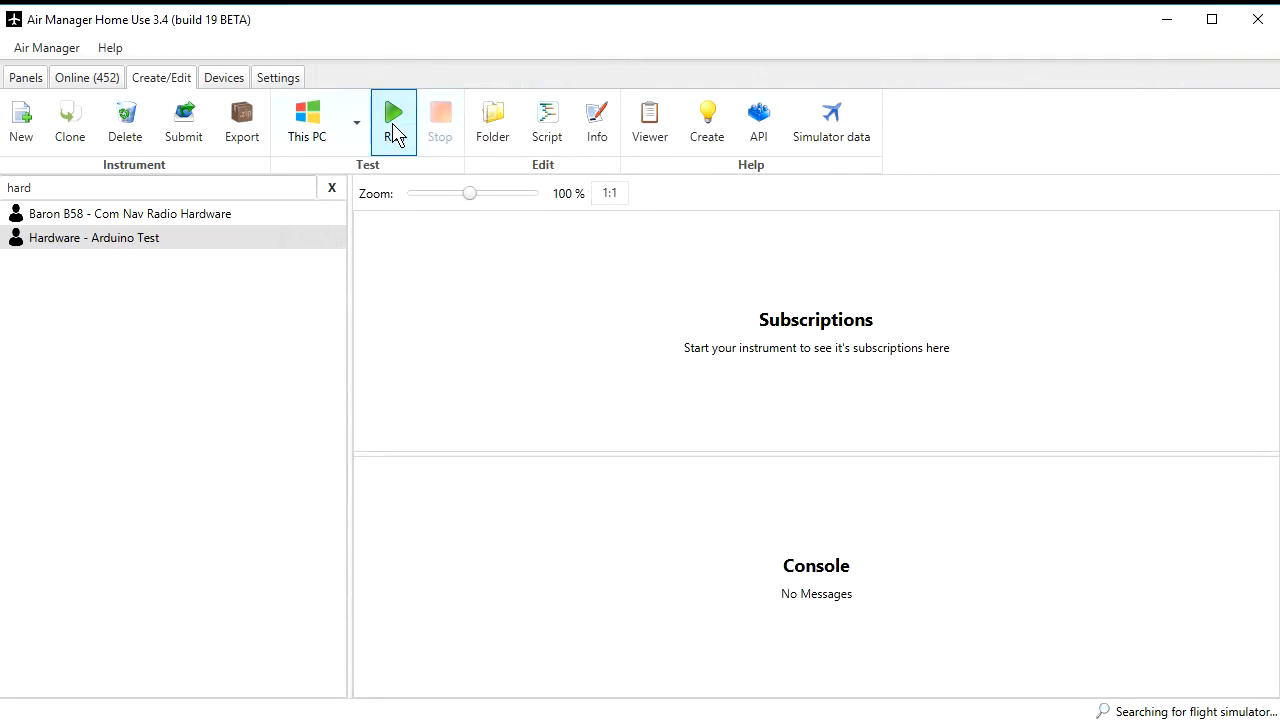
pyautogui.click(393, 112)
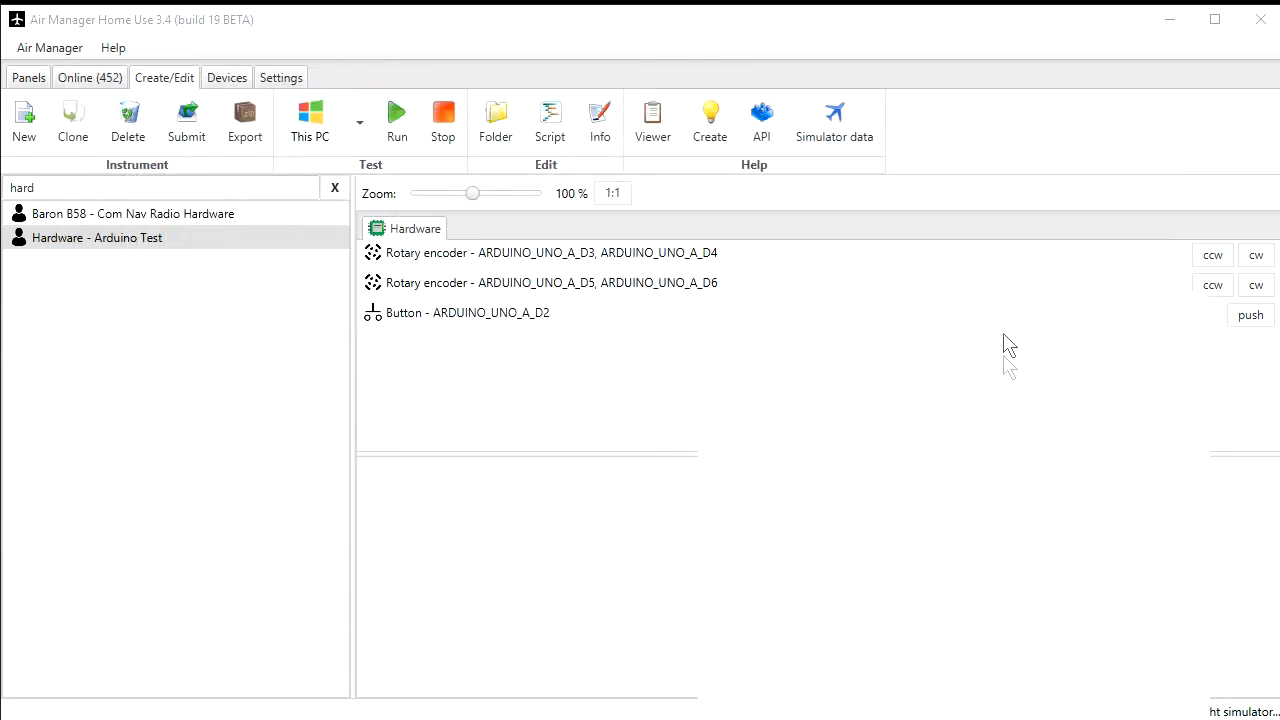
pyautogui.moveTo(1030, 474)
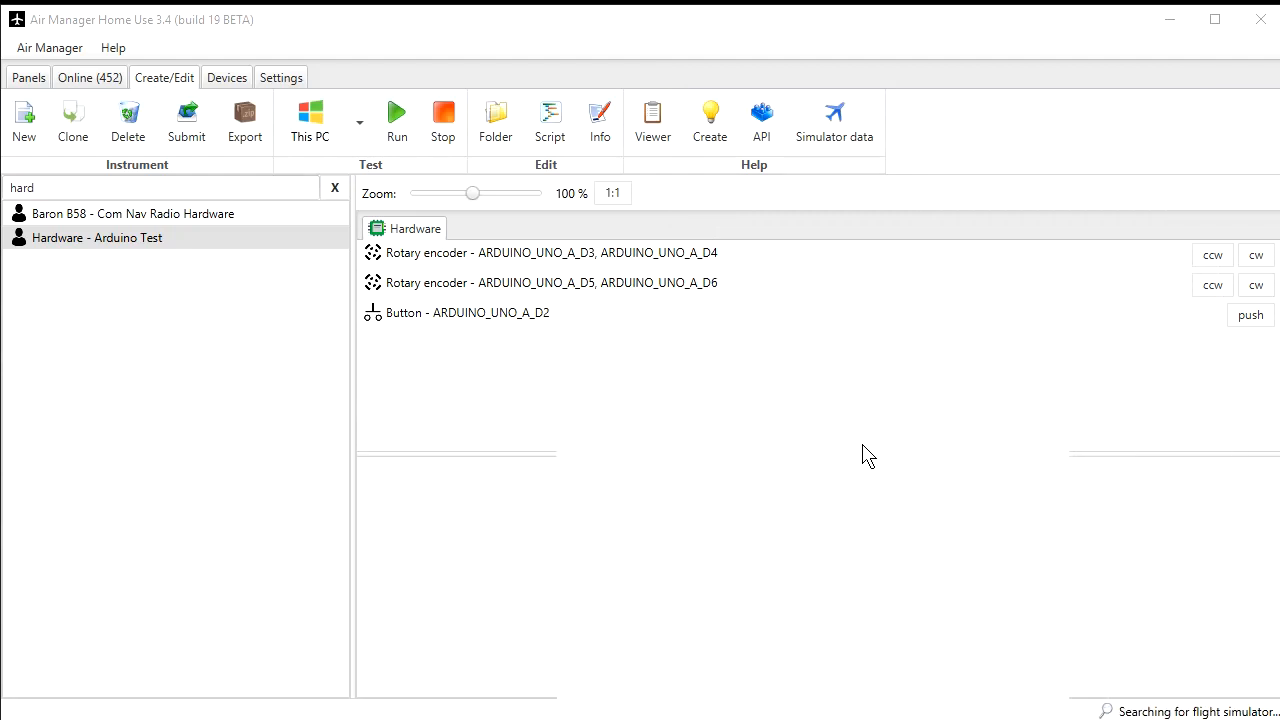
pyautogui.moveTo(833, 457)
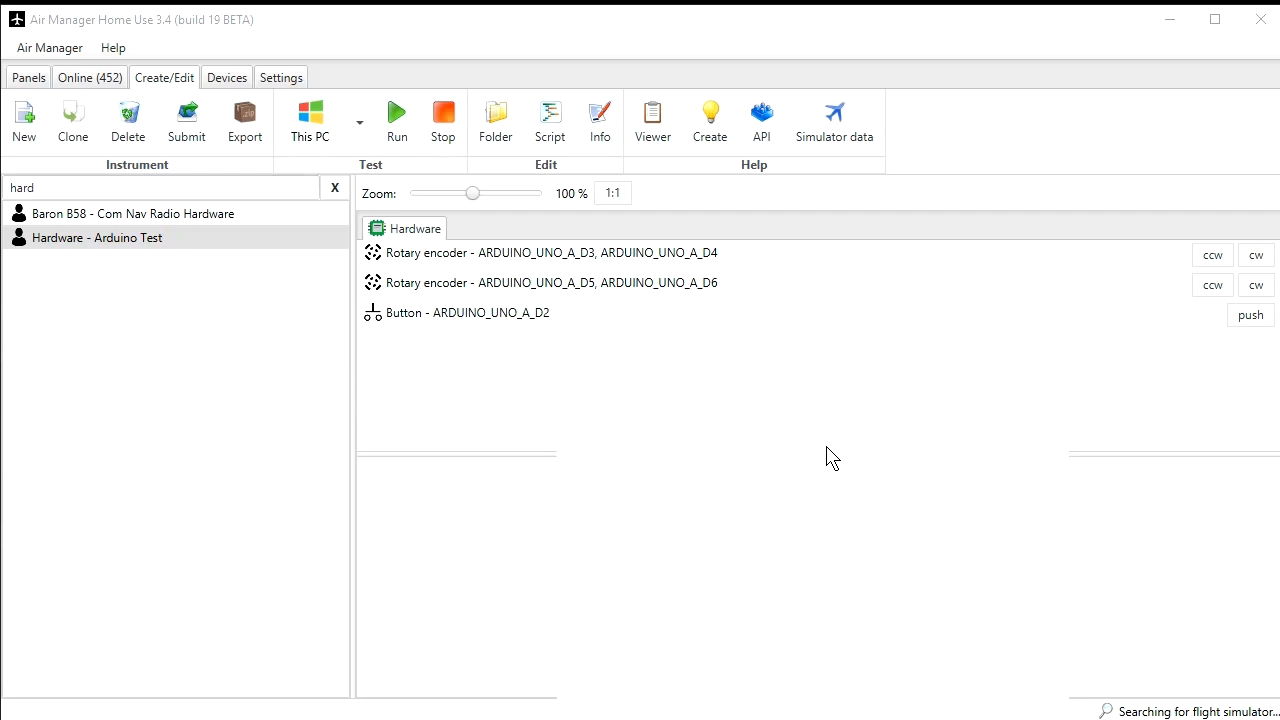
pyautogui.moveTo(540, 277)
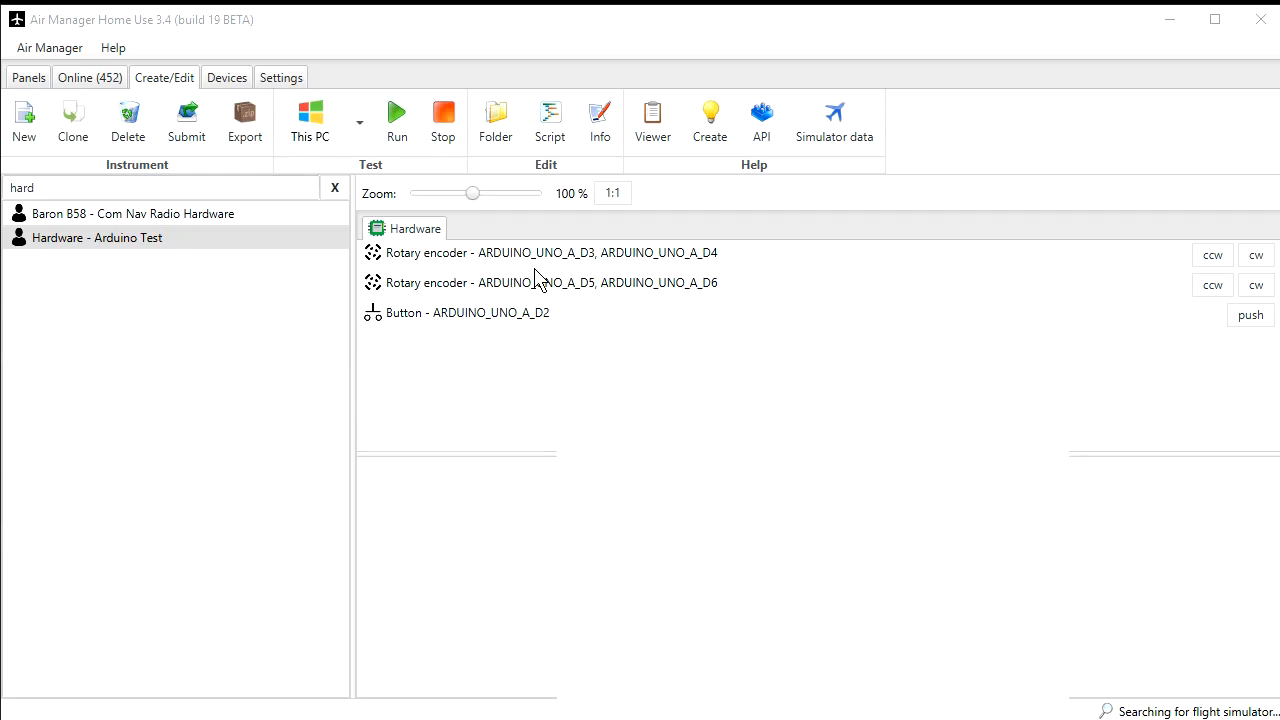
pyautogui.moveTo(555, 267)
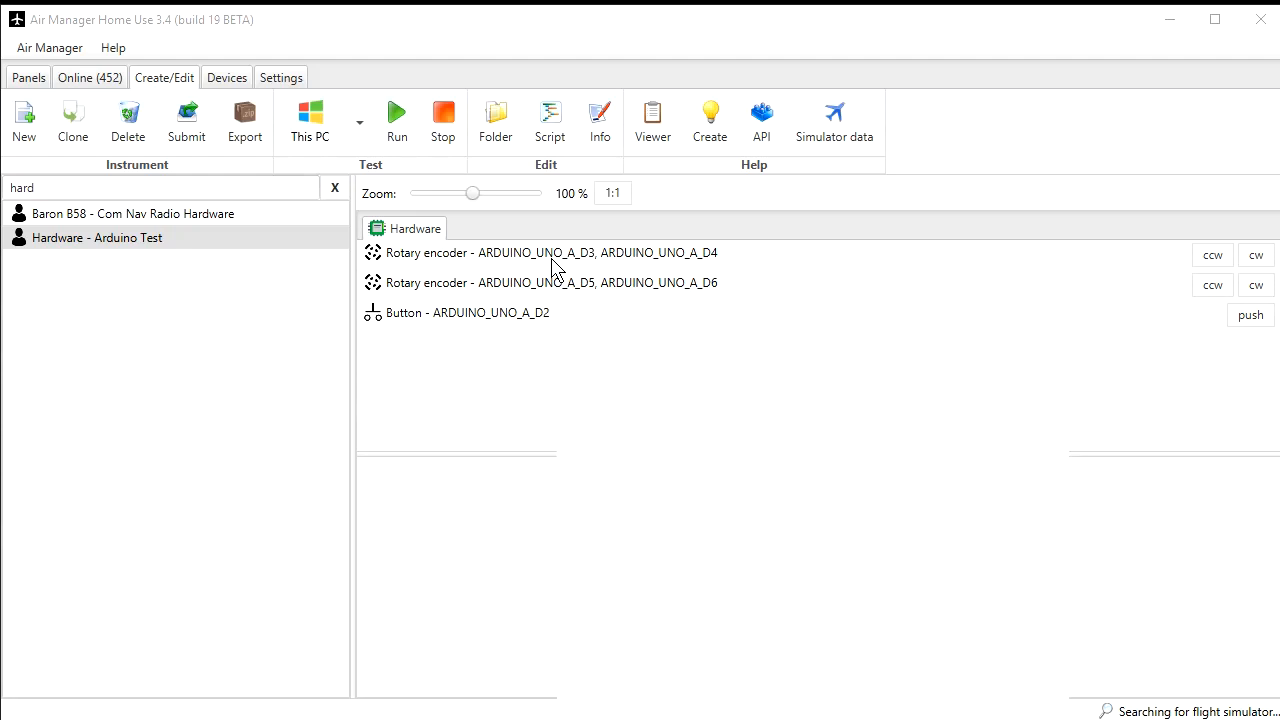
pyautogui.moveTo(540, 295)
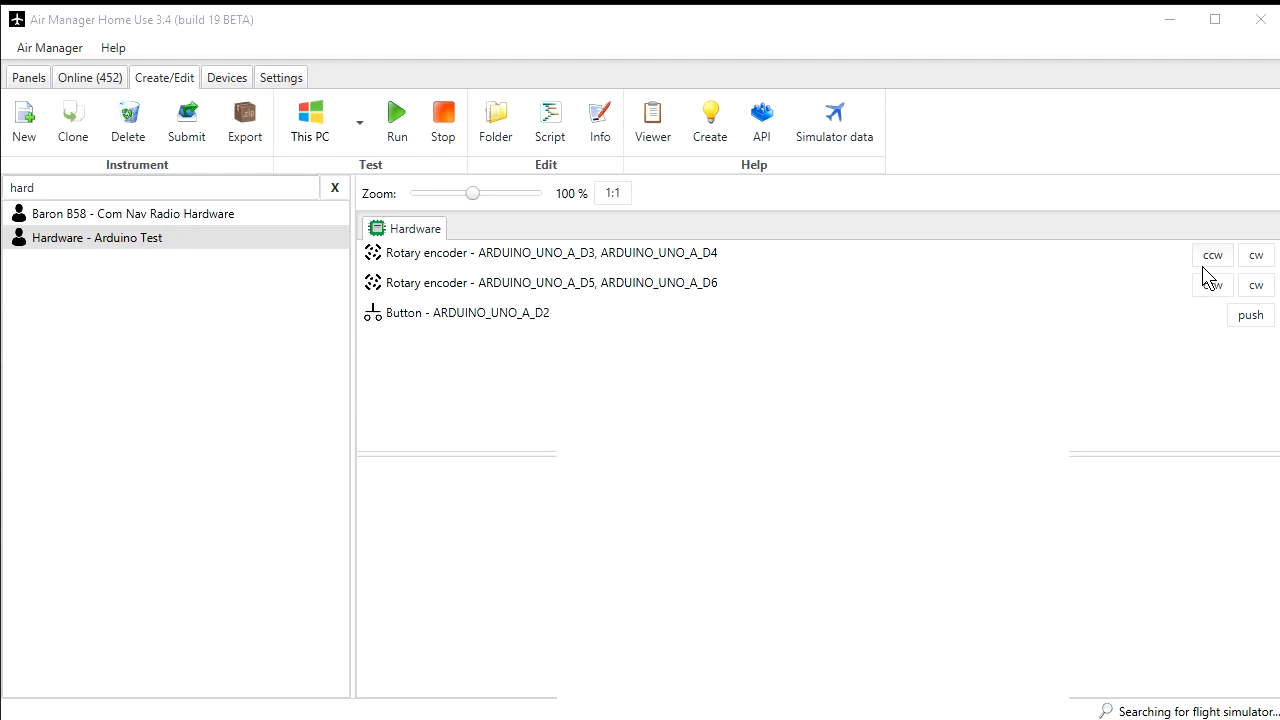
# Turn the large and small knobs both directions and press the transfer button, watching the log.
pyautogui.click(1212, 255)
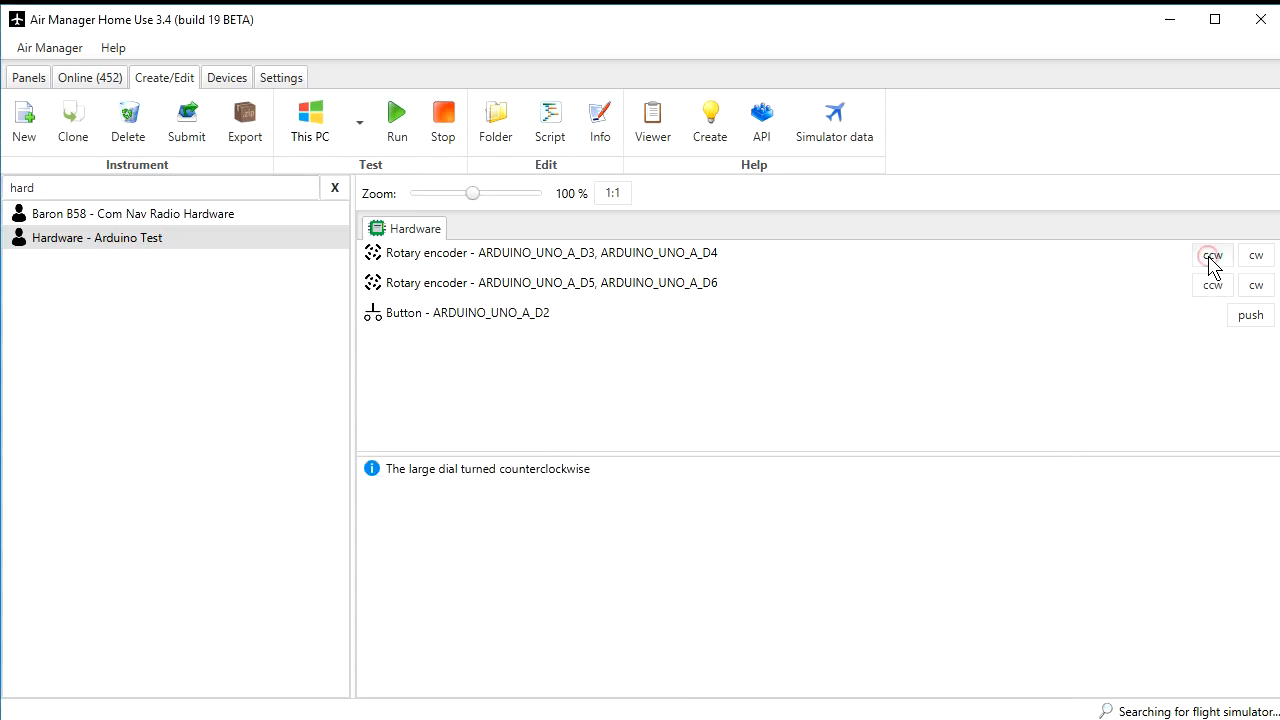
pyautogui.click(1212, 255)
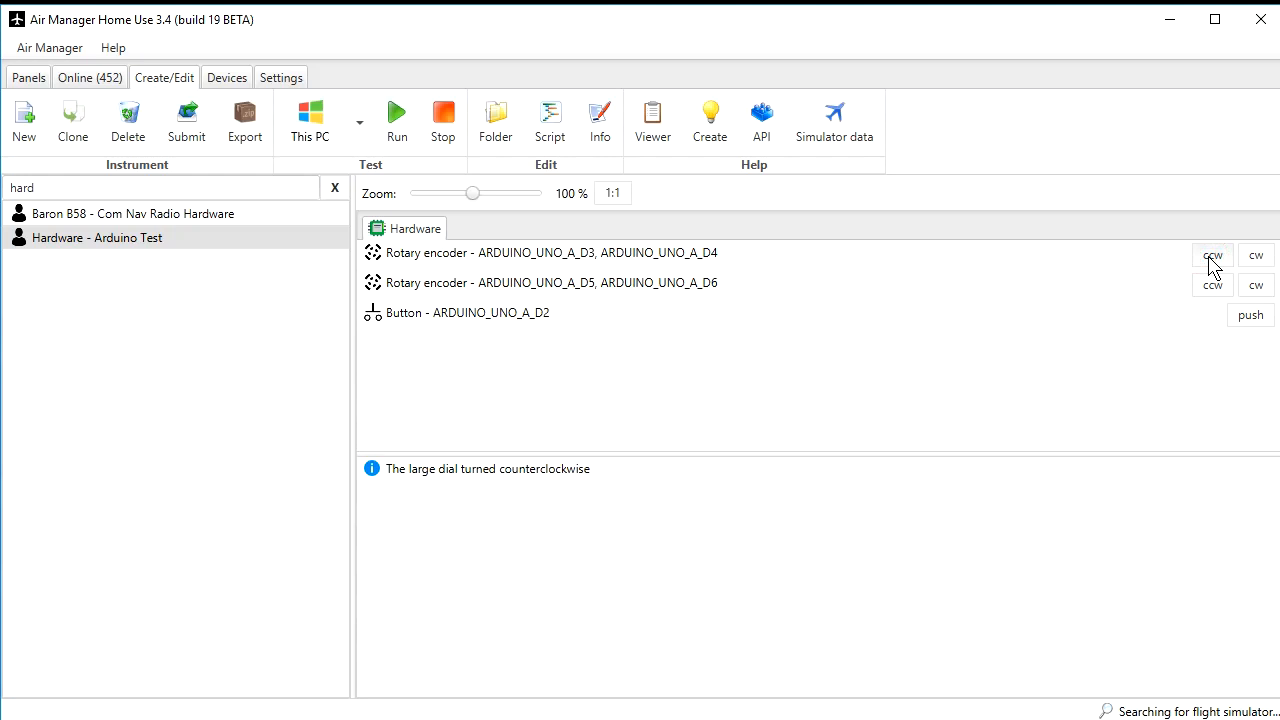
pyautogui.moveTo(1228, 258)
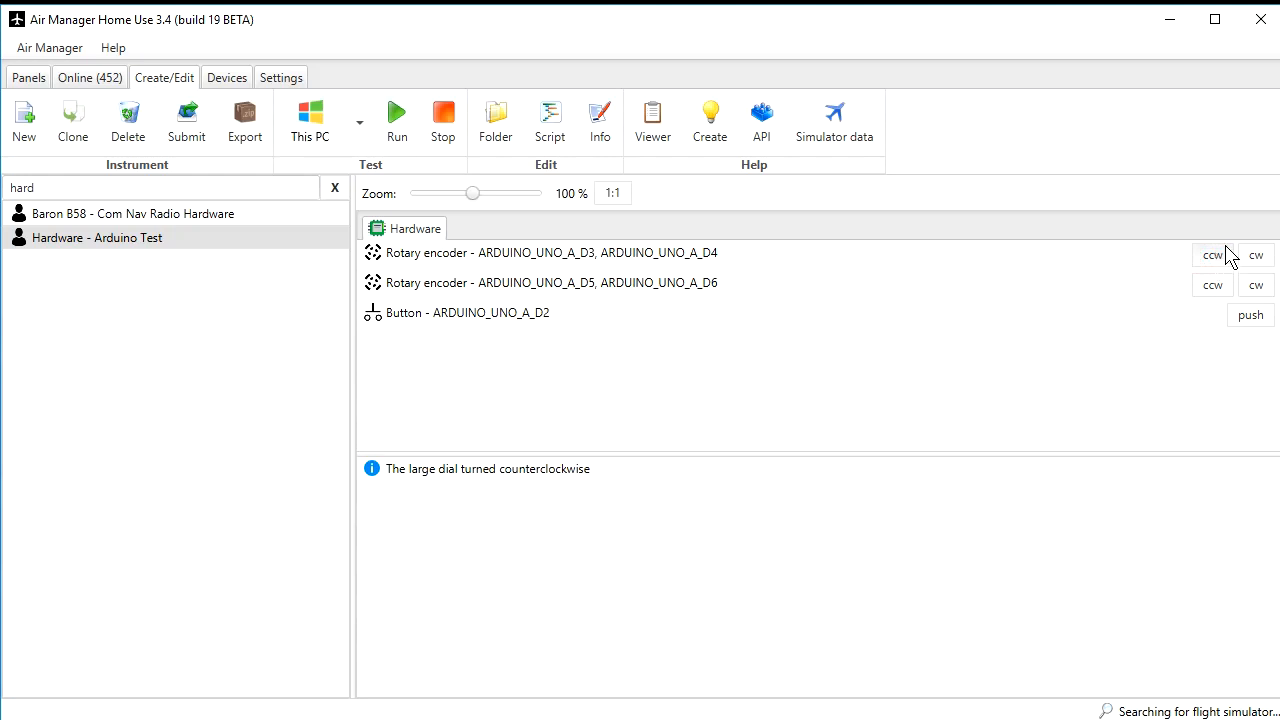
pyautogui.click(1256, 255)
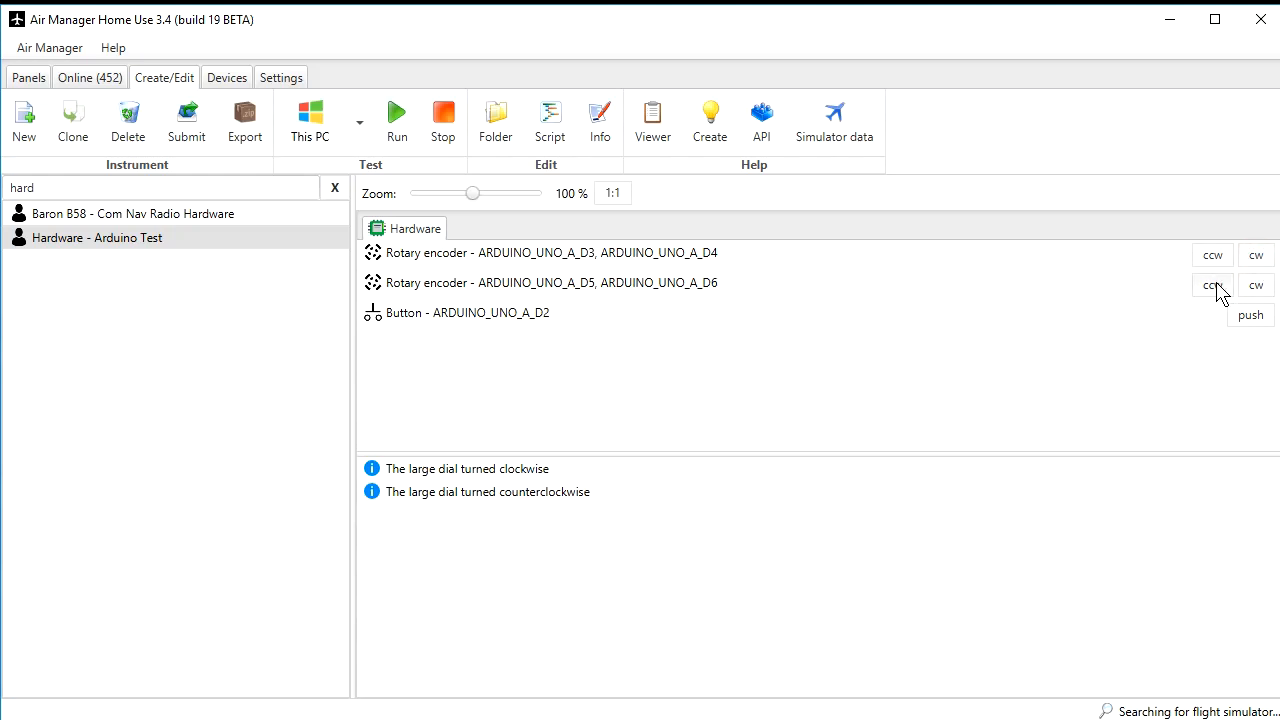
pyautogui.click(1211, 285)
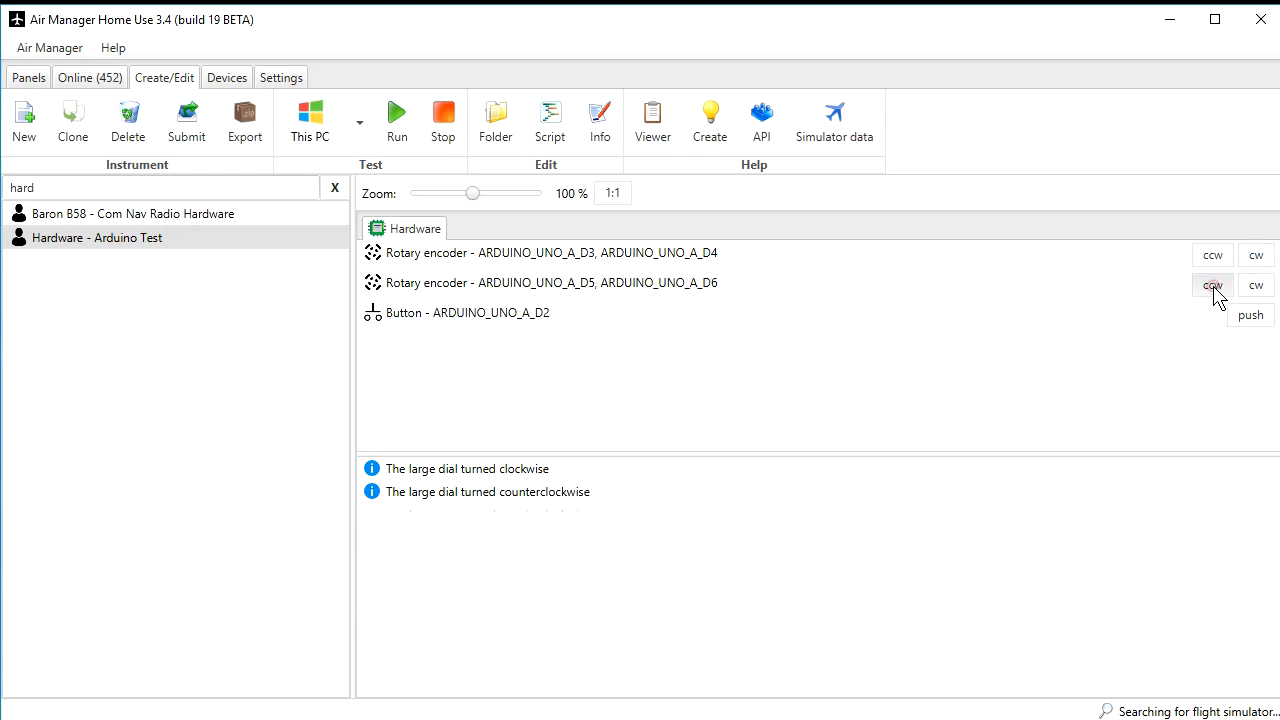
pyautogui.click(1212, 286)
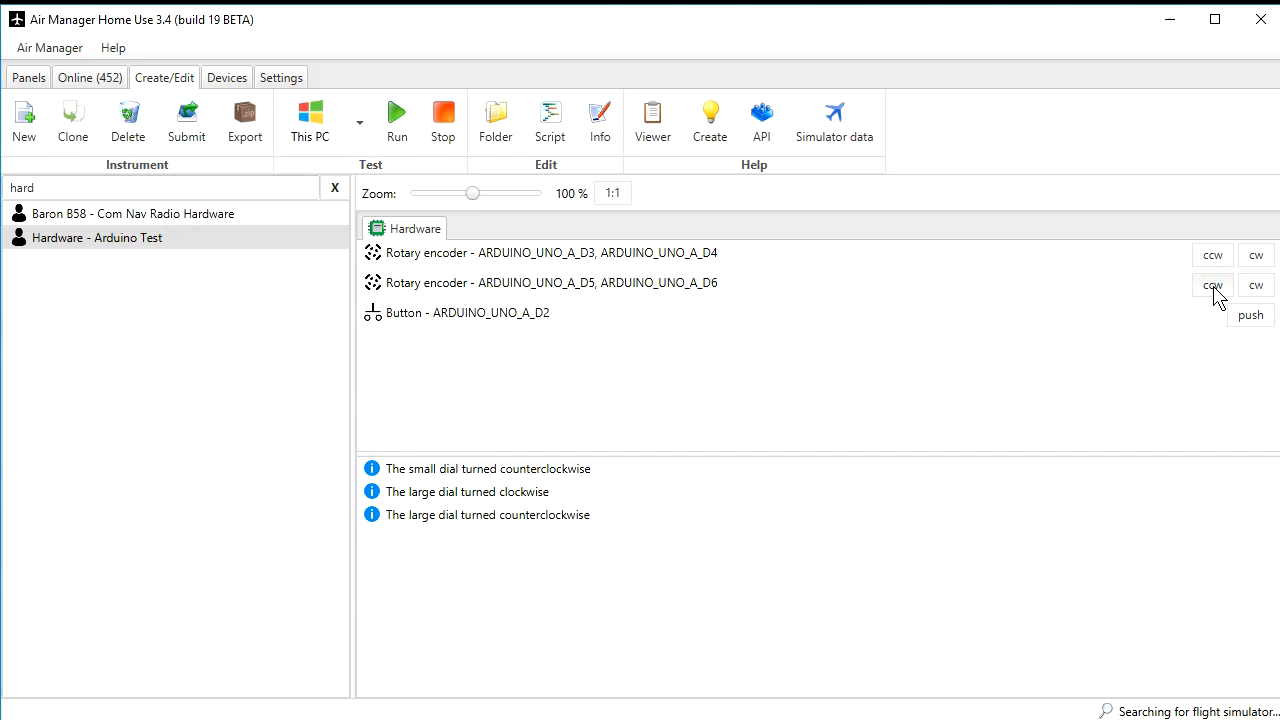
pyautogui.moveTo(1255, 285)
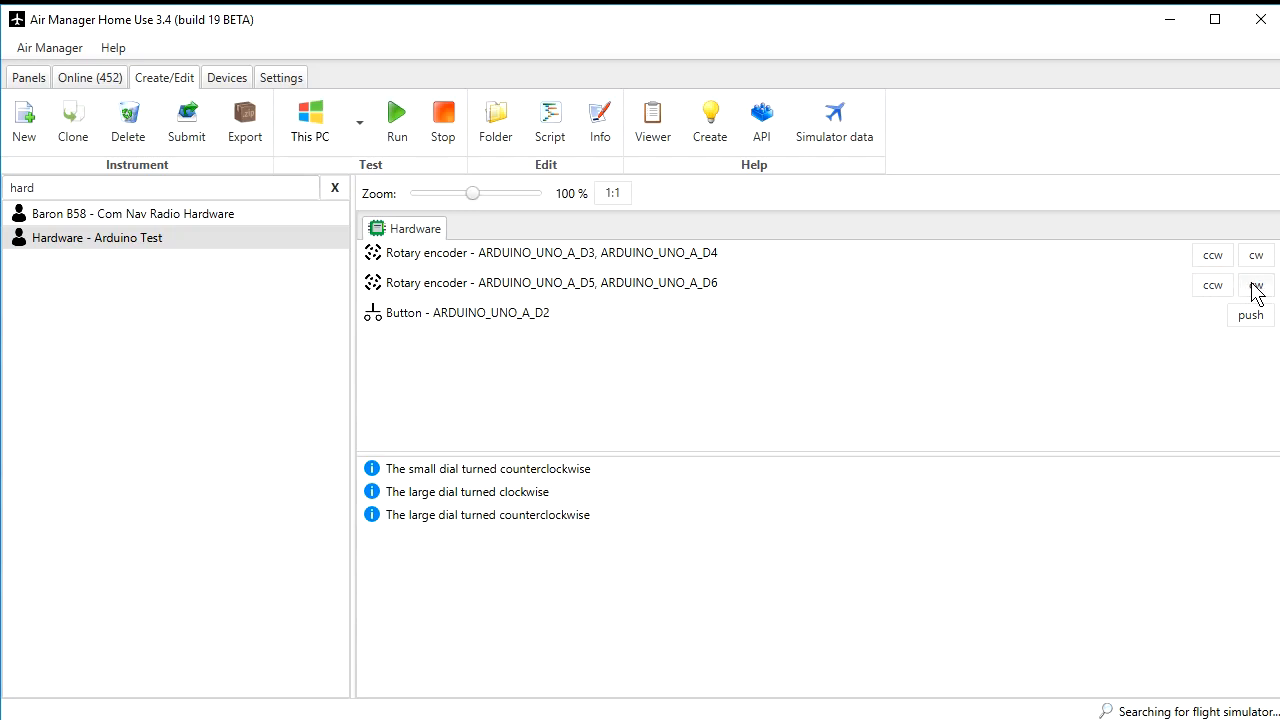
pyautogui.click(1250, 315)
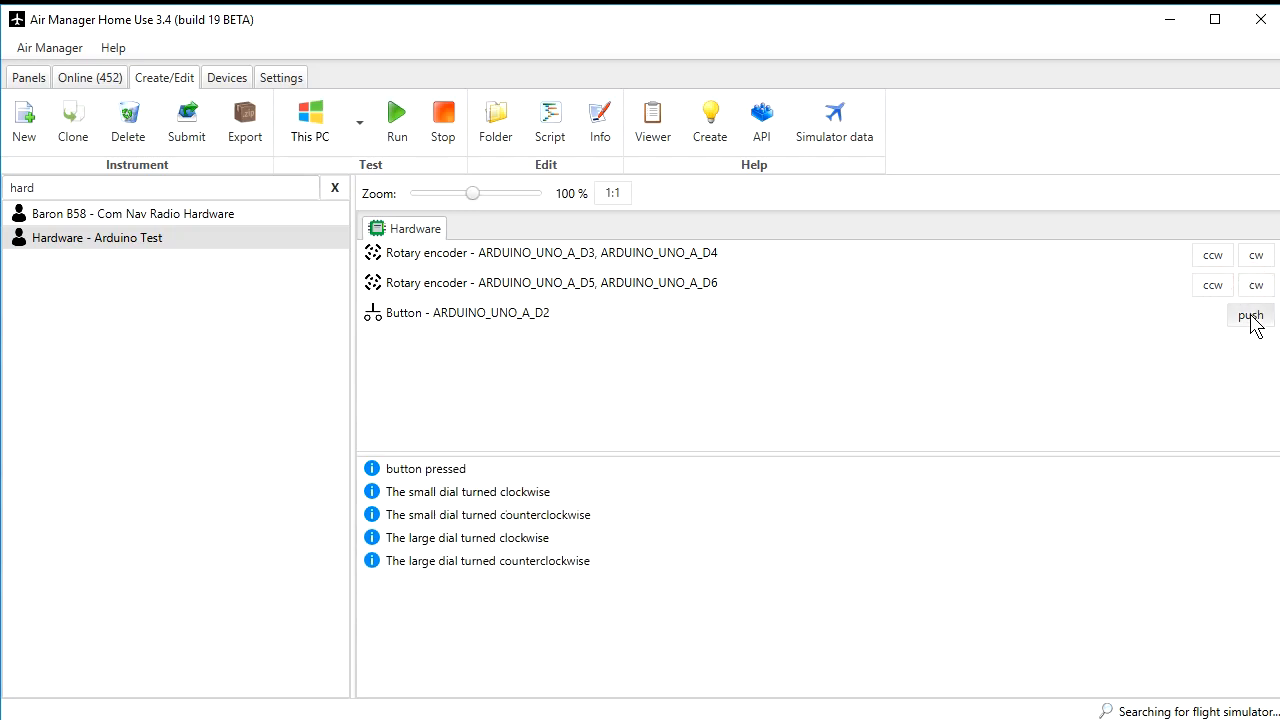
pyautogui.click(1250, 314)
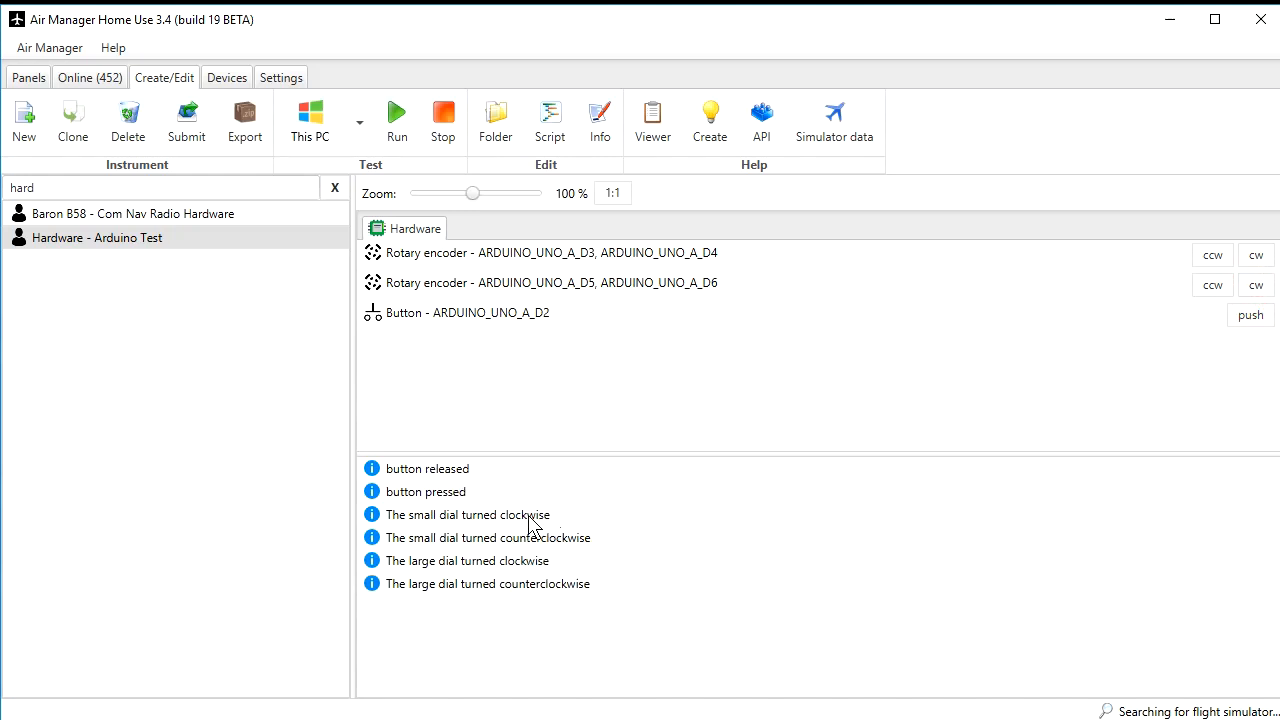
pyautogui.moveTo(920, 420)
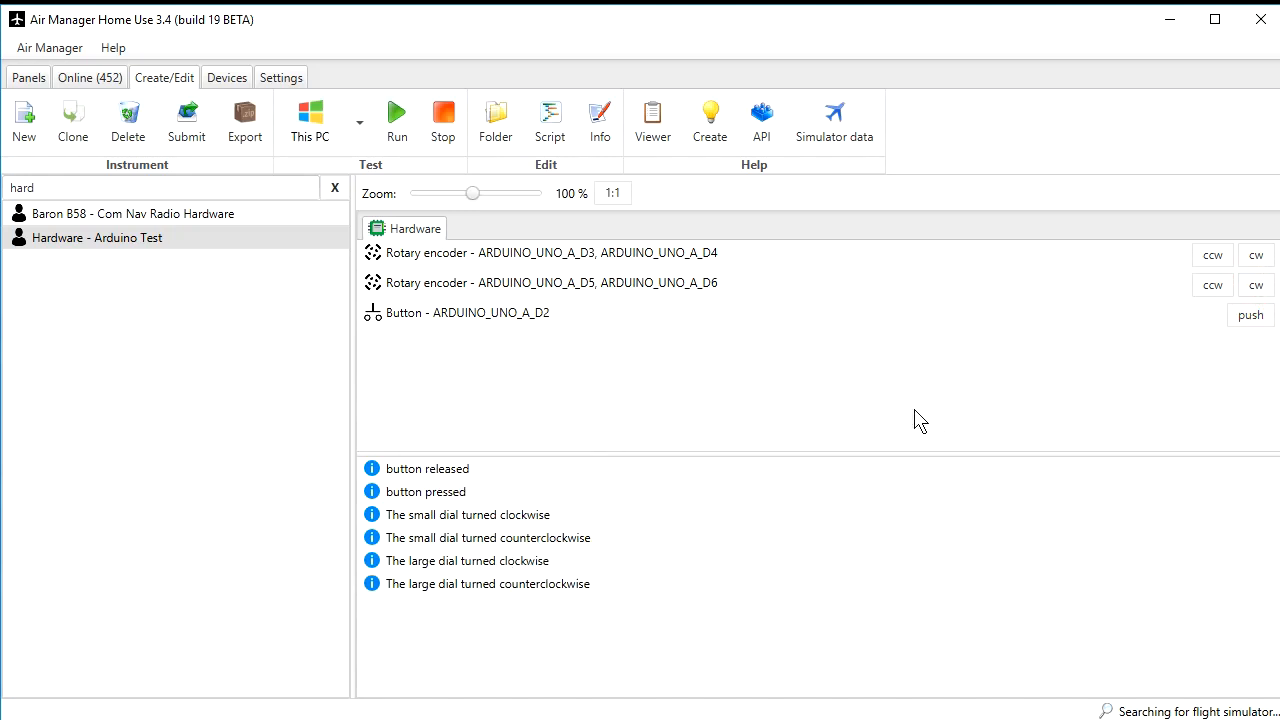
pyautogui.moveTo(530, 308)
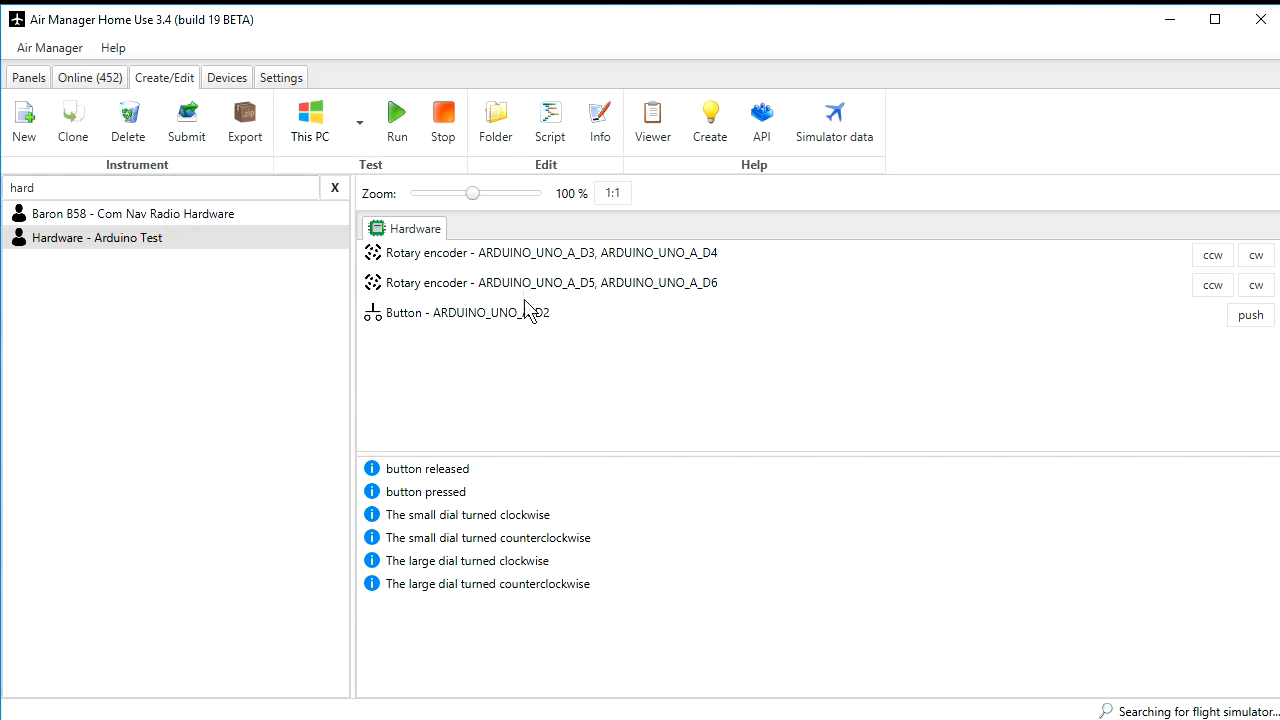
pyautogui.moveTo(538, 293)
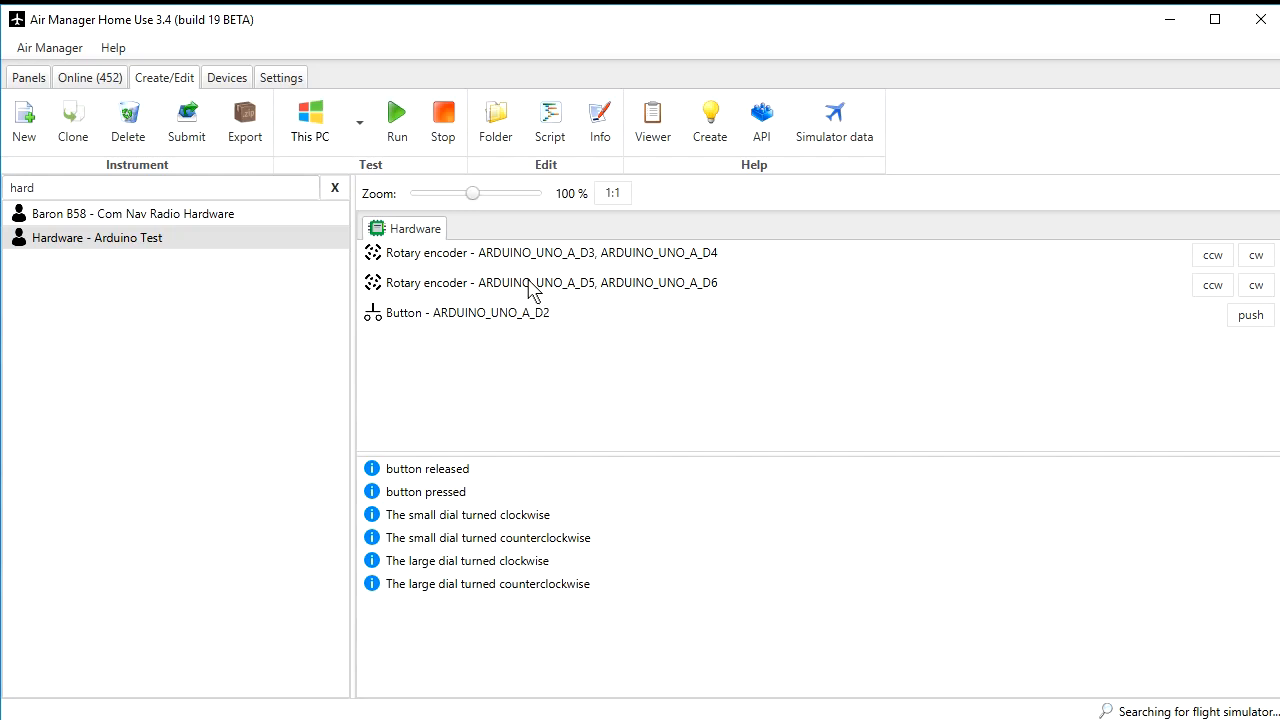
pyautogui.moveTo(1163, 122)
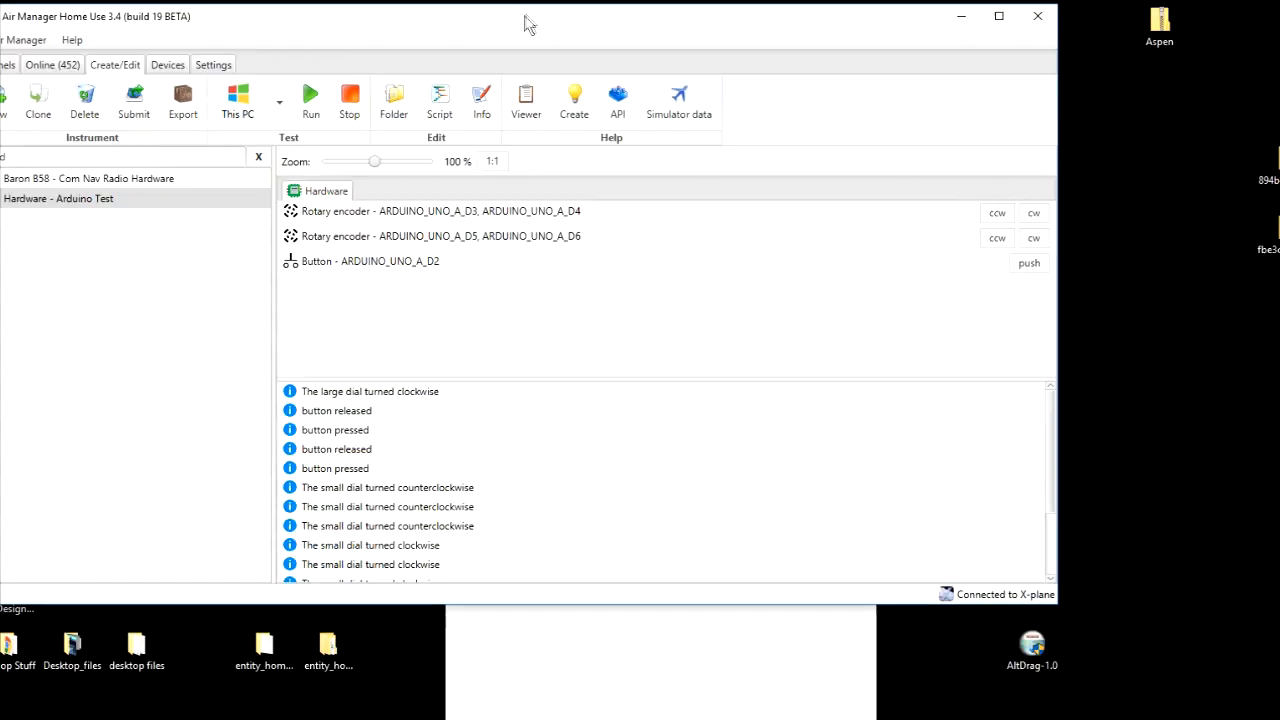
# Stop the Arduino test and select Generic - Bendix/King KX 165A TSO com1/nav1 from the search.
pyautogui.click(349, 100)
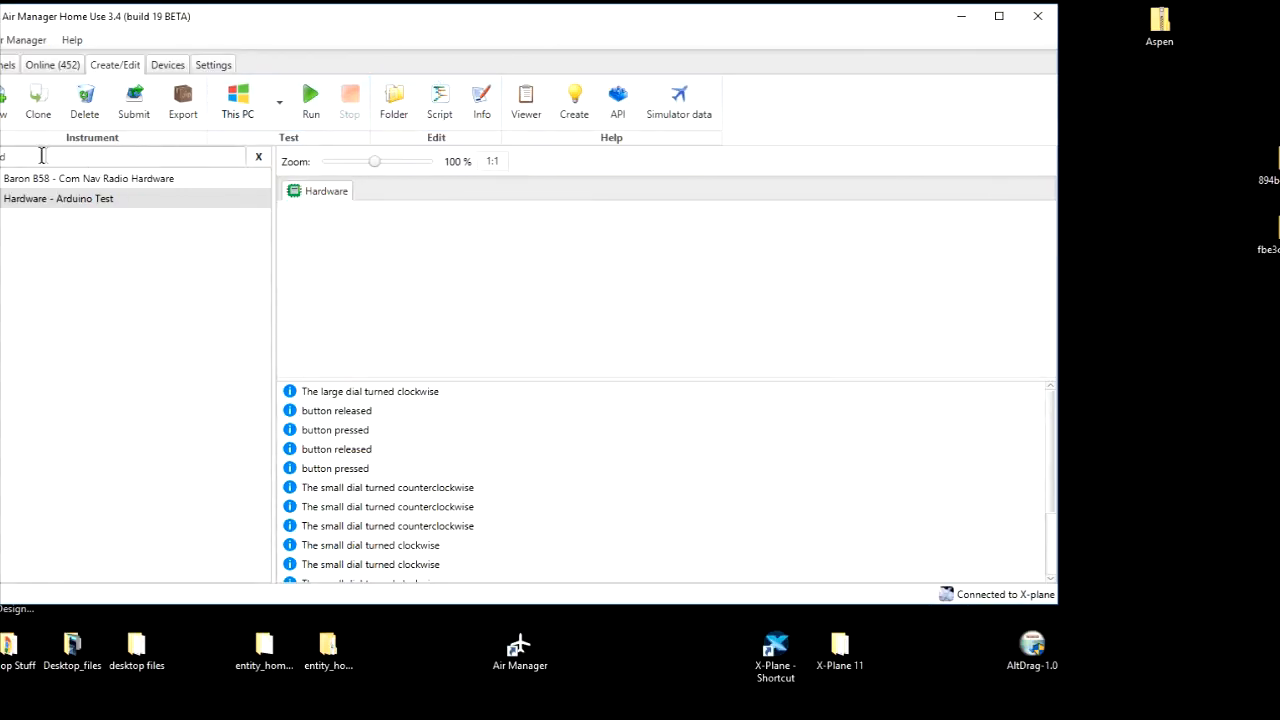
pyautogui.click(125, 157)
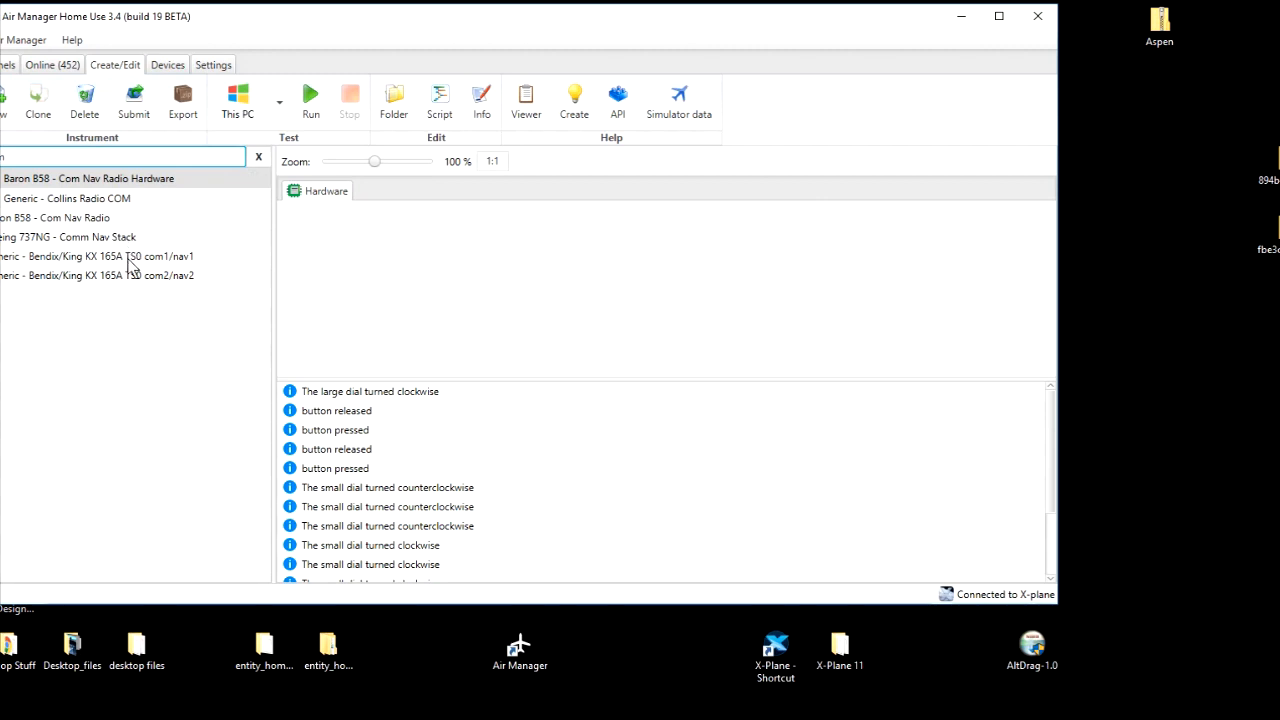
pyautogui.click(95, 256)
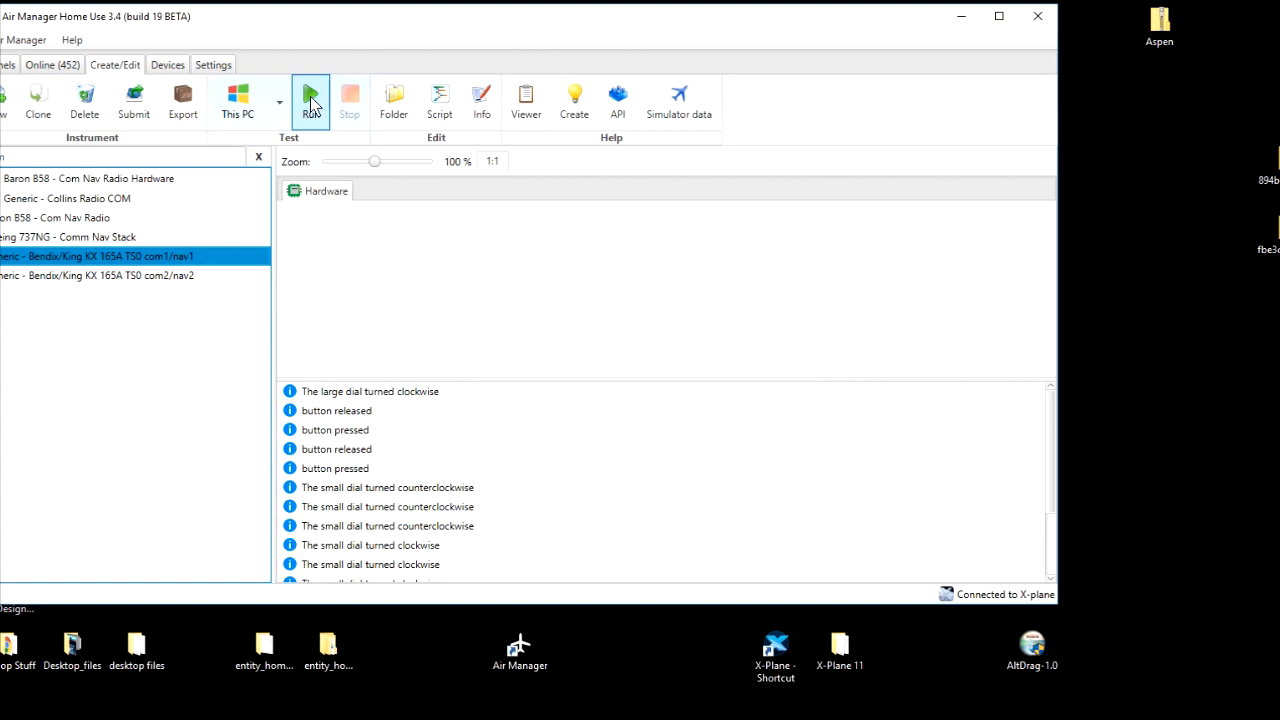
# Run the KX 165A and turn the COMM knob to set standby 123.875.
pyautogui.click(311, 100)
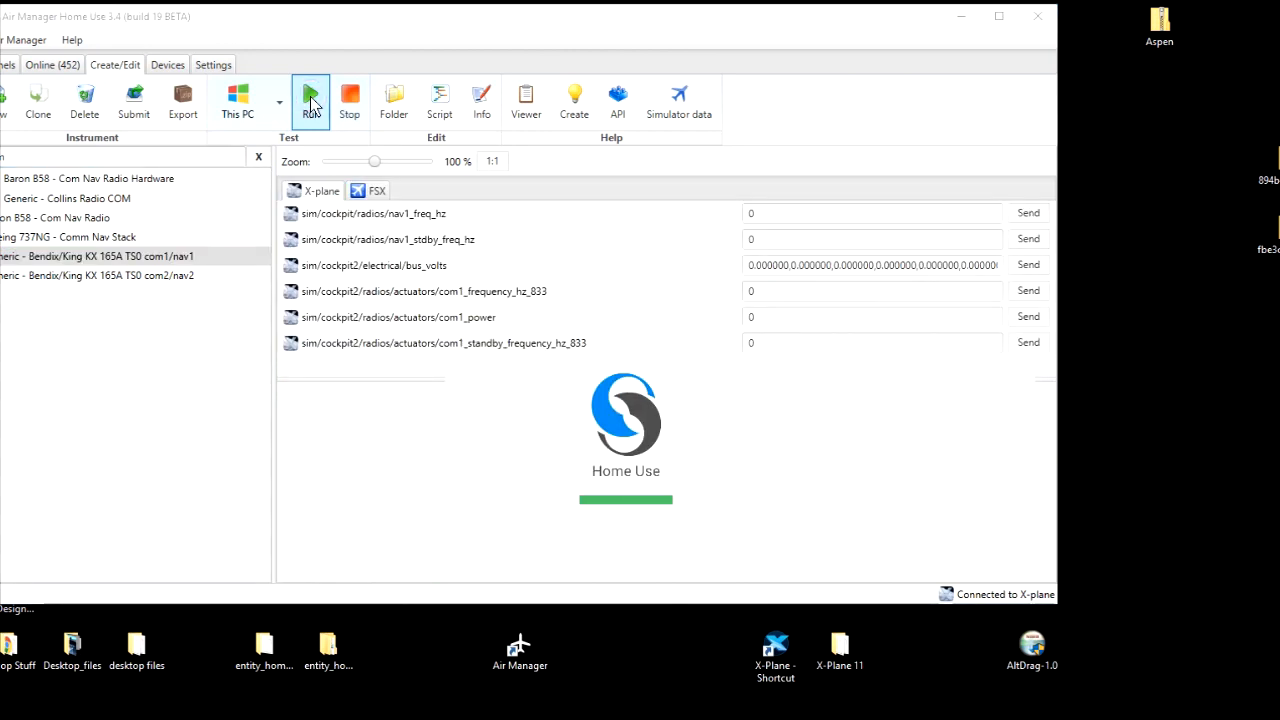
pyautogui.click(311, 100)
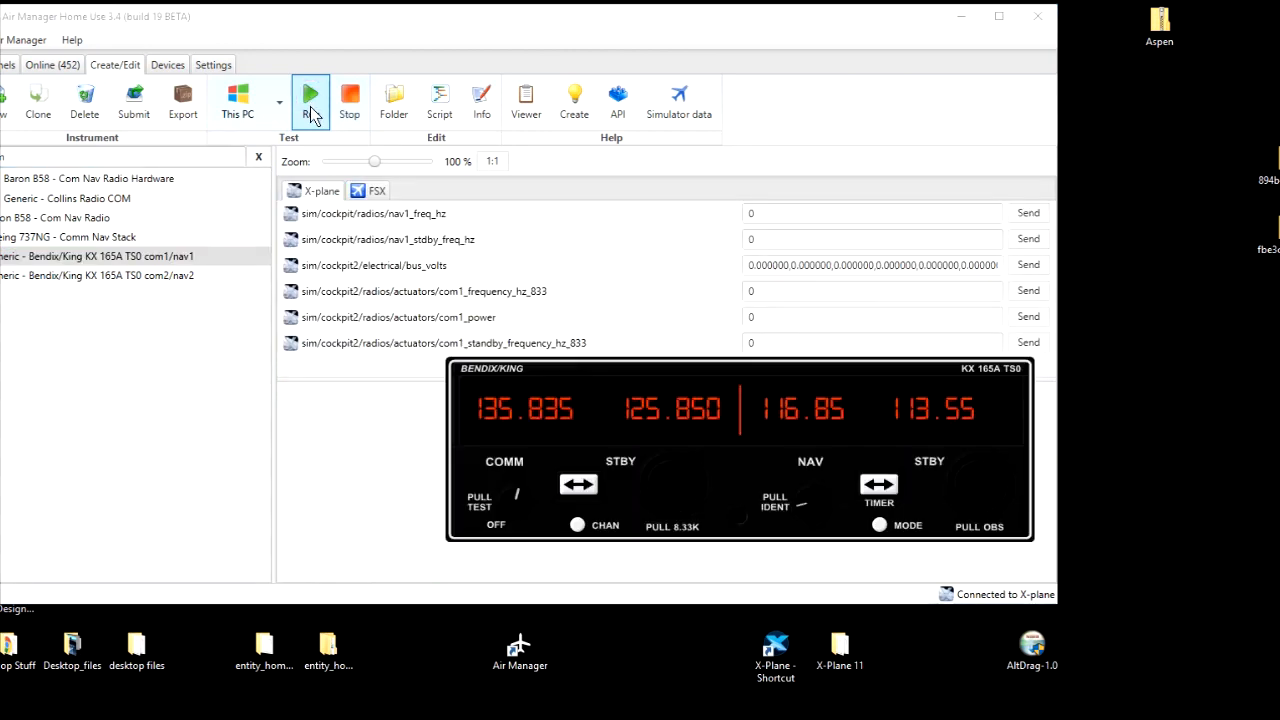
pyautogui.click(311, 97)
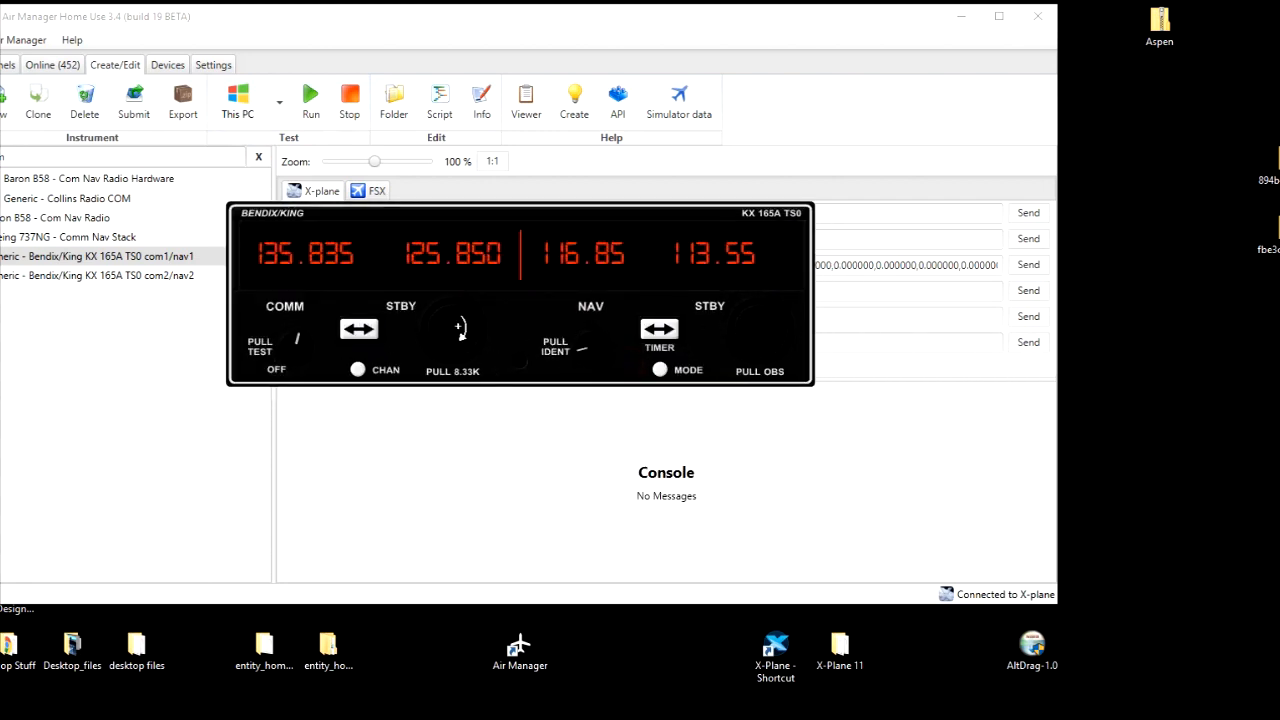
pyautogui.click(435, 335)
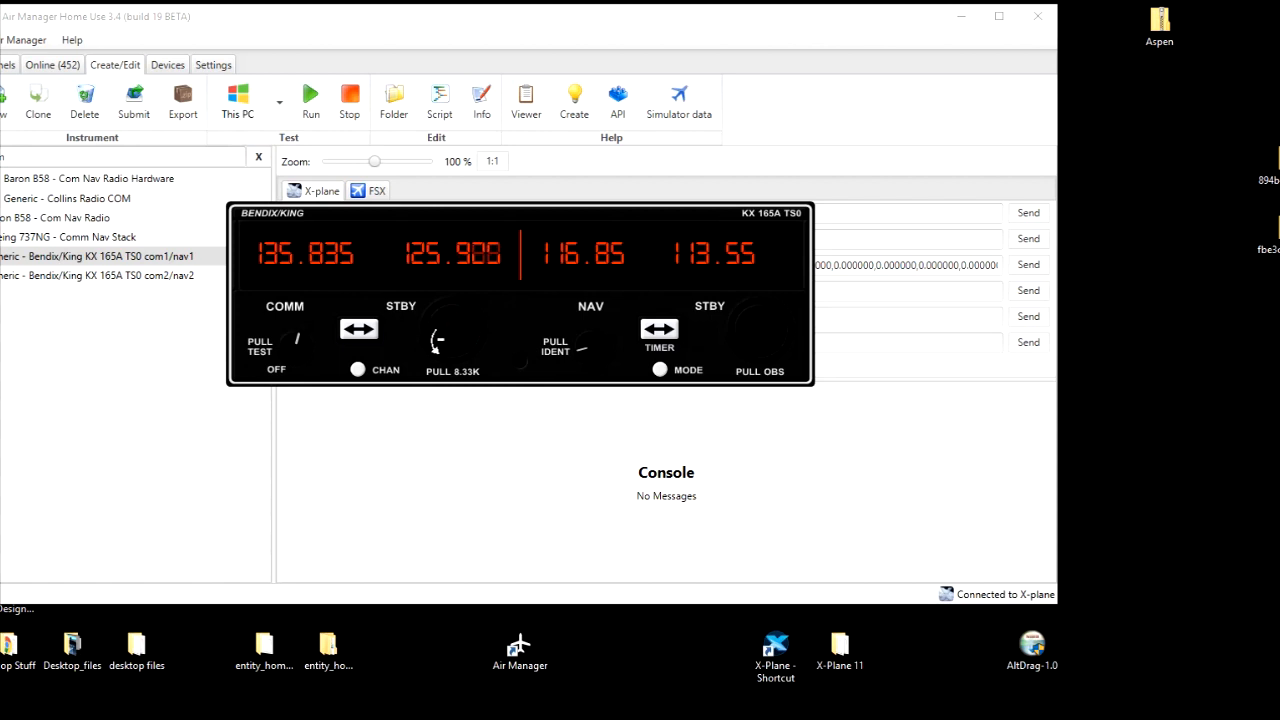
pyautogui.click(432, 330)
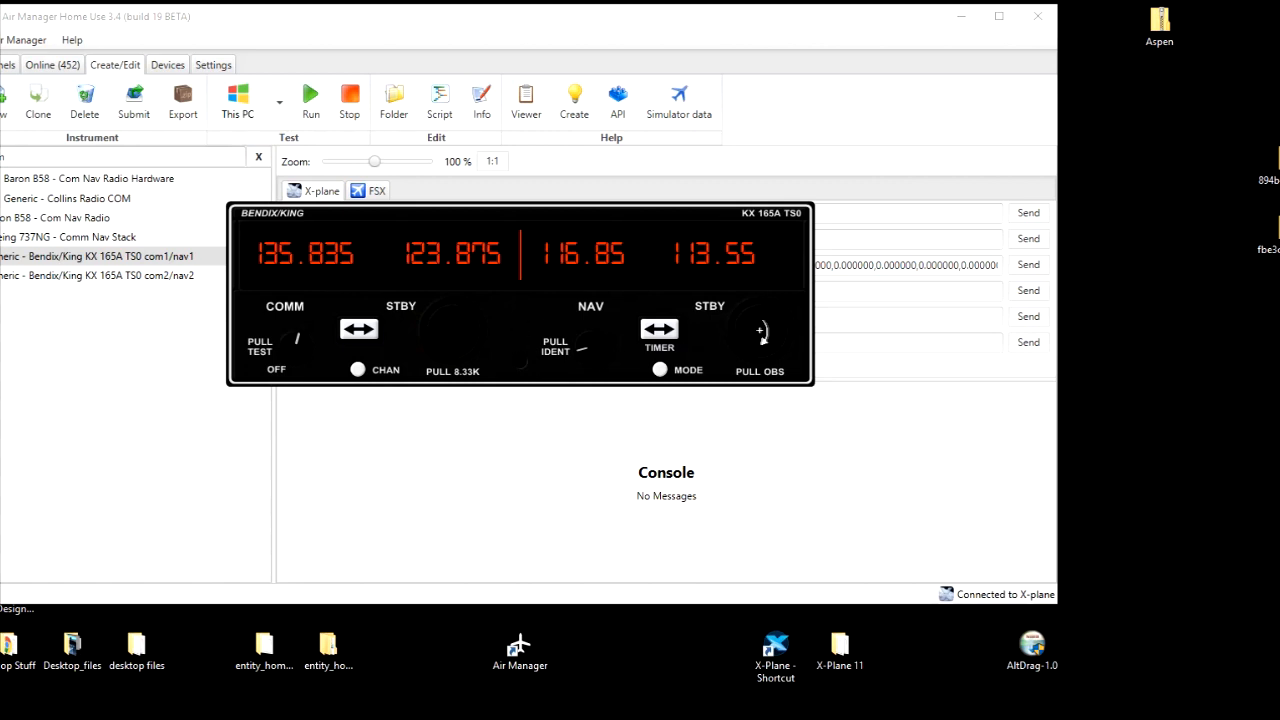
# Set NAV standby to 111.75 and try the NAV transfer button.
pyautogui.click(770, 325)
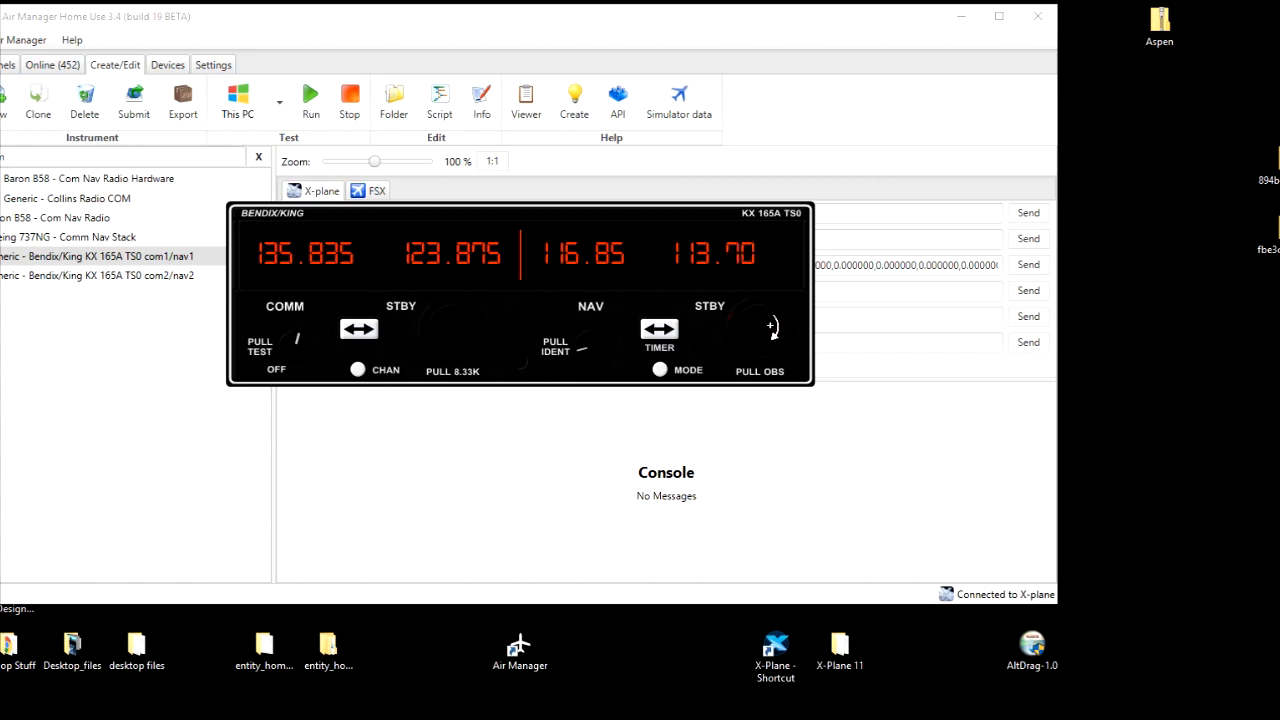
pyautogui.click(735, 325)
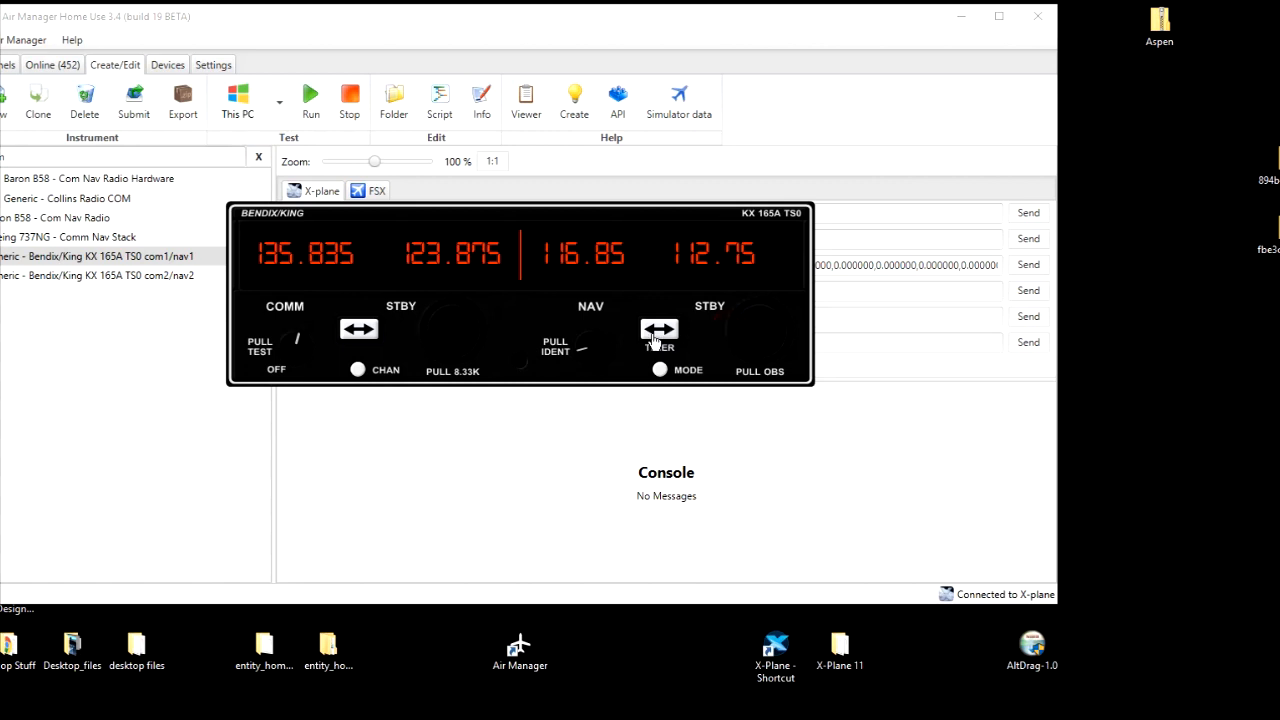
pyautogui.click(659, 330)
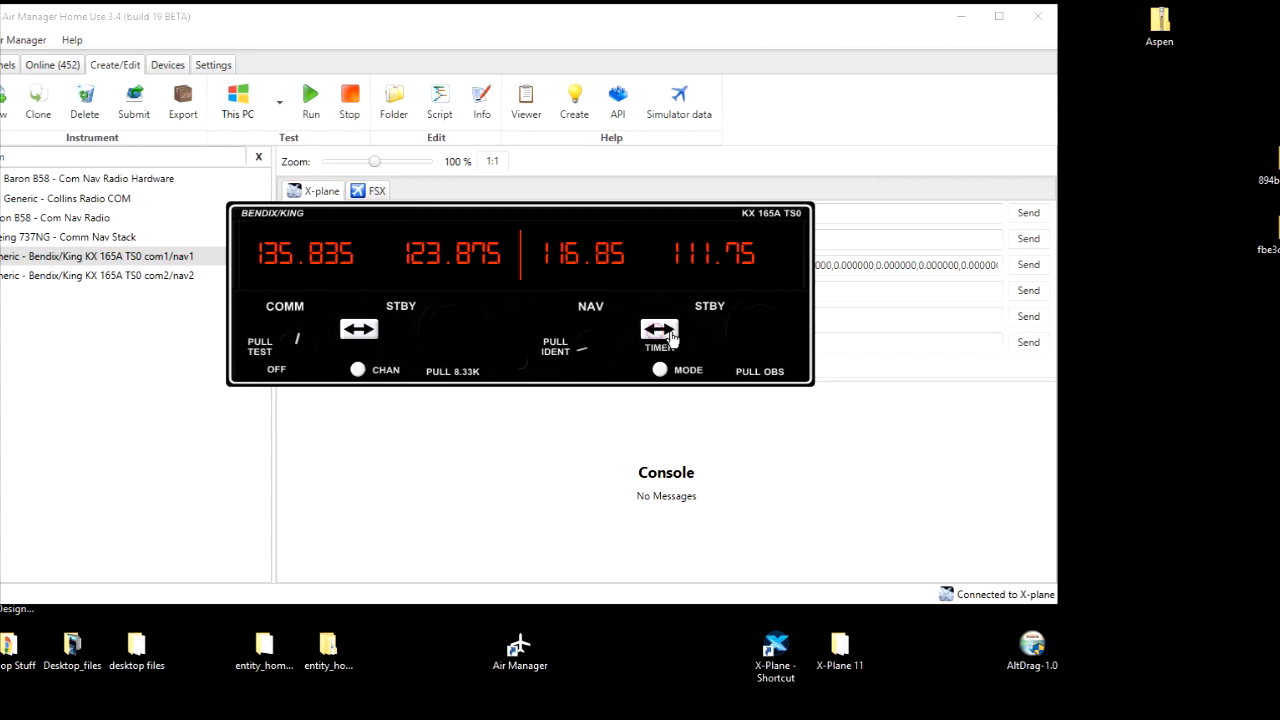
pyautogui.click(660, 330)
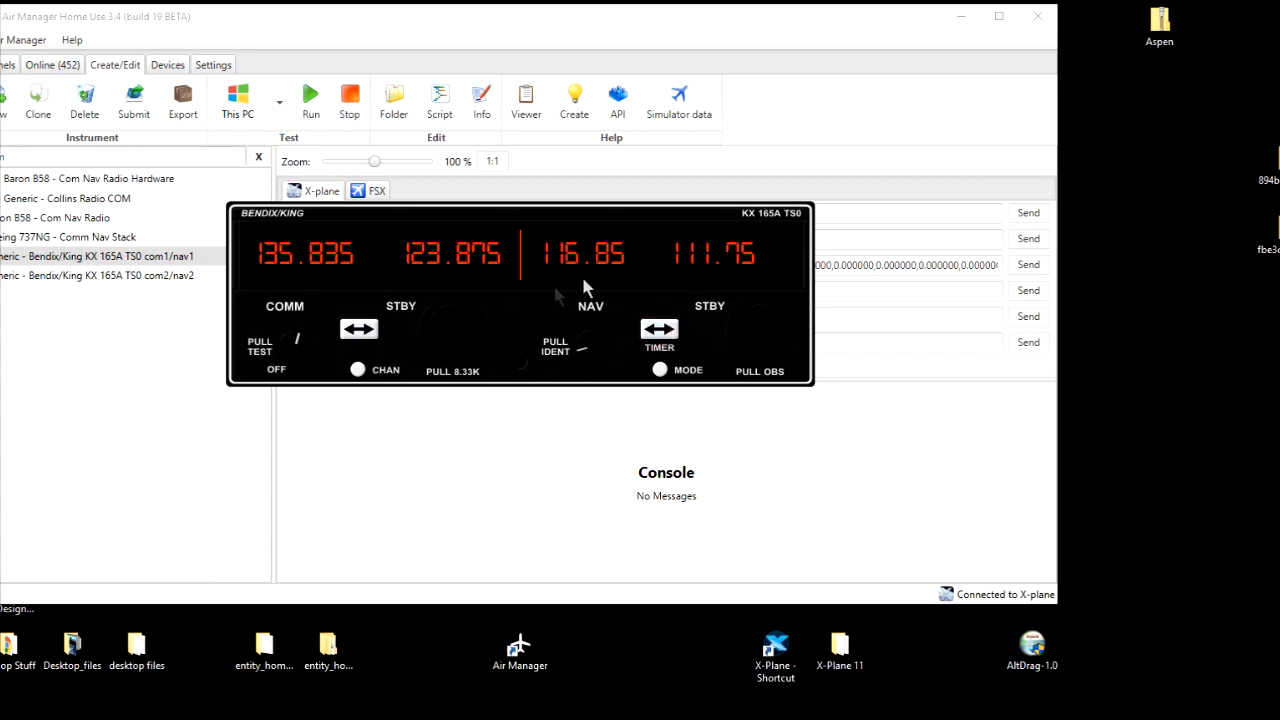
pyautogui.moveTo(650, 195)
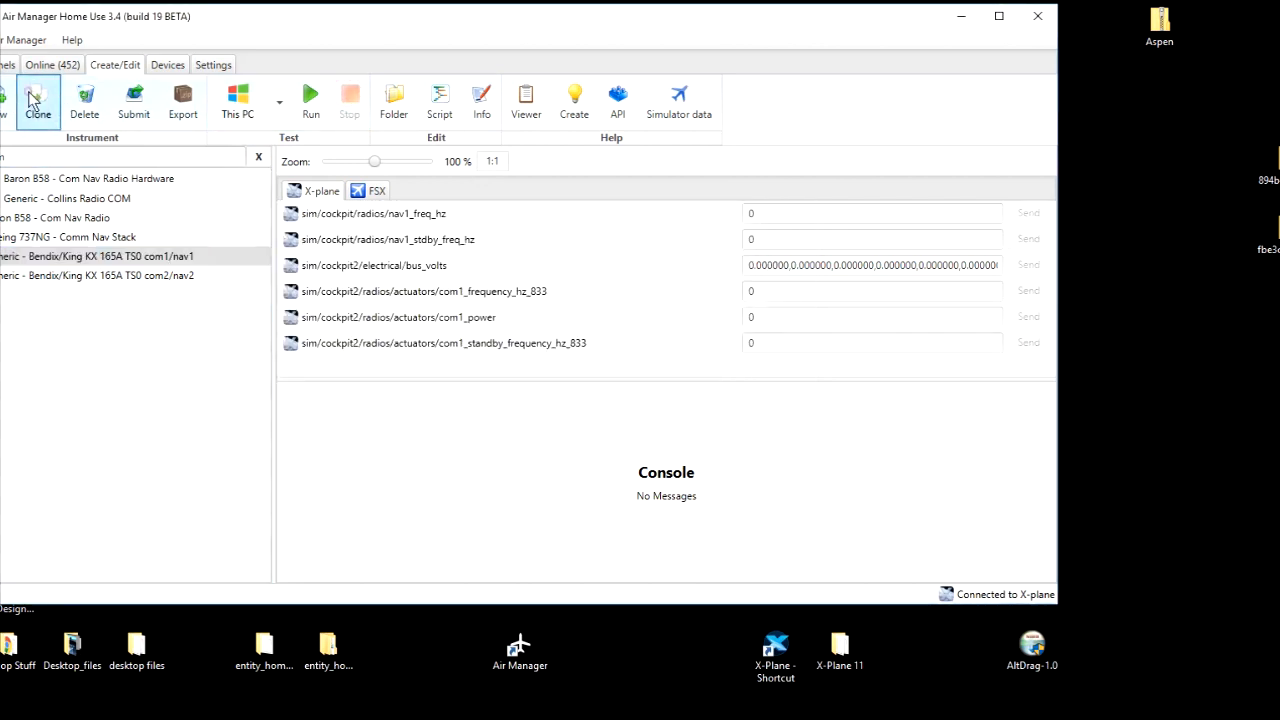
# Clone the KX 165A as 'Bendix/King KX 165A TS0 com1/nav1 Hardware' and select it.
pyautogui.click(37, 100)
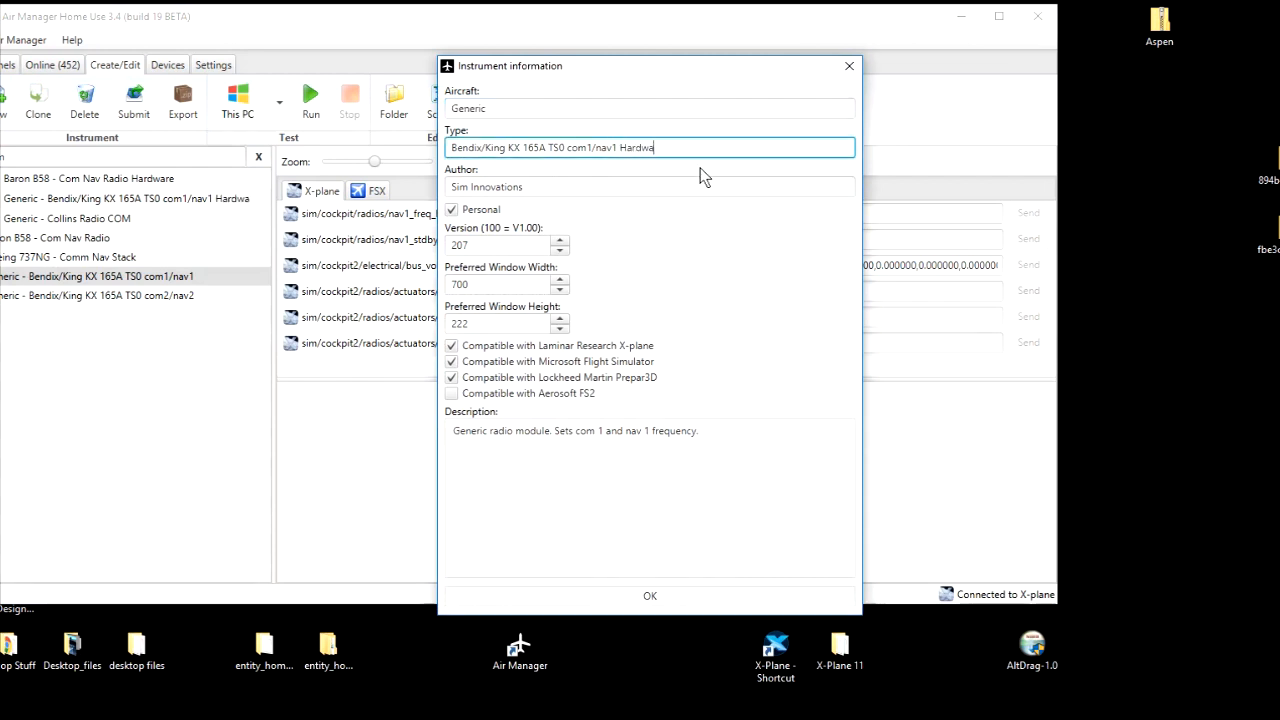
pyautogui.write('re')
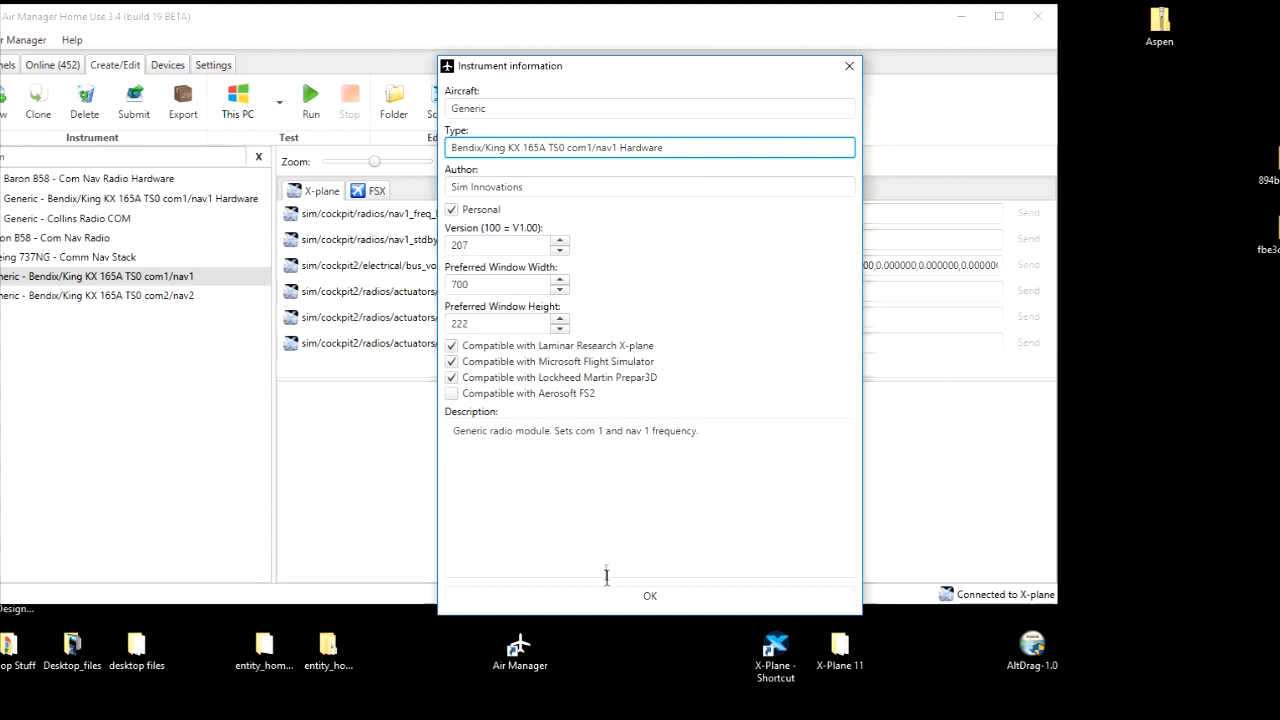
pyautogui.click(650, 596)
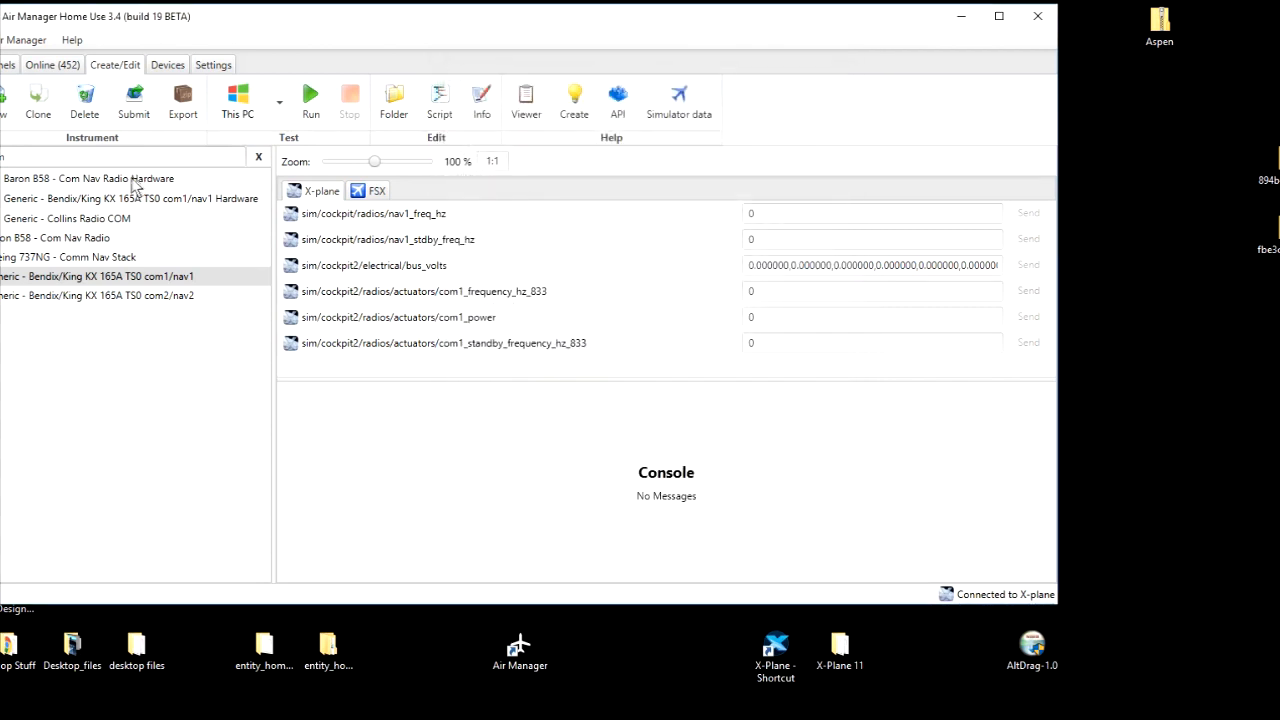
pyautogui.click(130, 198)
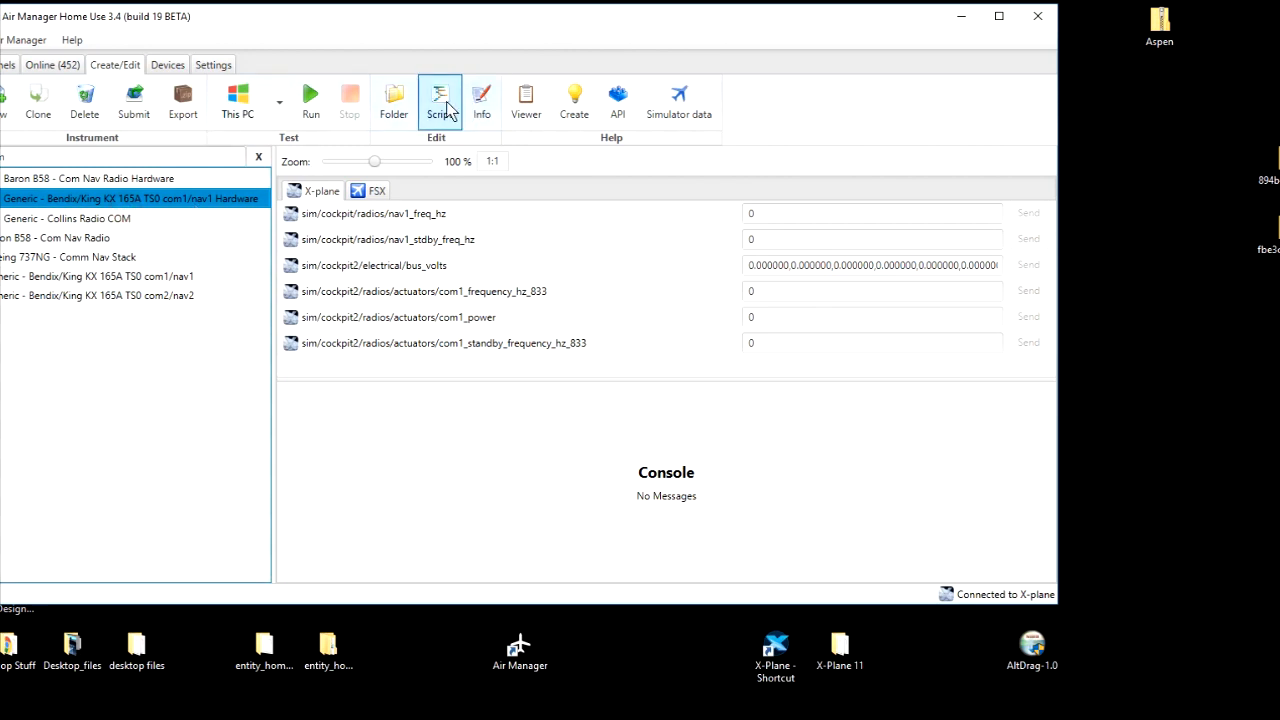
# Open the clone's logic.lua and scroll to the switches, buttons and dials section.
pyautogui.click(438, 100)
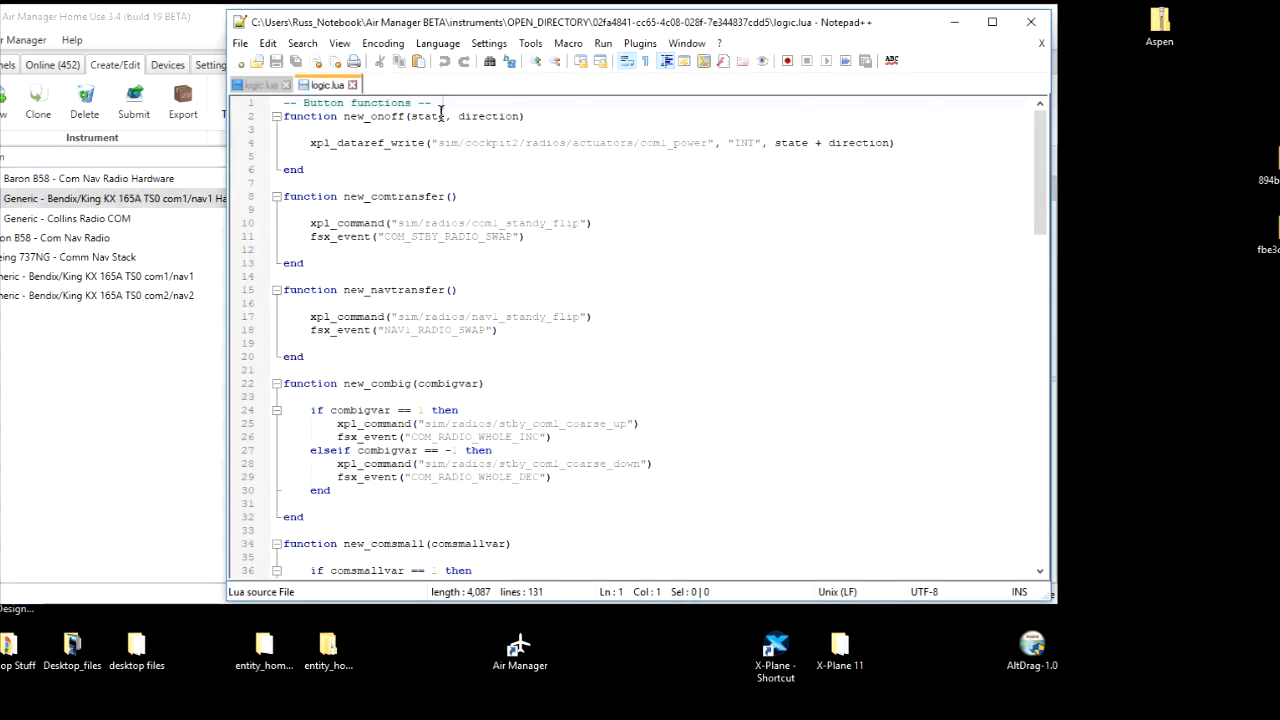
pyautogui.scroll(-3)
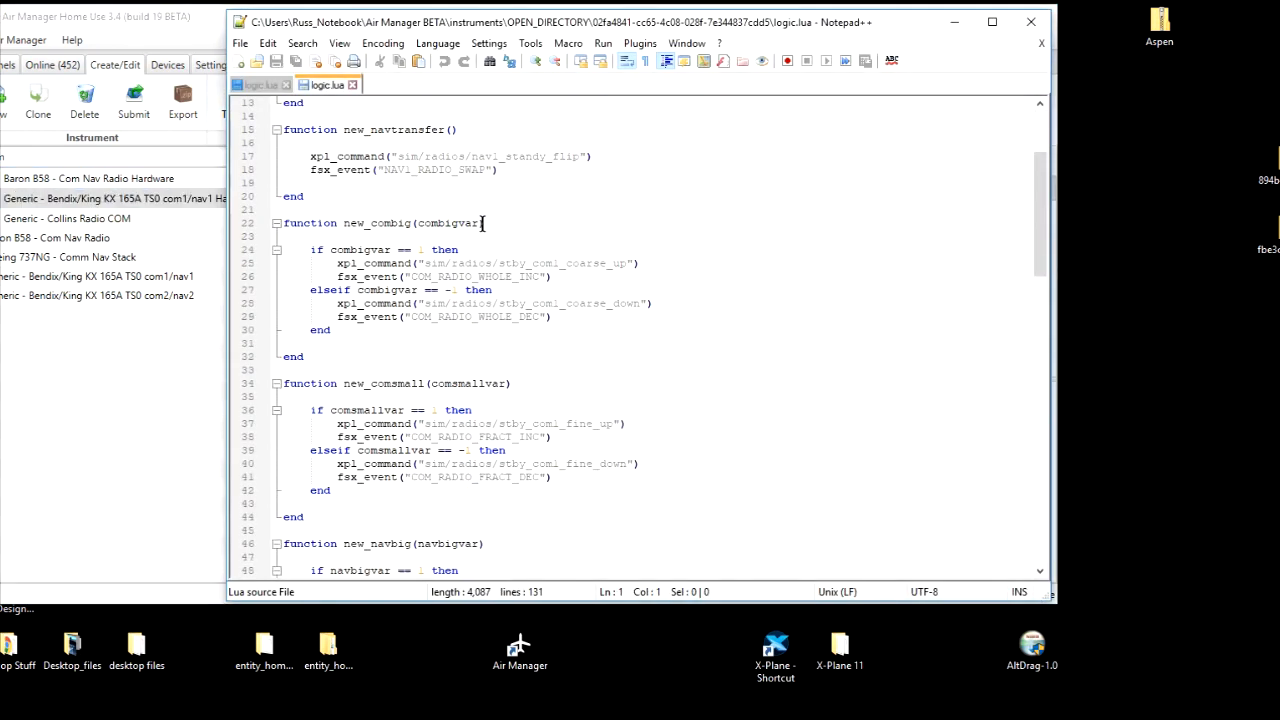
pyautogui.scroll(-3)
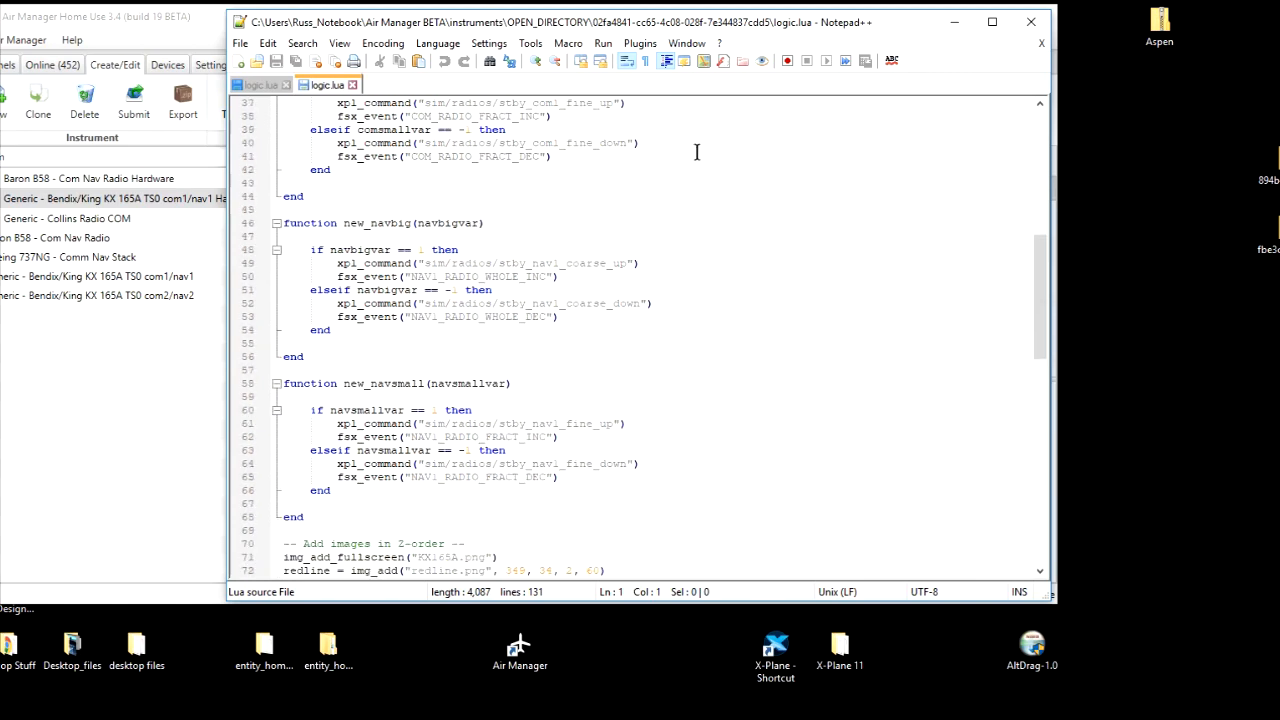
pyautogui.scroll(-3)
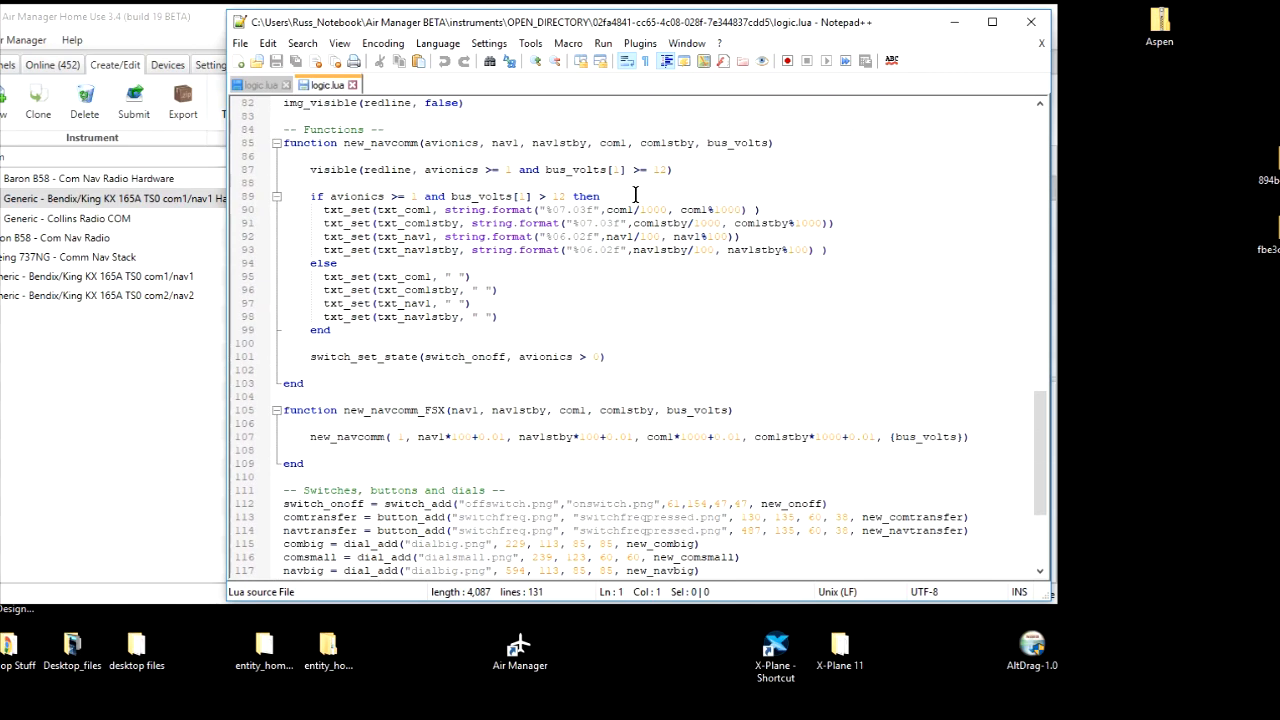
pyautogui.scroll(-3)
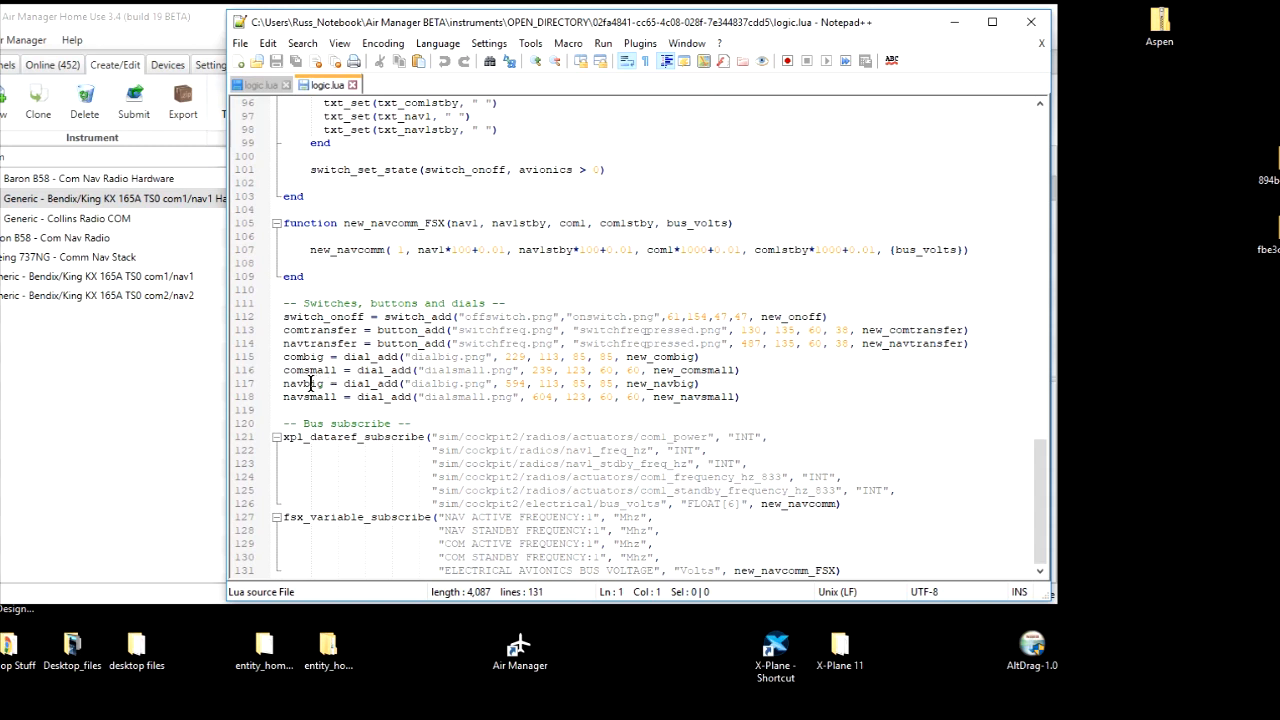
pyautogui.moveTo(311, 399)
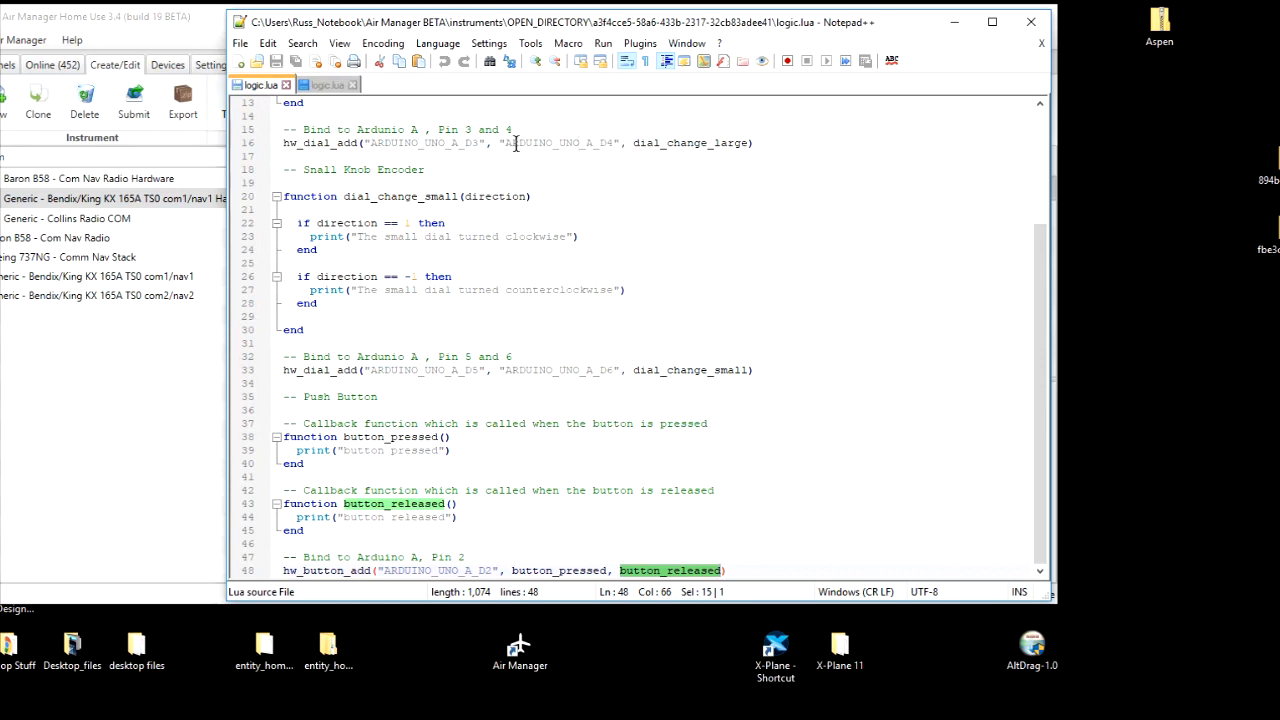
pyautogui.moveTo(627, 143)
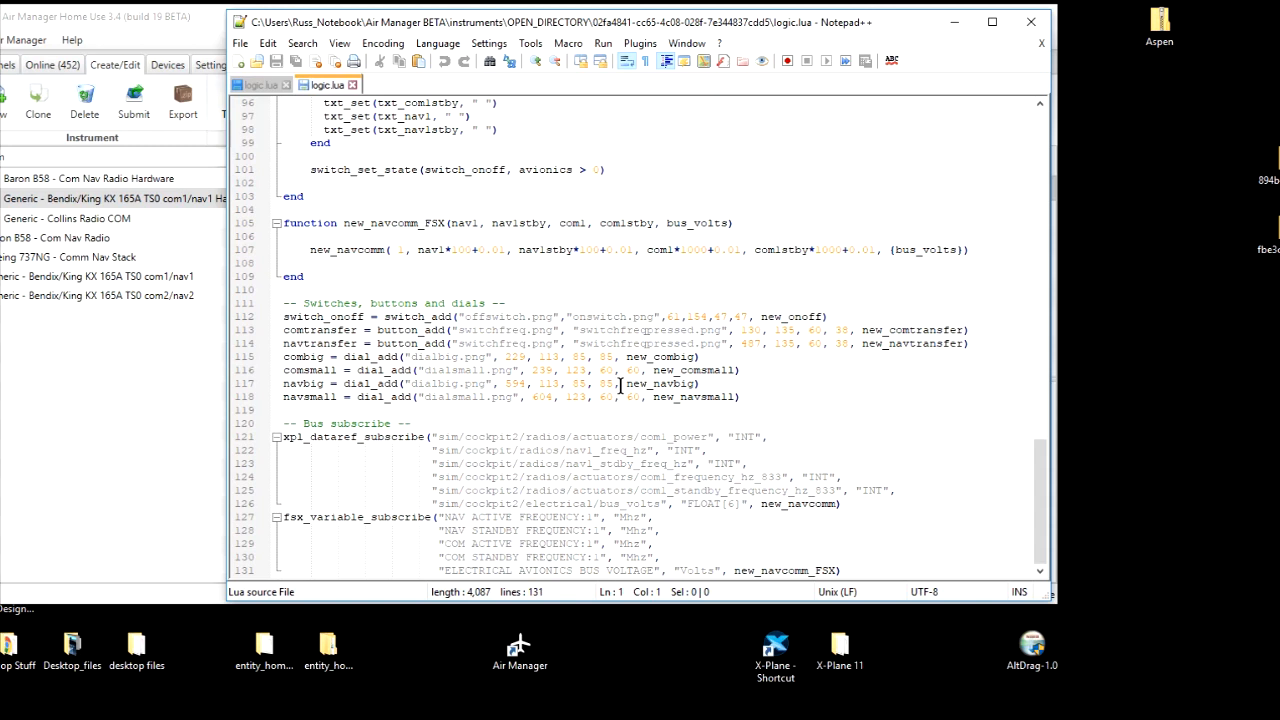
# Rewrite navbig and navsmall as hw_dial_add on ARDUINO_UNO_A_D3/D4 and D5/D6.
pyautogui.moveTo(337, 383); pyautogui.dragTo(620, 383)
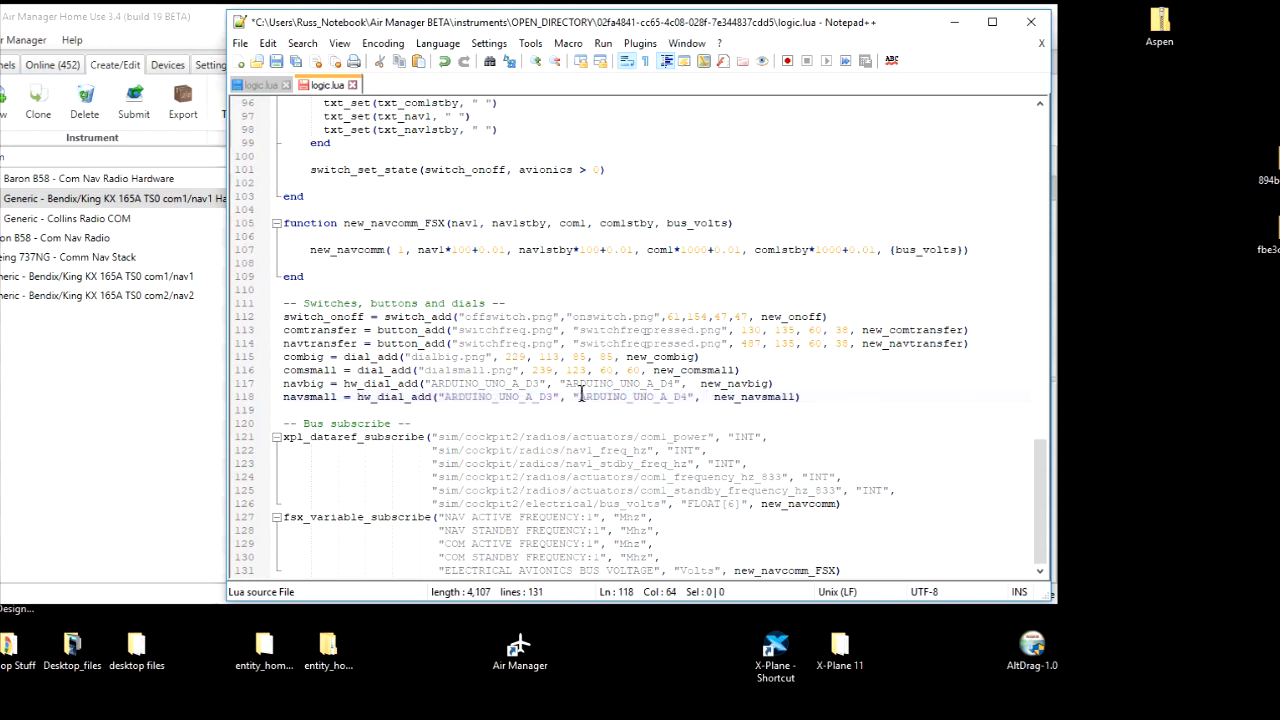
pyautogui.click(548, 396)
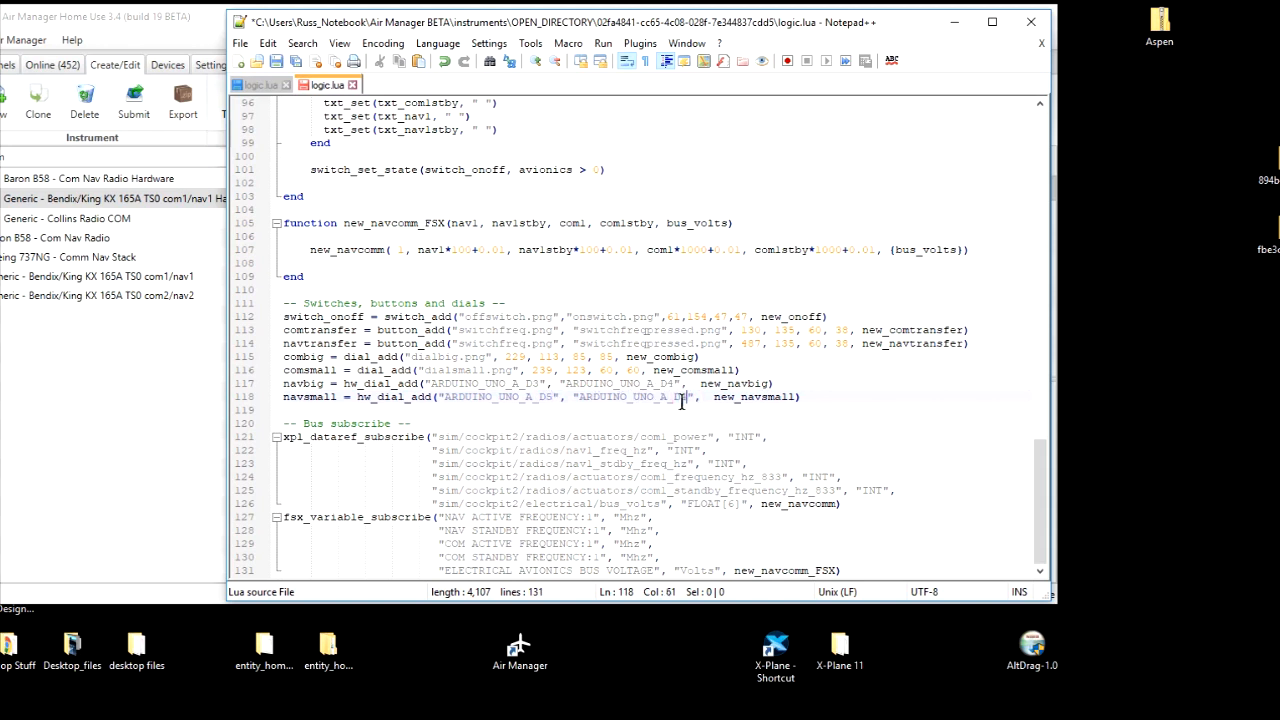
pyautogui.moveTo(690, 397)
pyautogui.write('hw_')
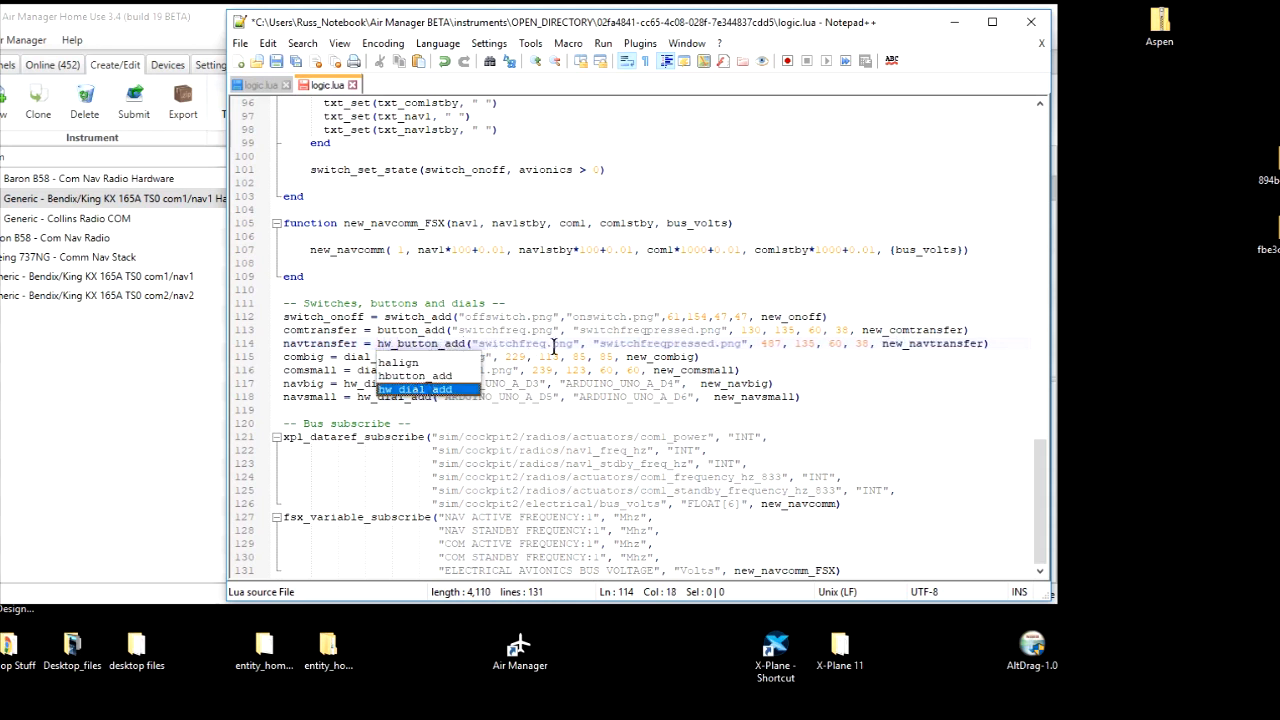
# Change navtransfer to hw_button_add on ARDUINO_UNO_A_D2, removing image and position arguments.
pyautogui.click(875, 343)
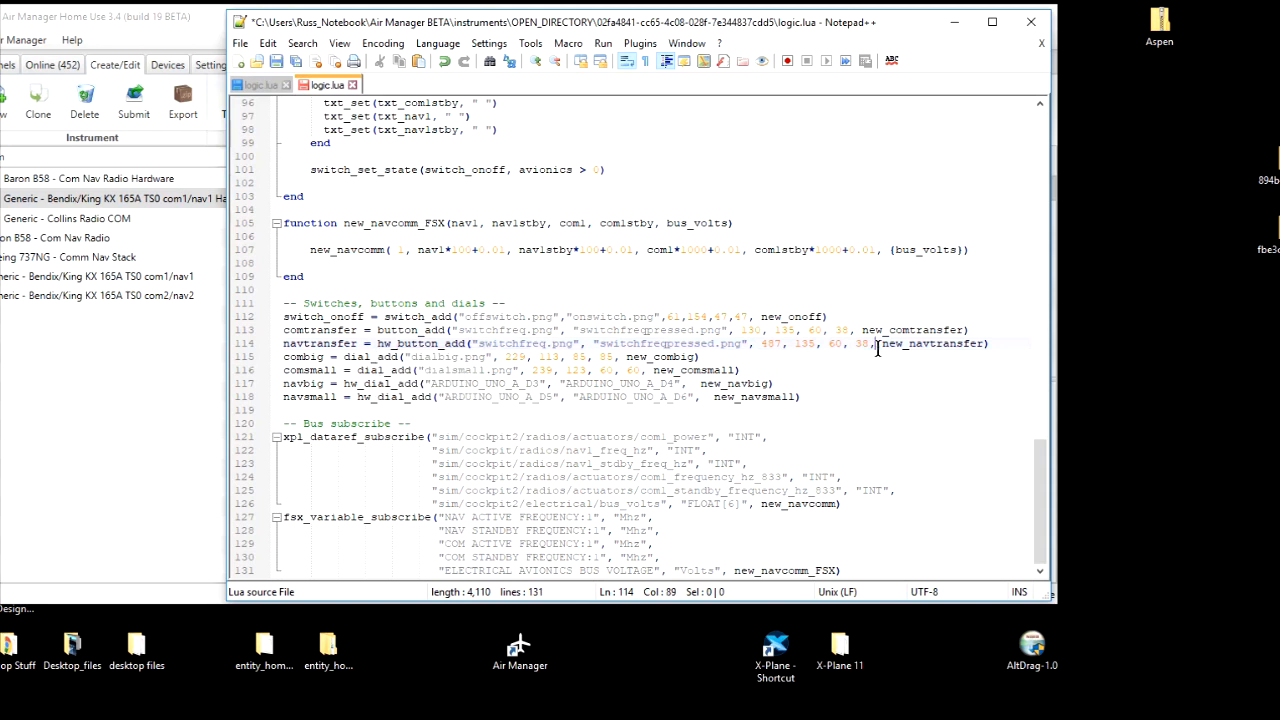
pyautogui.moveTo(478, 343); pyautogui.dragTo(878, 343)
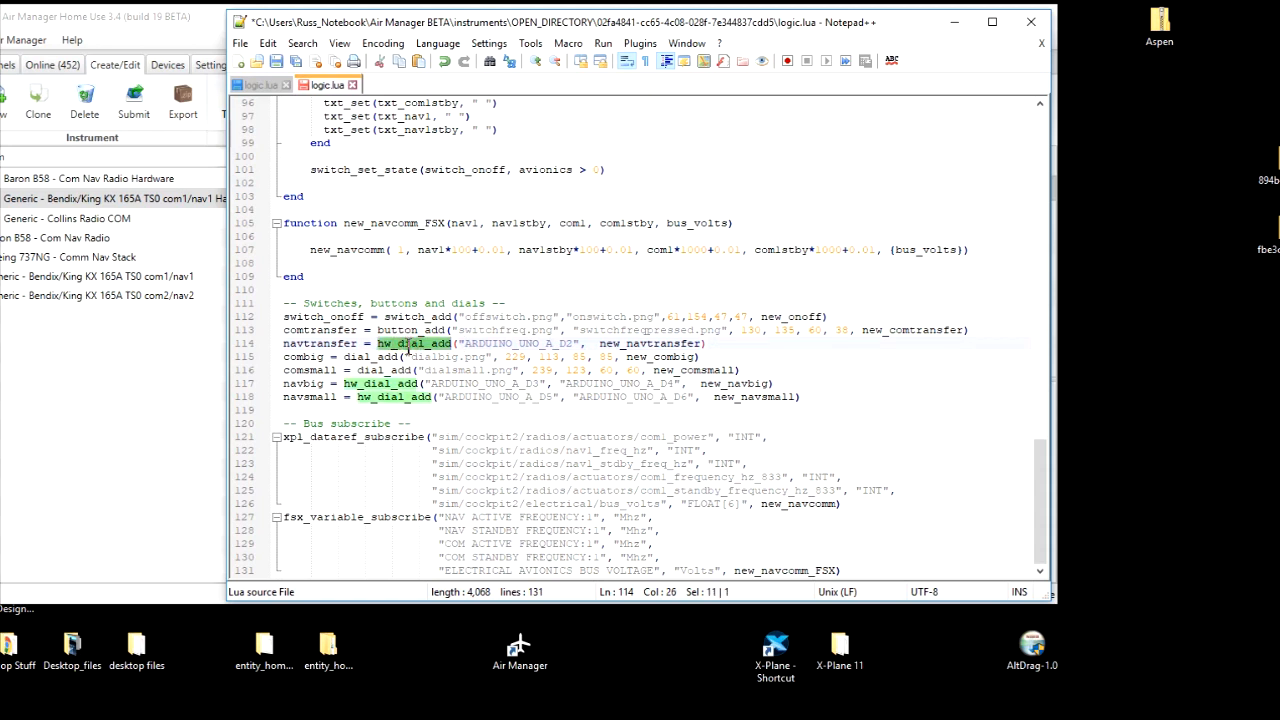
pyautogui.click(424, 343)
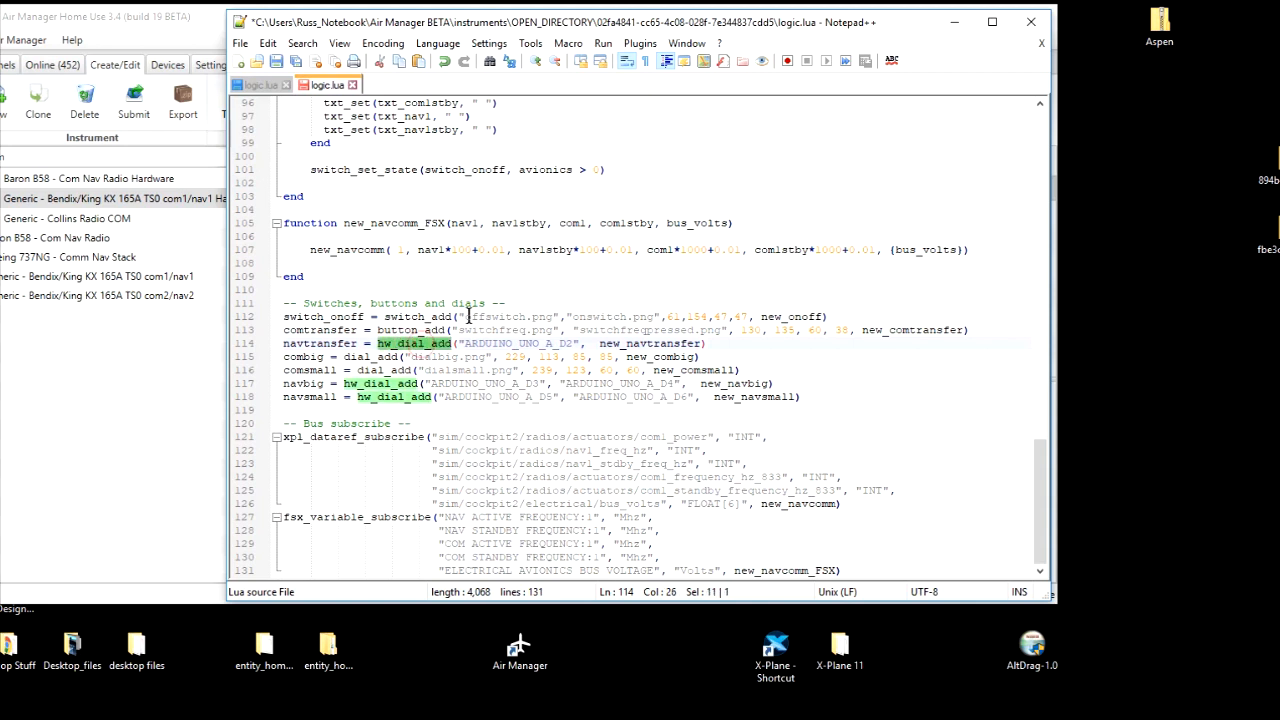
pyautogui.moveTo(420, 350)
pyautogui.write('button')
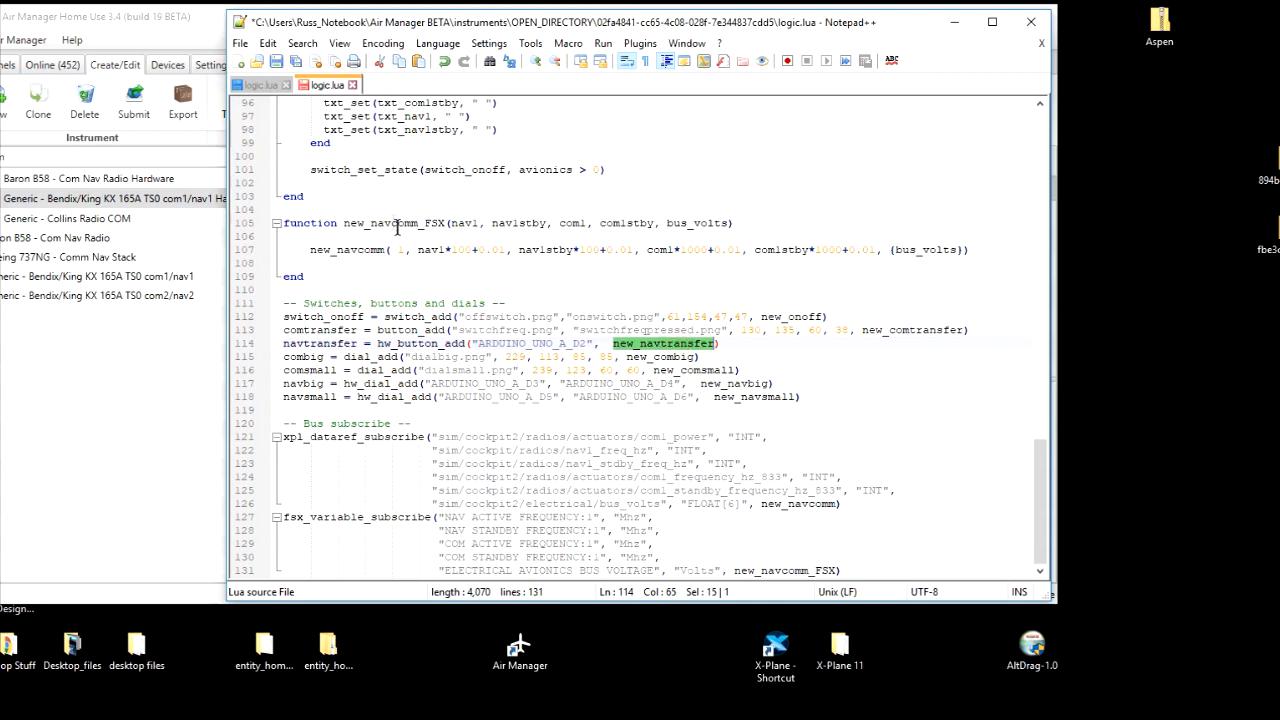
pyautogui.moveTo(445, 240)
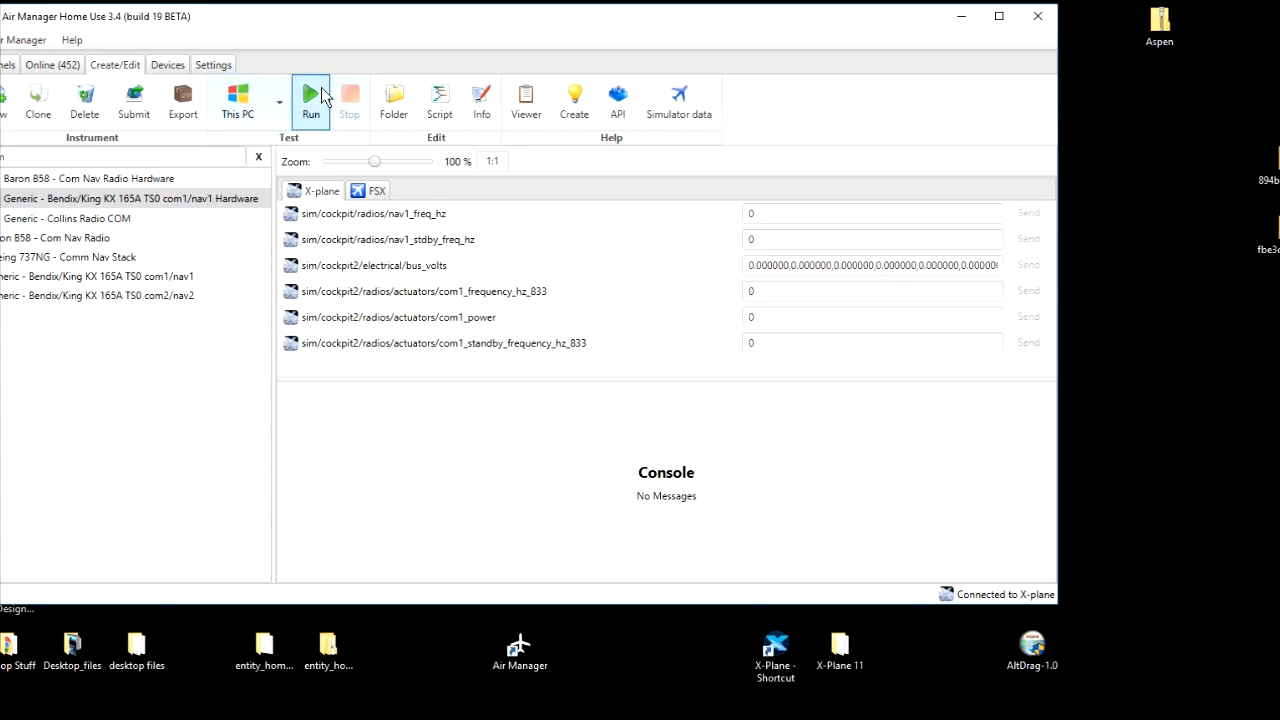
# Run the KX 165A com1/nav1 Hardware instrument from the Test group.
pyautogui.click(311, 95)
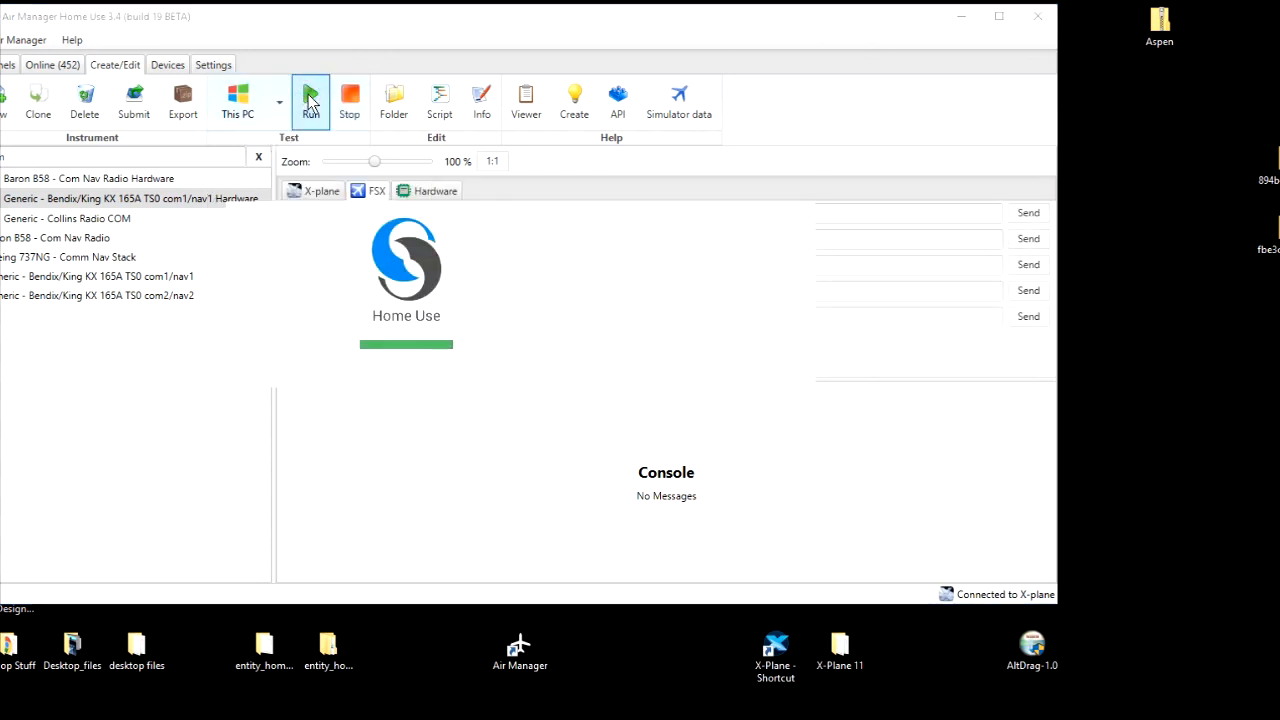
pyautogui.click(311, 100)
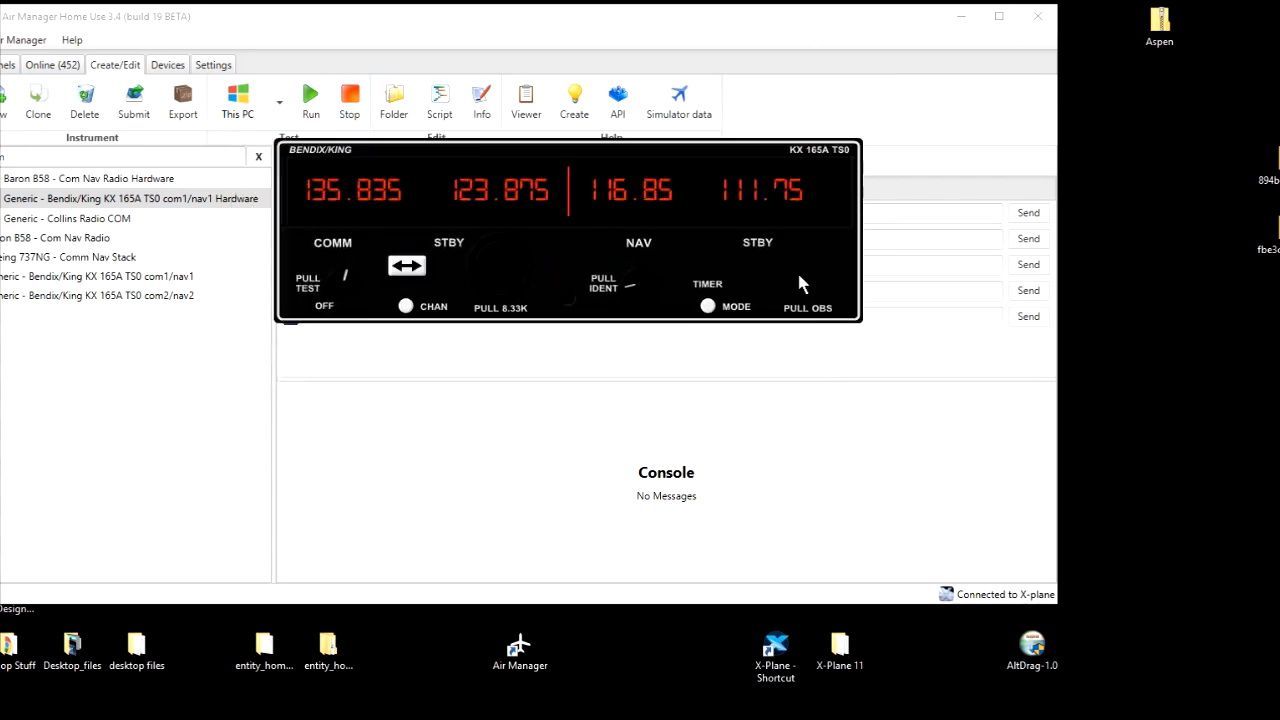
pyautogui.moveTo(817, 273)
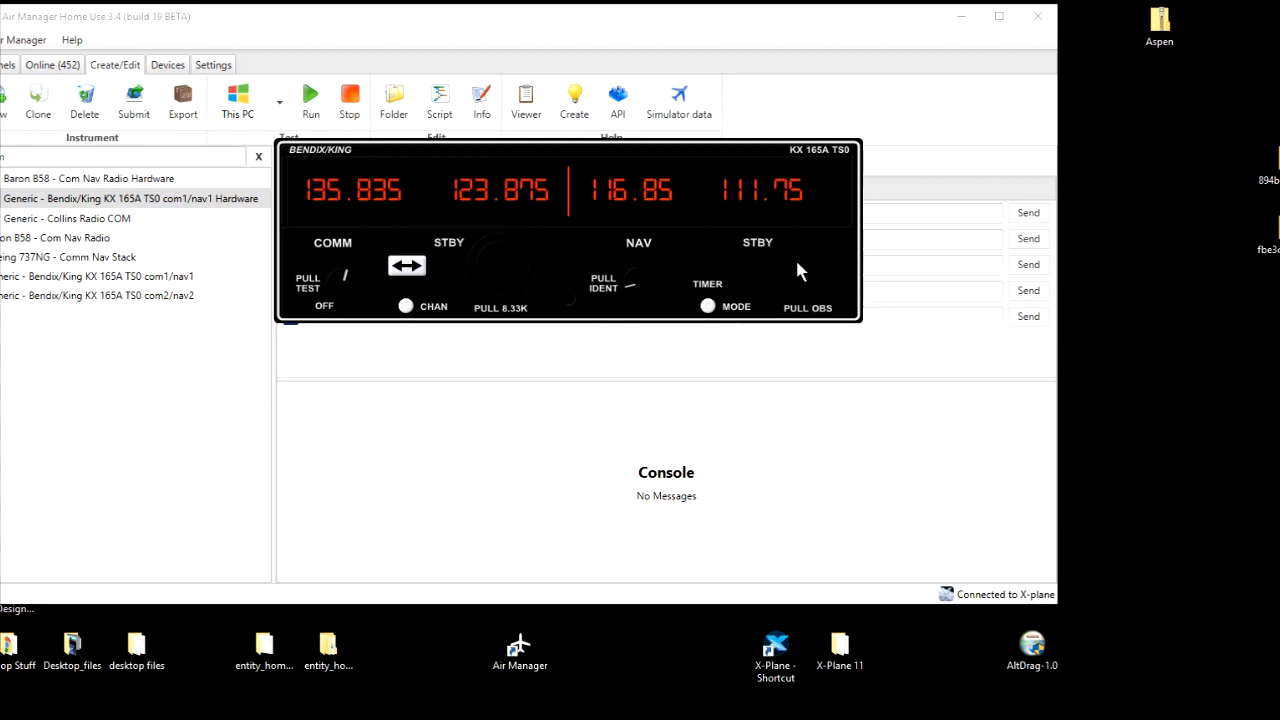
pyautogui.moveTo(795, 275)
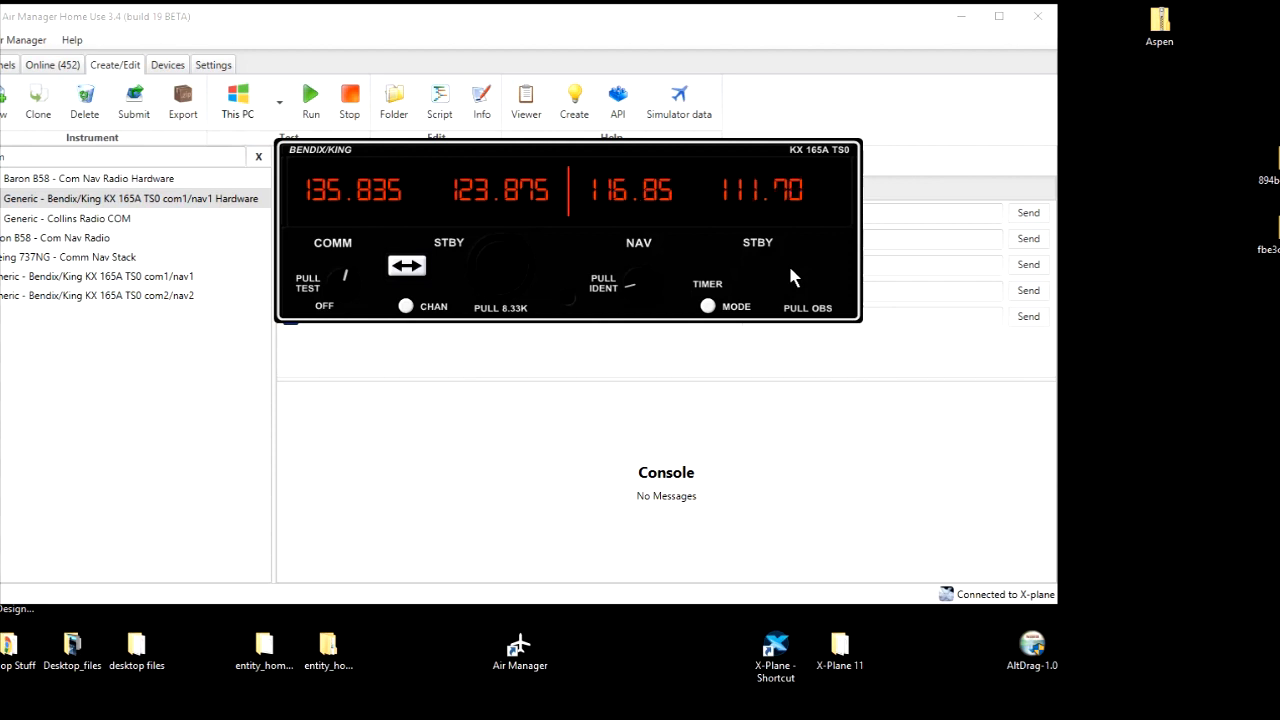
pyautogui.moveTo(530, 152)
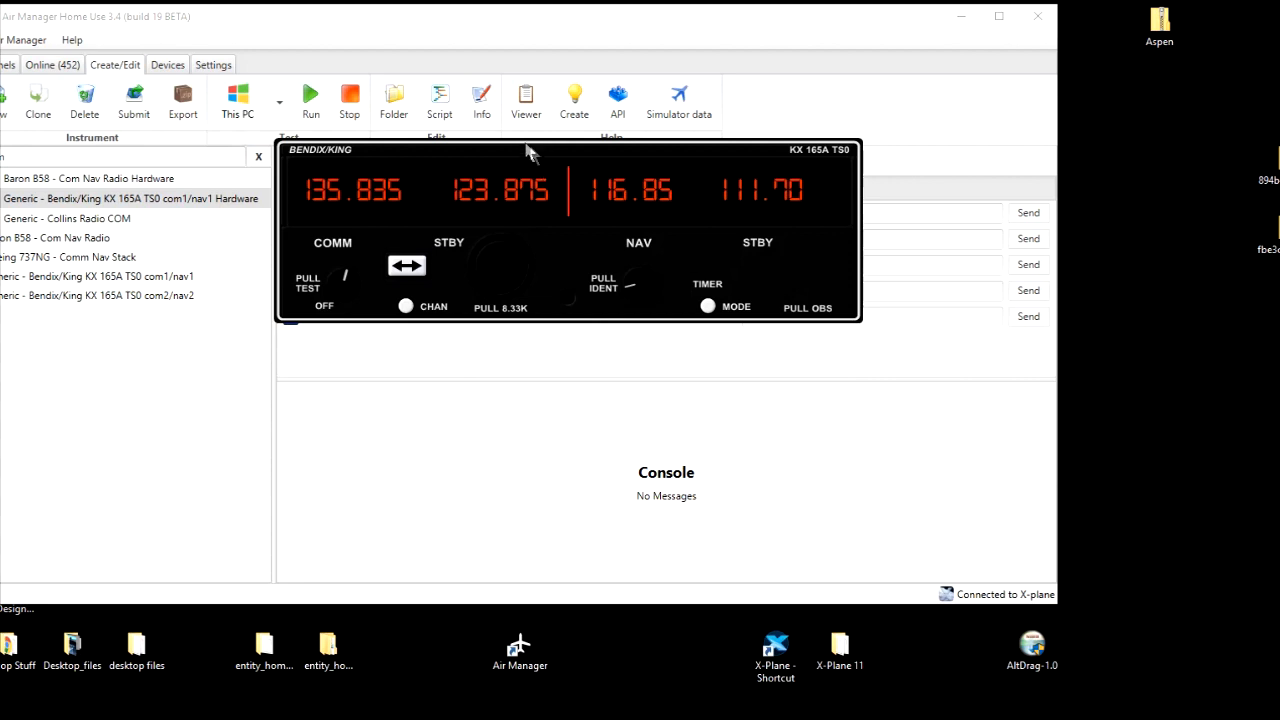
pyautogui.moveTo(720, 153)
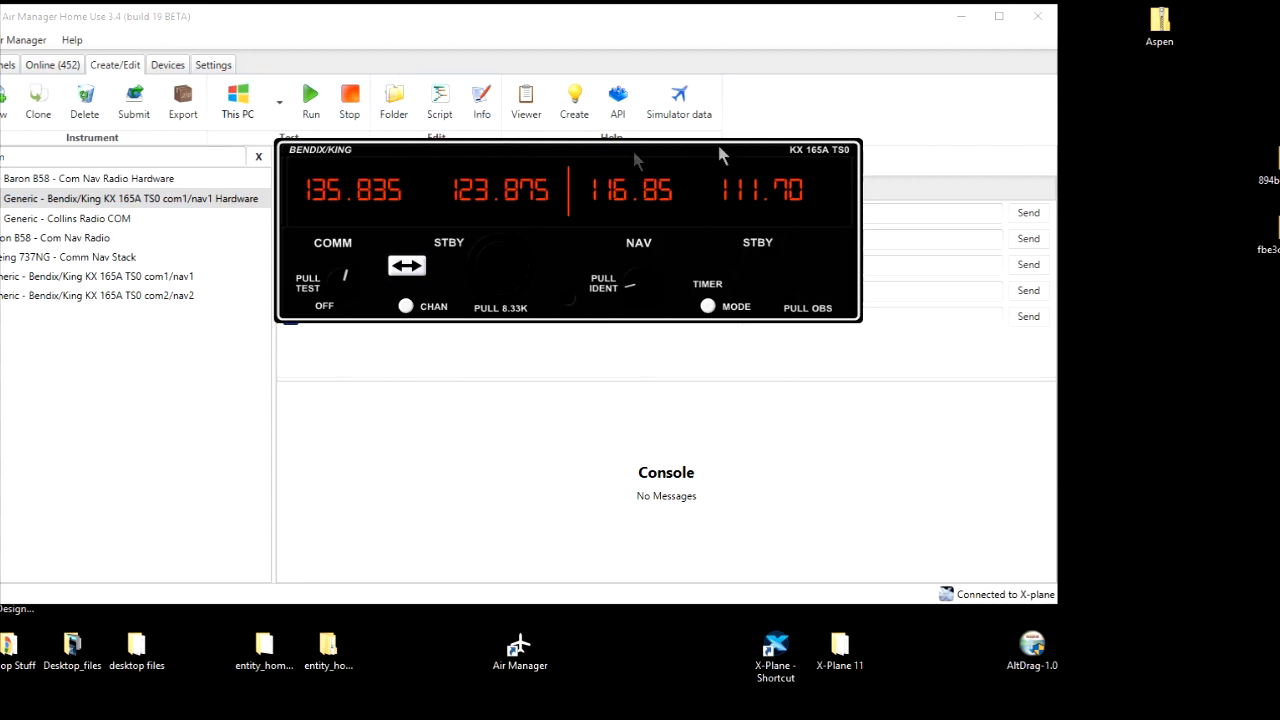
pyautogui.moveTo(283, 163)
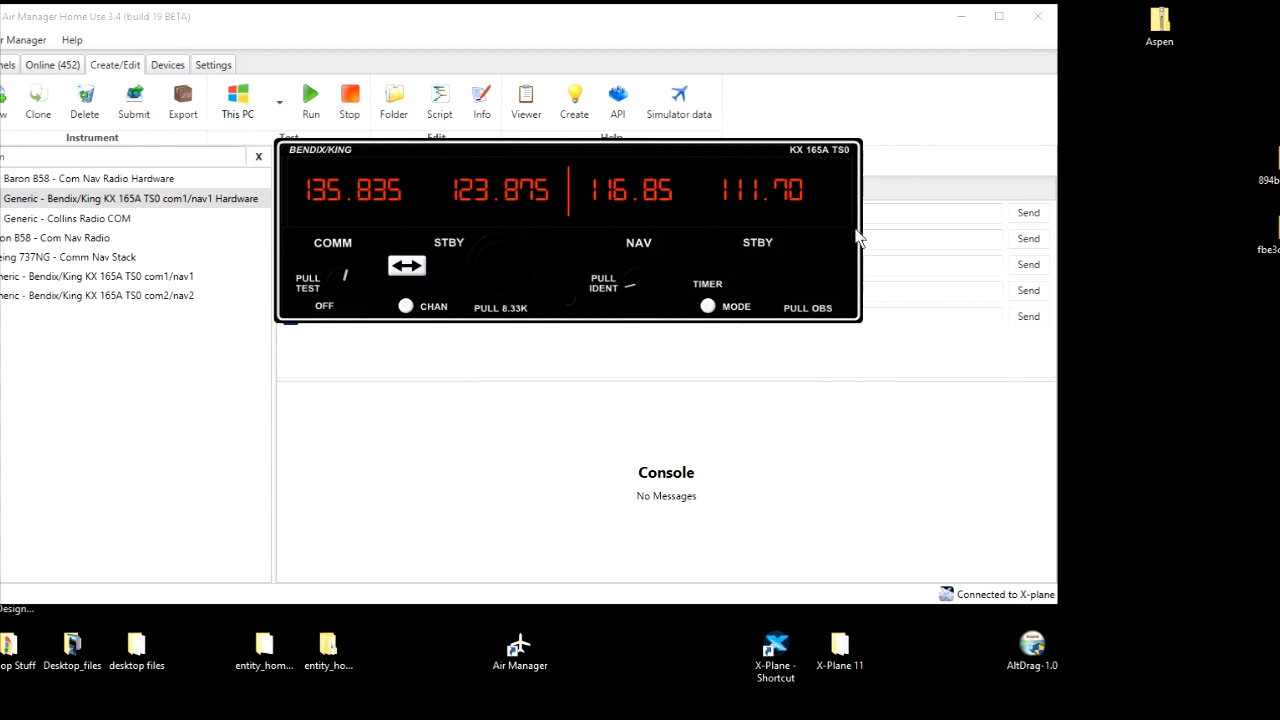
pyautogui.moveTo(828, 145)
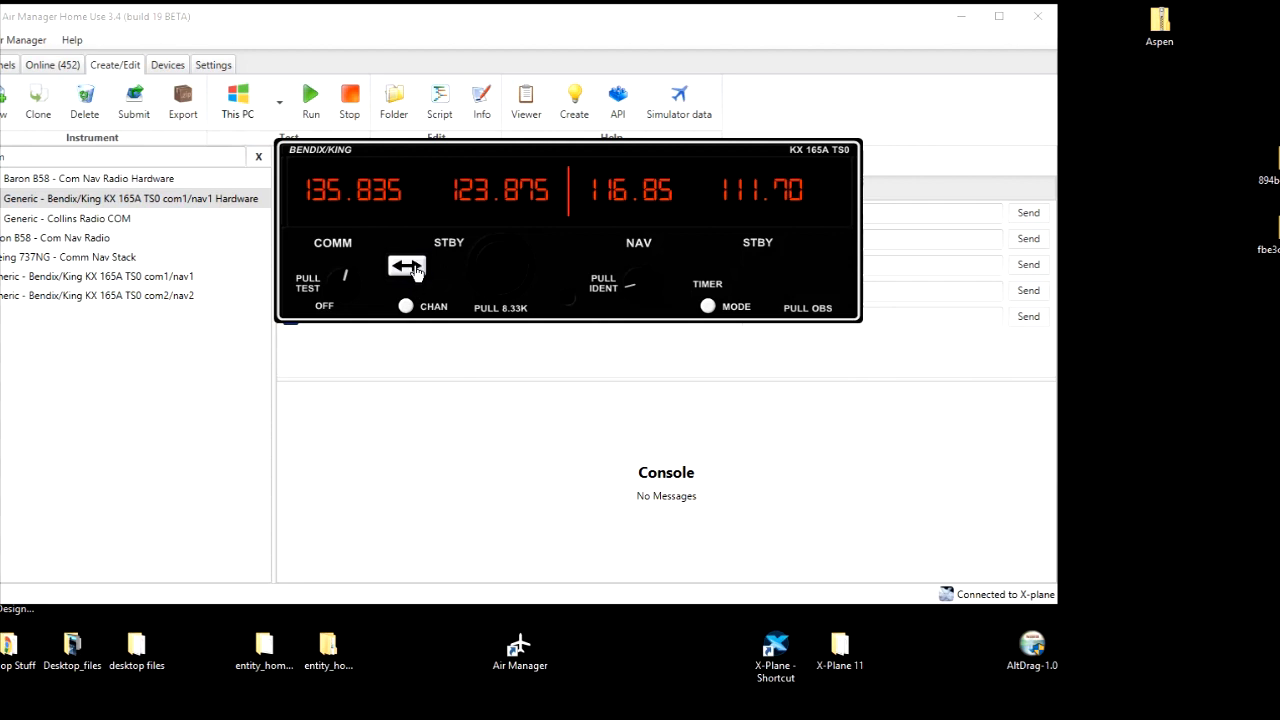
pyautogui.moveTo(365, 295)
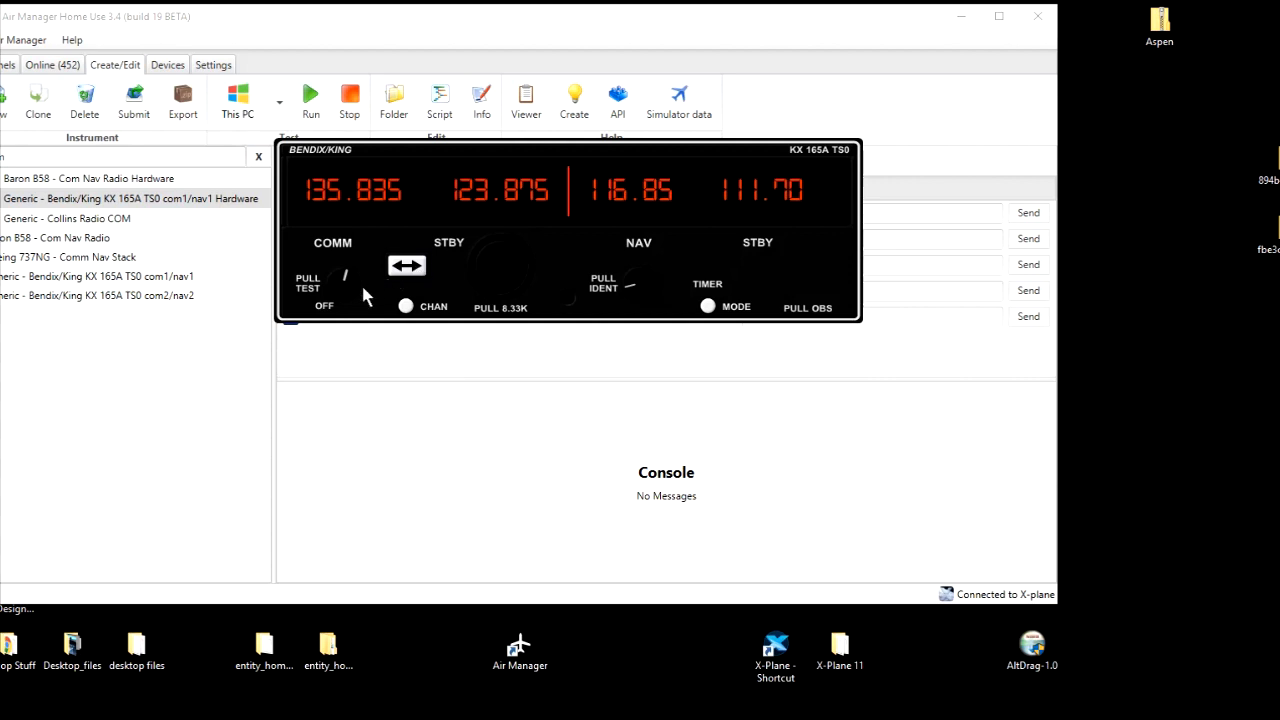
pyautogui.moveTo(795, 265)
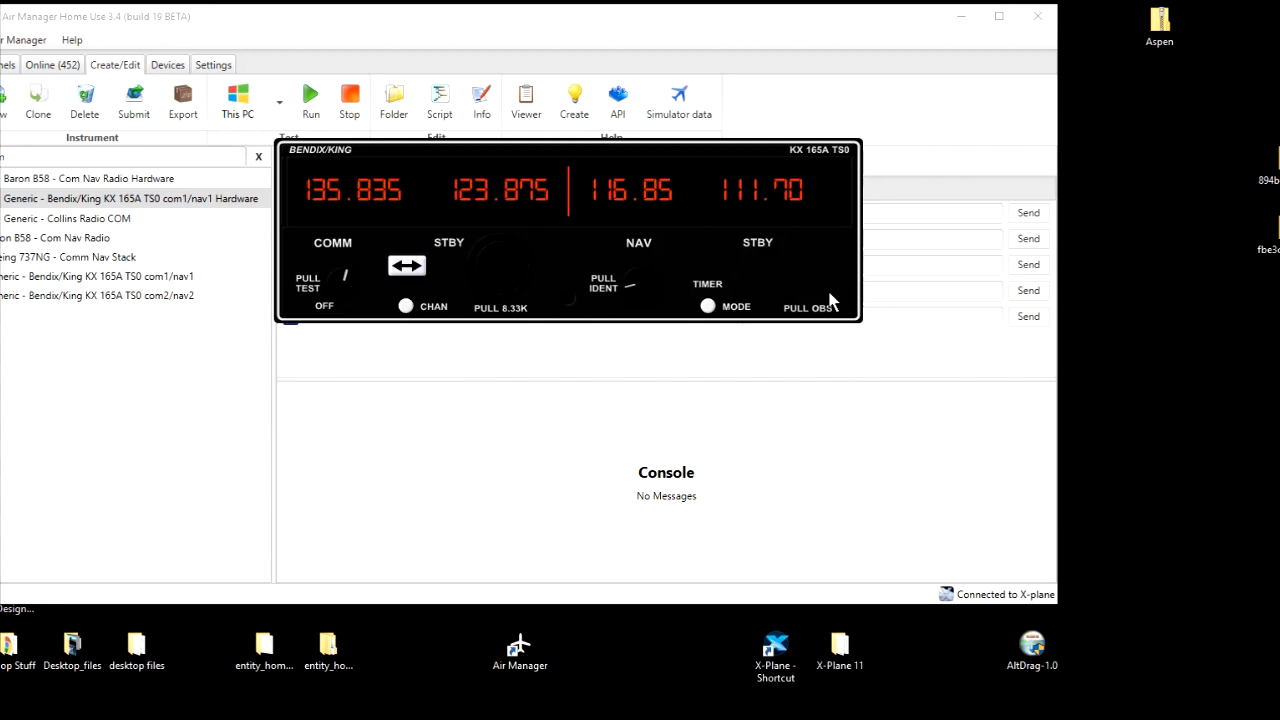
pyautogui.moveTo(604, 140)
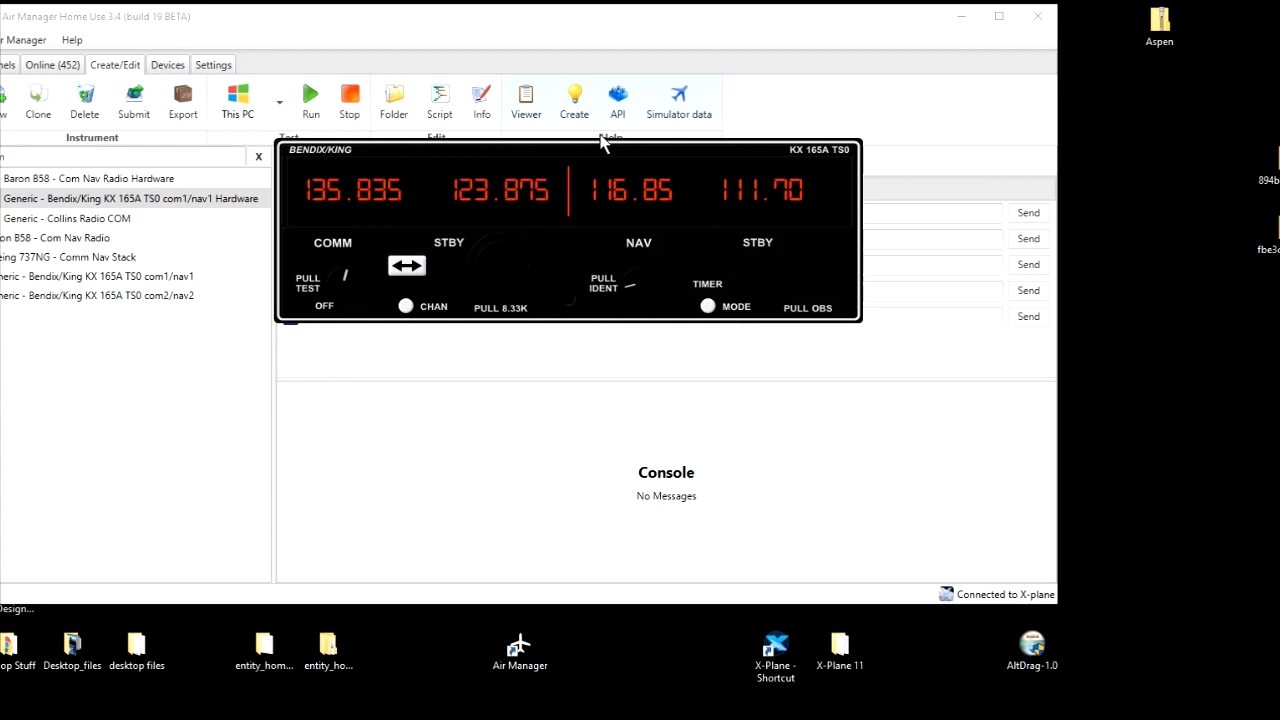
pyautogui.moveTo(617, 95)
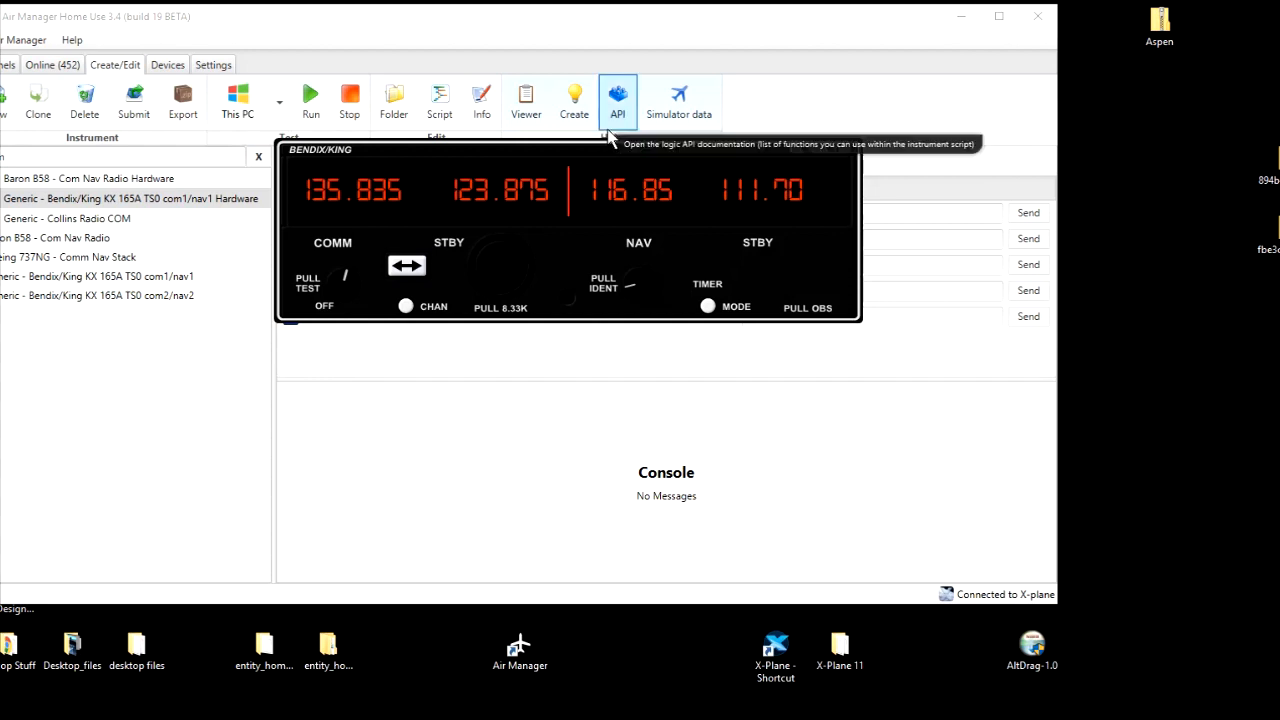
pyautogui.moveTo(730, 188)
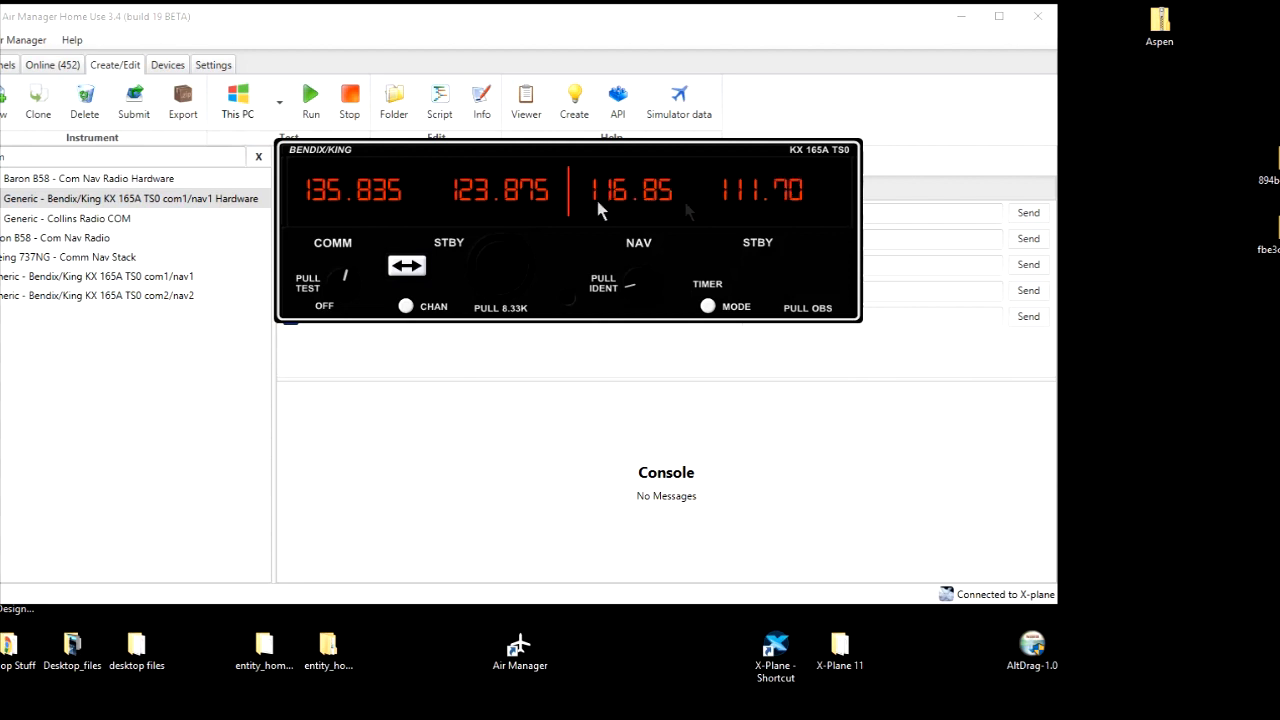
pyautogui.moveTo(805, 195)
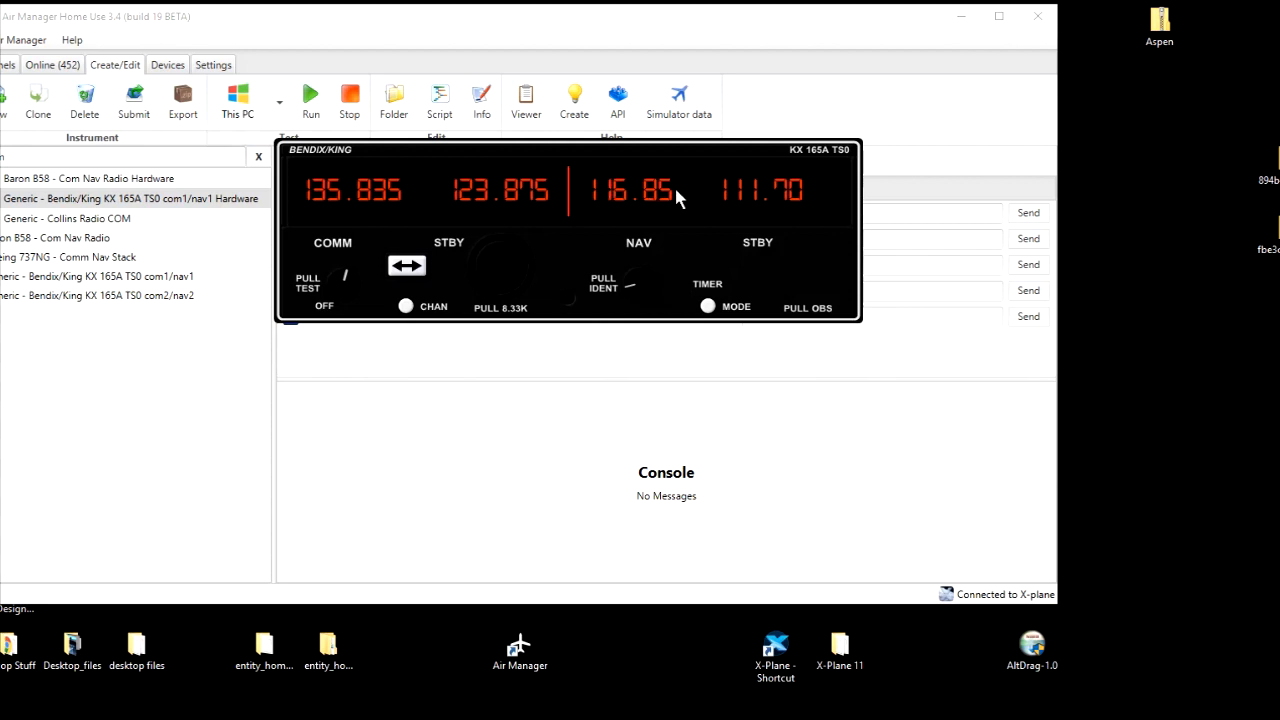
pyautogui.moveTo(725, 205)
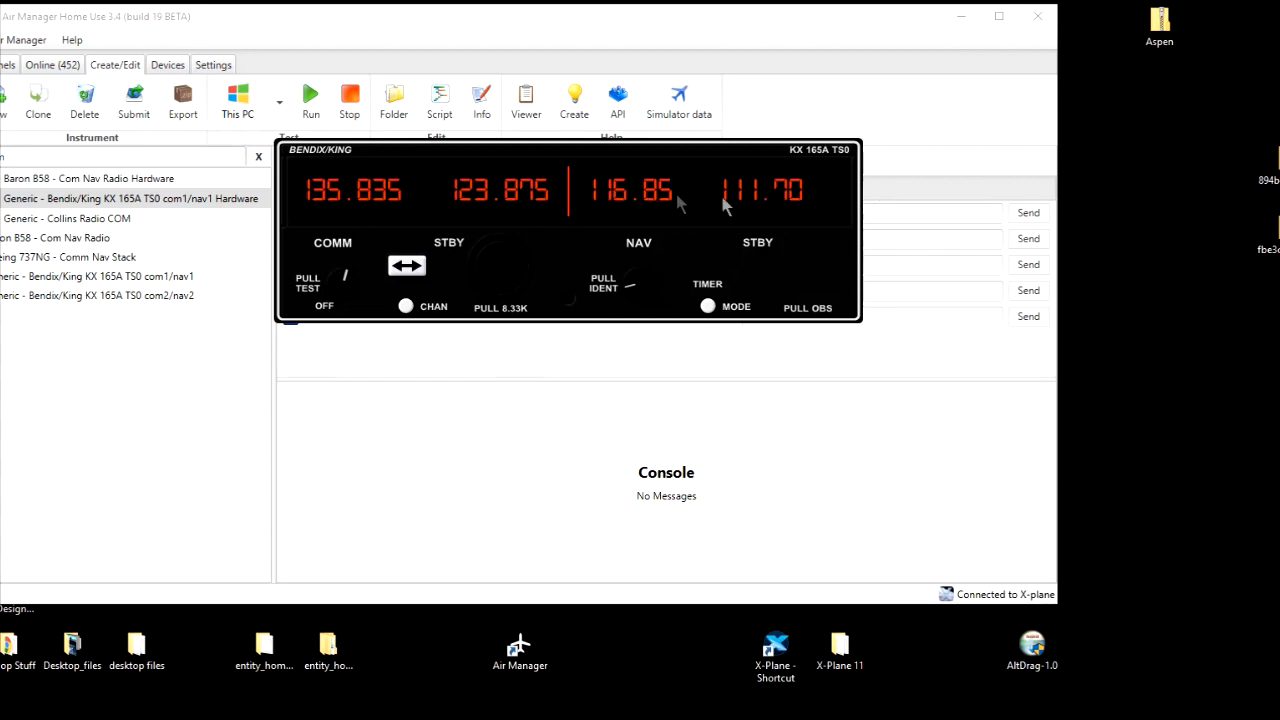
pyautogui.moveTo(612, 205)
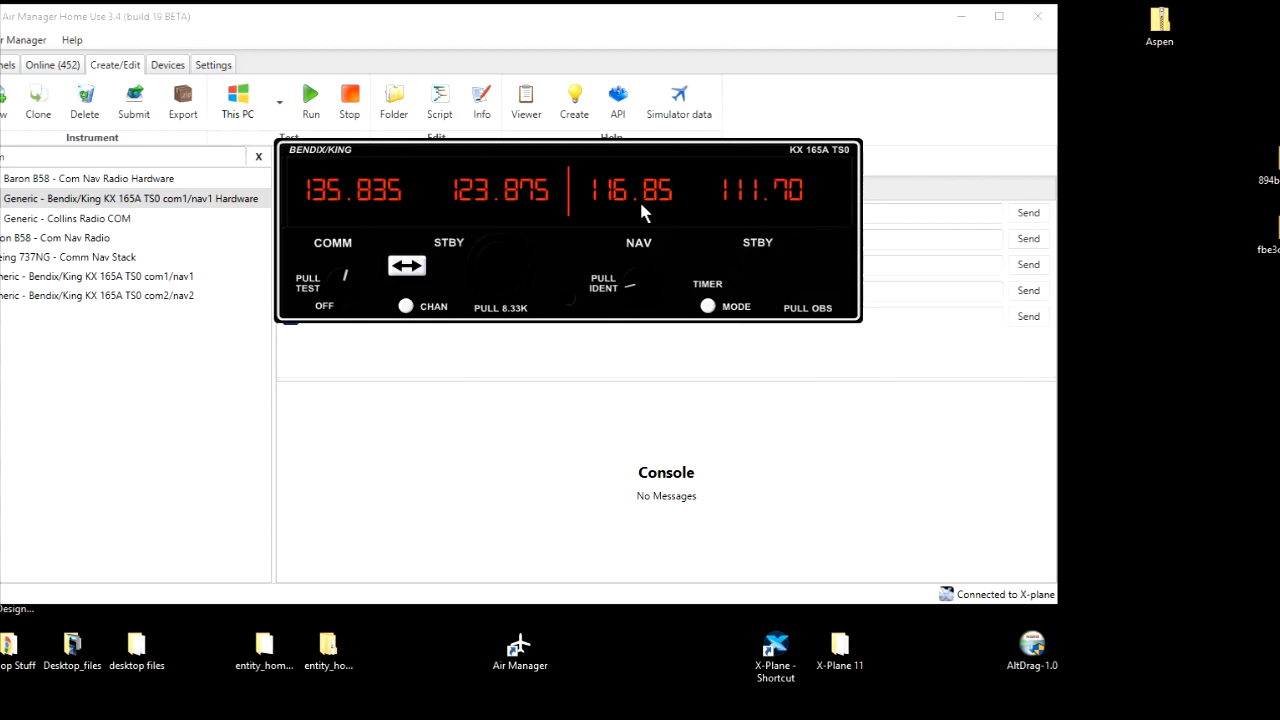
pyautogui.moveTo(649, 213)
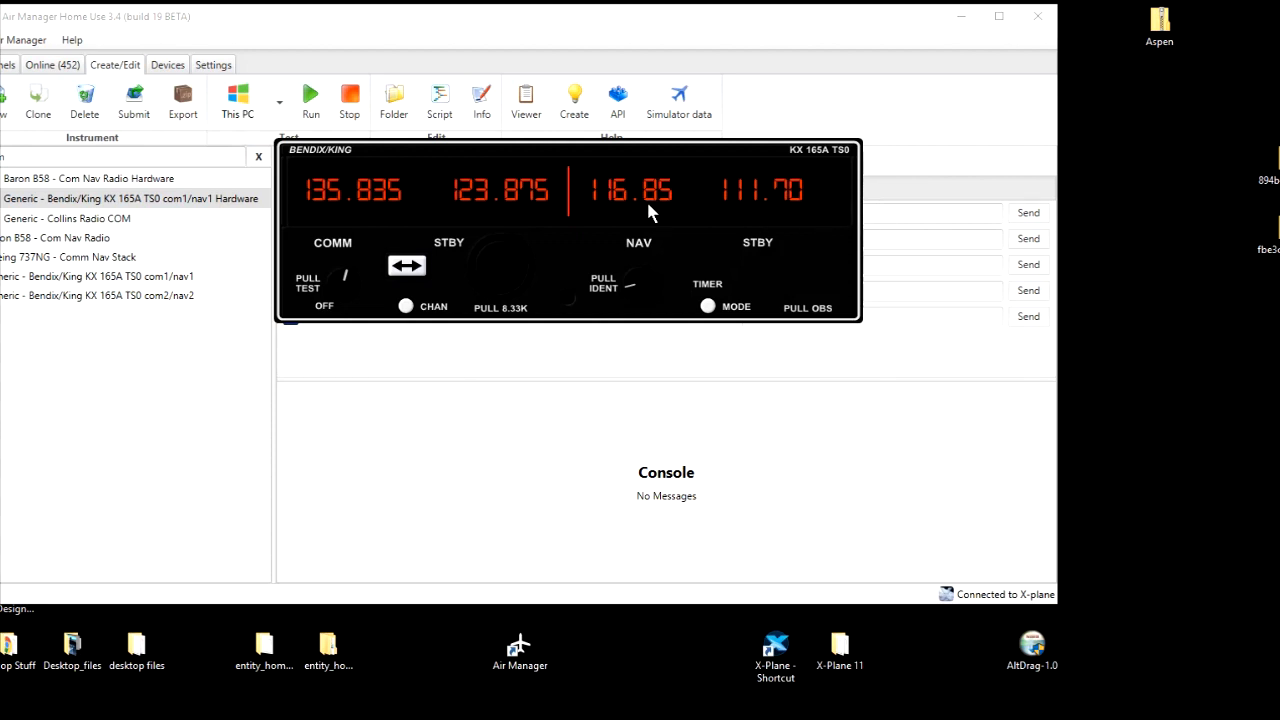